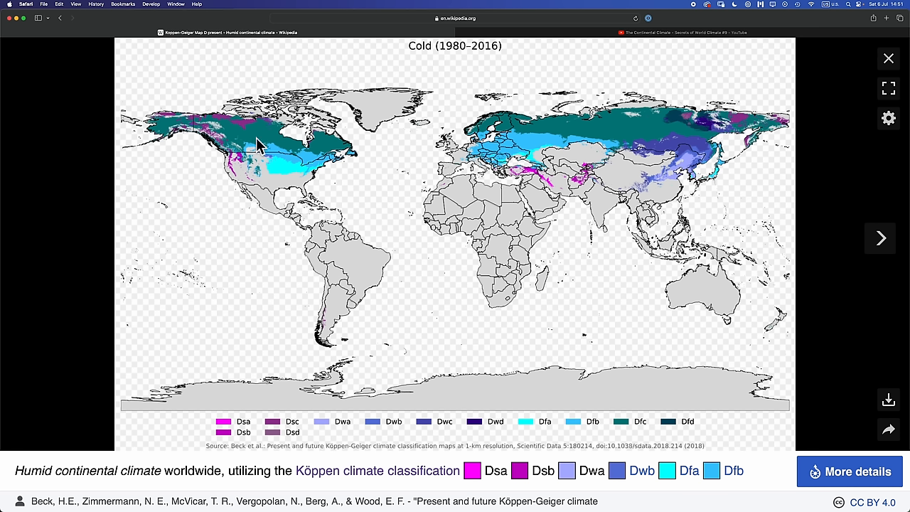
mouse_move(583, 249)
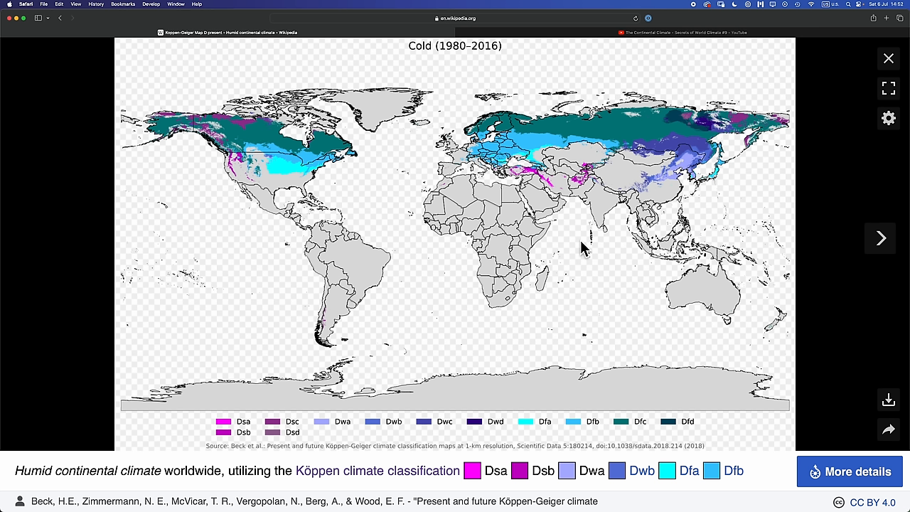
mouse_move(206, 125)
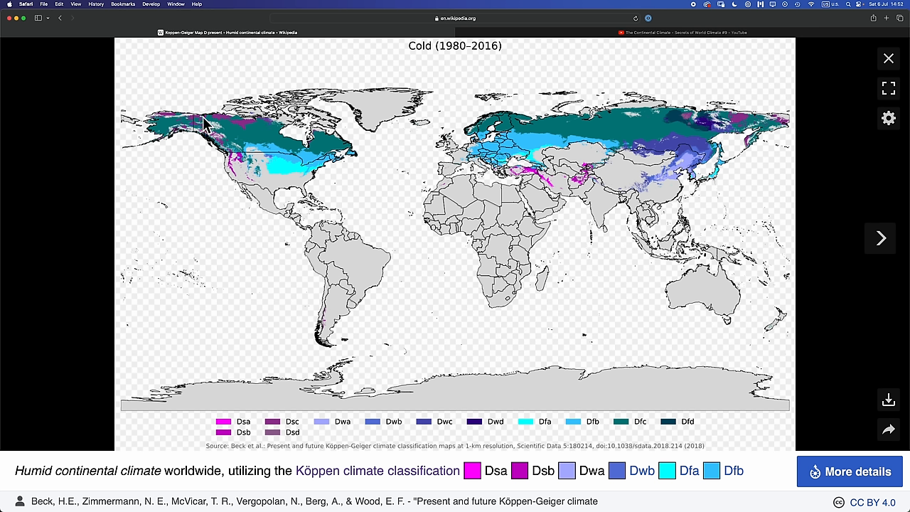
mouse_move(534, 248)
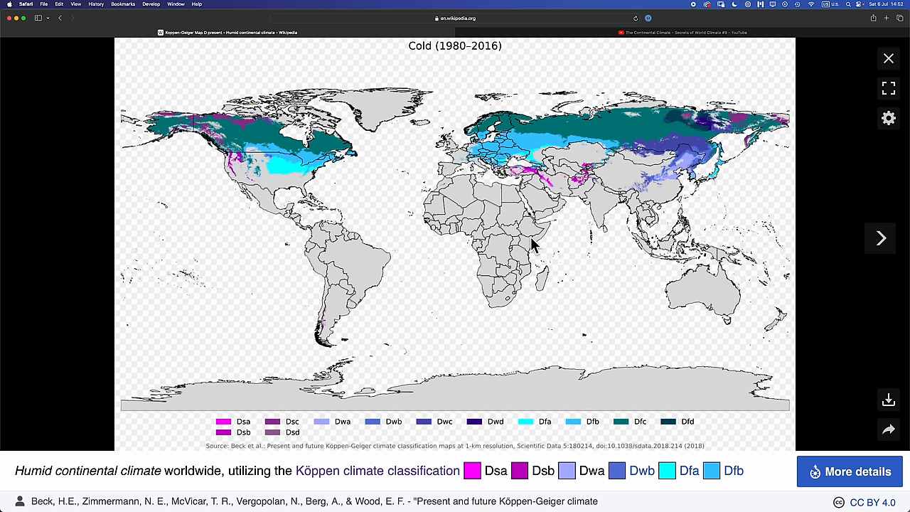
mouse_move(498, 193)
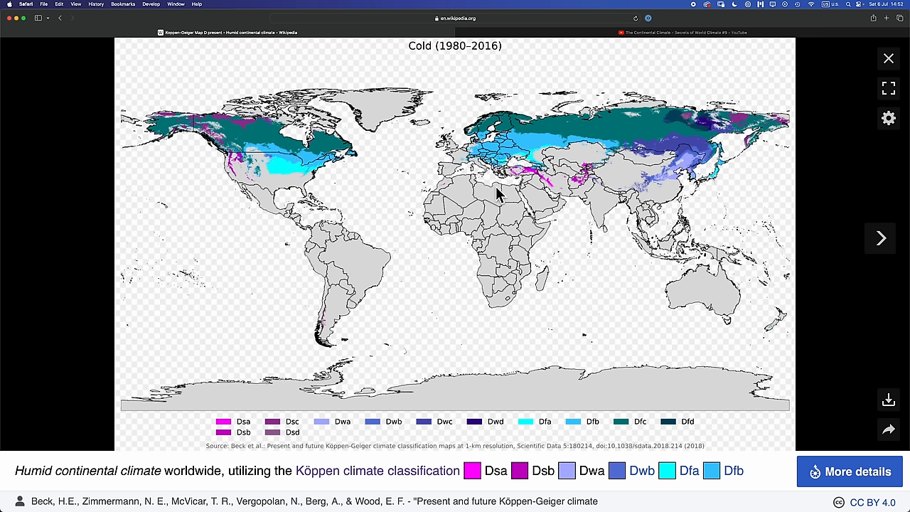
mouse_move(525, 191)
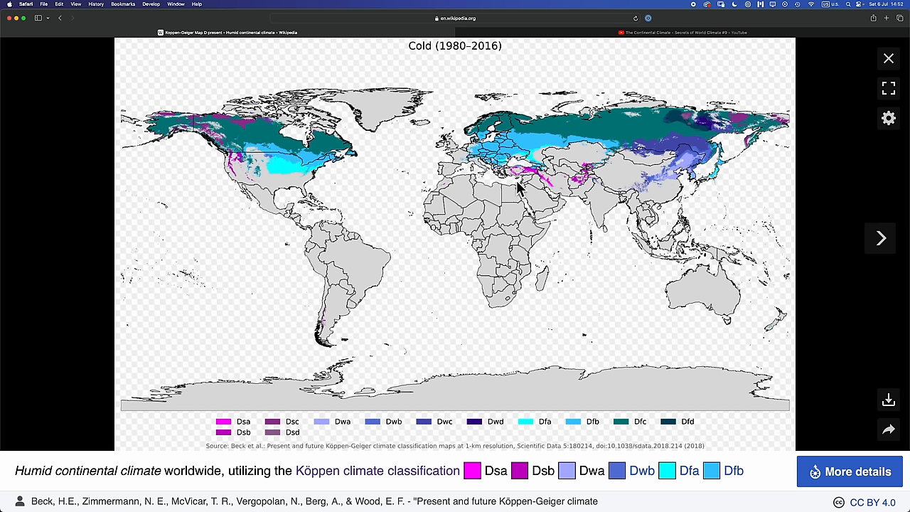
mouse_move(418, 216)
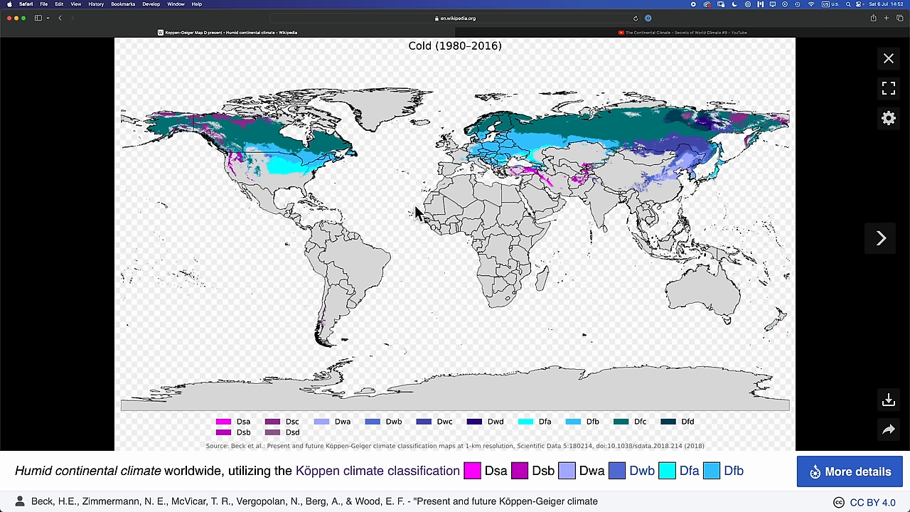
mouse_move(515, 128)
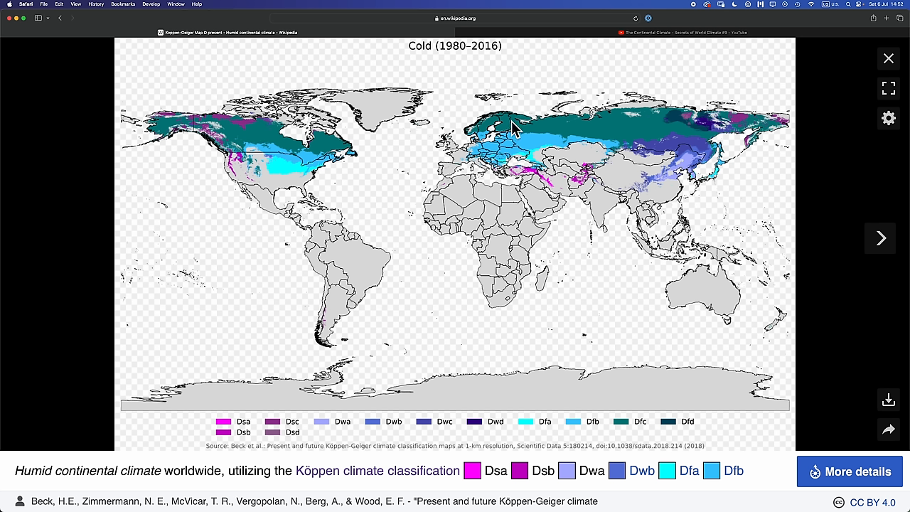
mouse_move(600, 137)
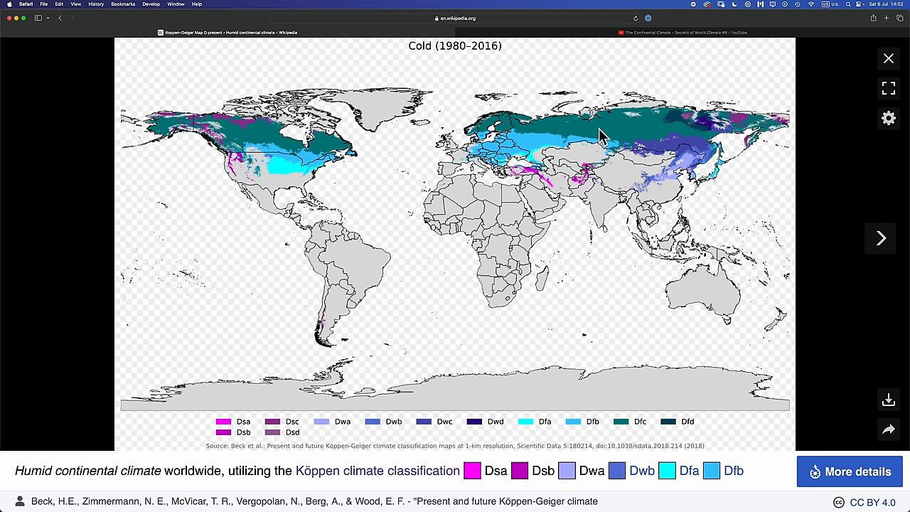
mouse_move(694, 143)
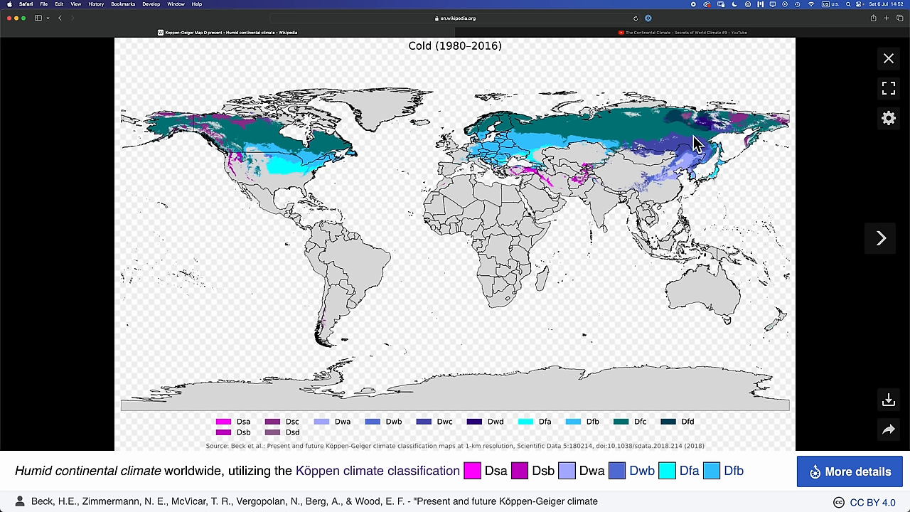
mouse_move(580, 205)
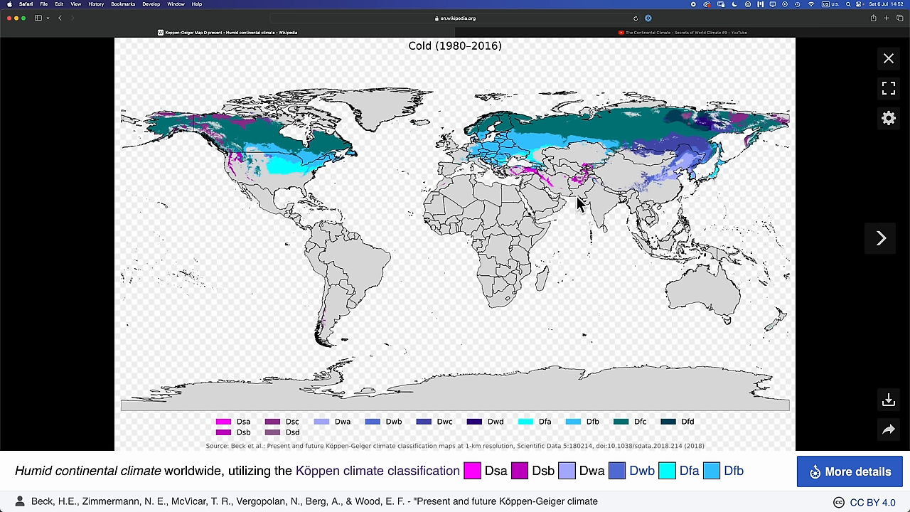
Switch to the YouTube tab playing 'The Continental Climate - Secrets of World Climate #9'
click(683, 31)
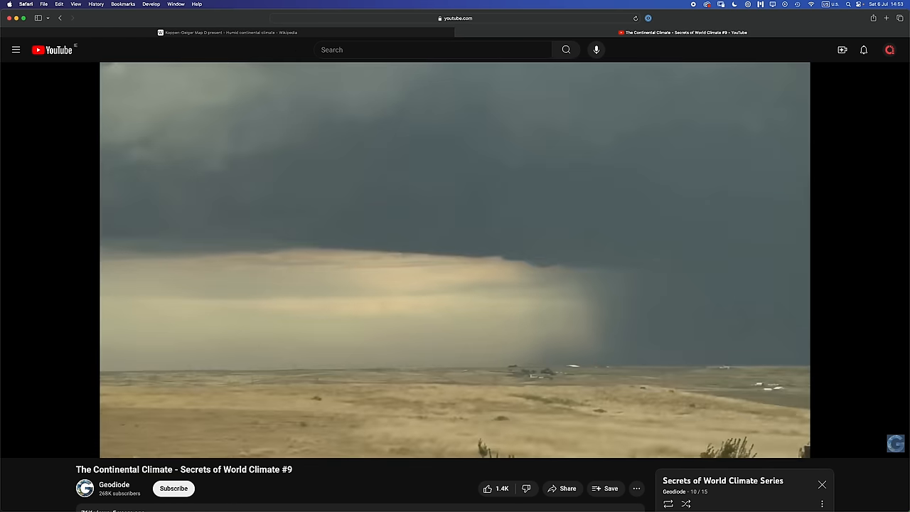
Bring the fictional world's climate map back up to inspect the dark continental region
click(225, 31)
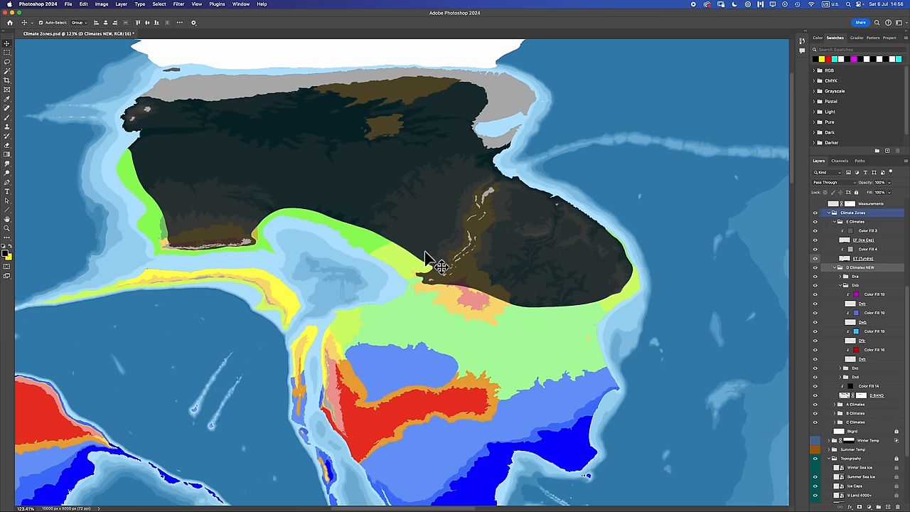
mouse_move(640, 211)
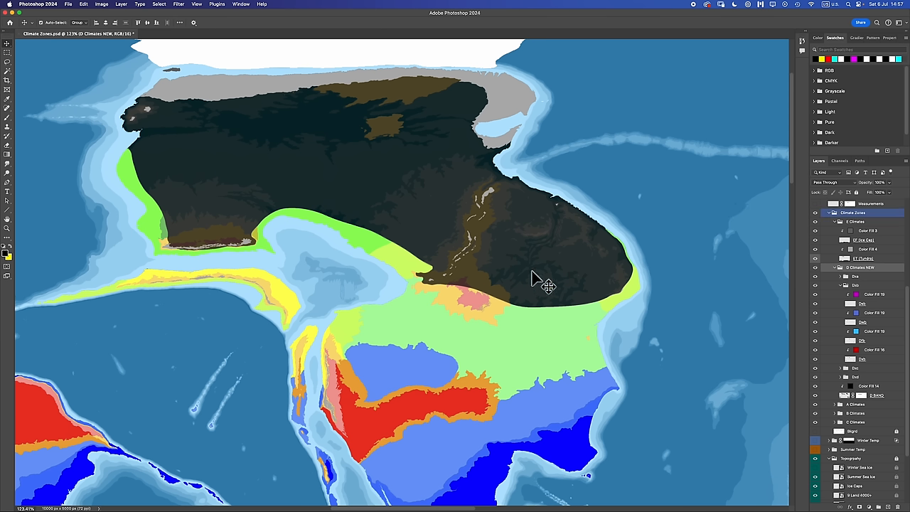
mouse_move(476, 268)
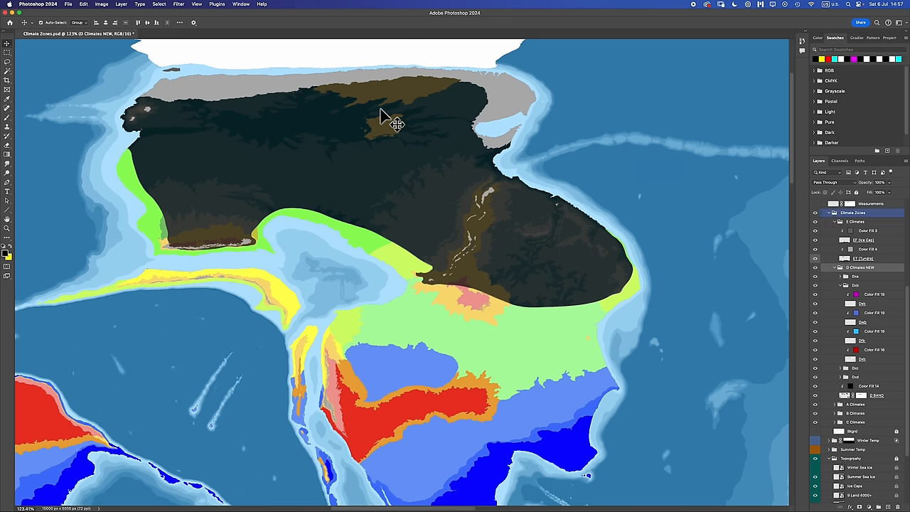
mouse_move(608, 177)
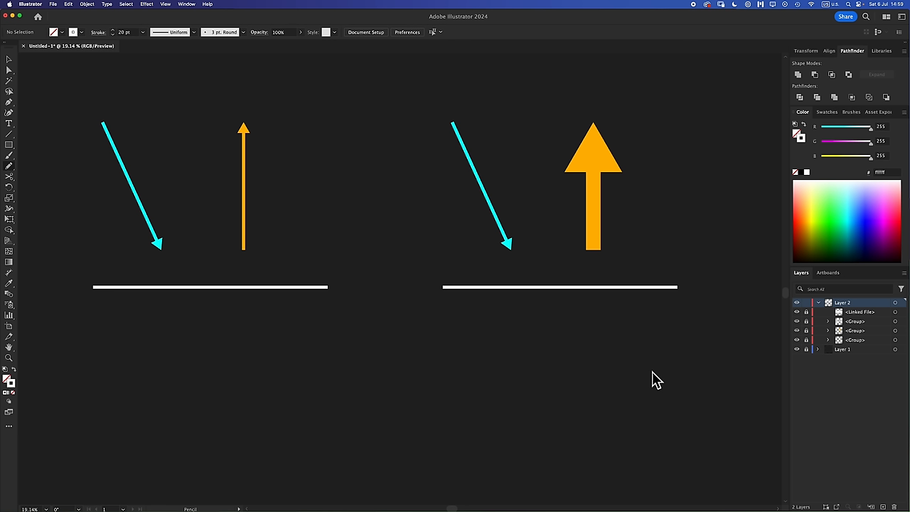
mouse_move(594, 353)
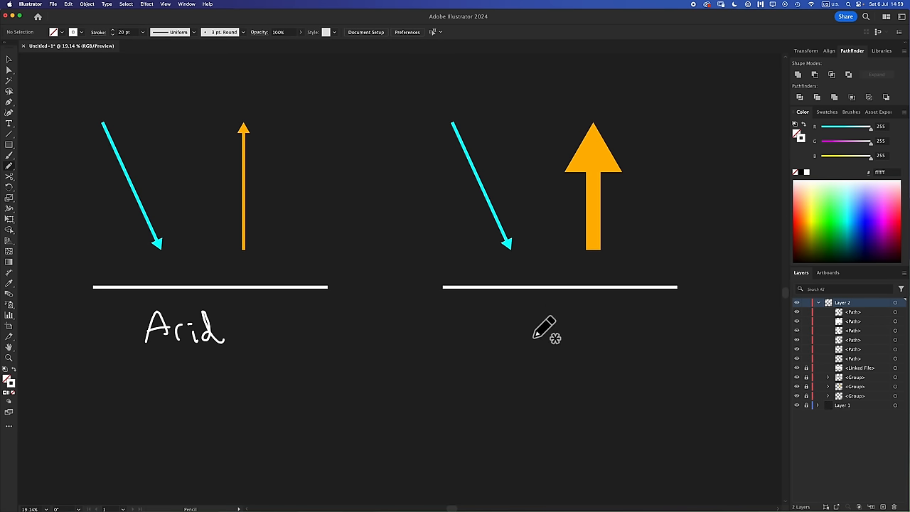
Handwrite 'Arid' under the second diagram, the precipitation note by the blue arrow, and 'B' below
drag(509, 330, 569, 334)
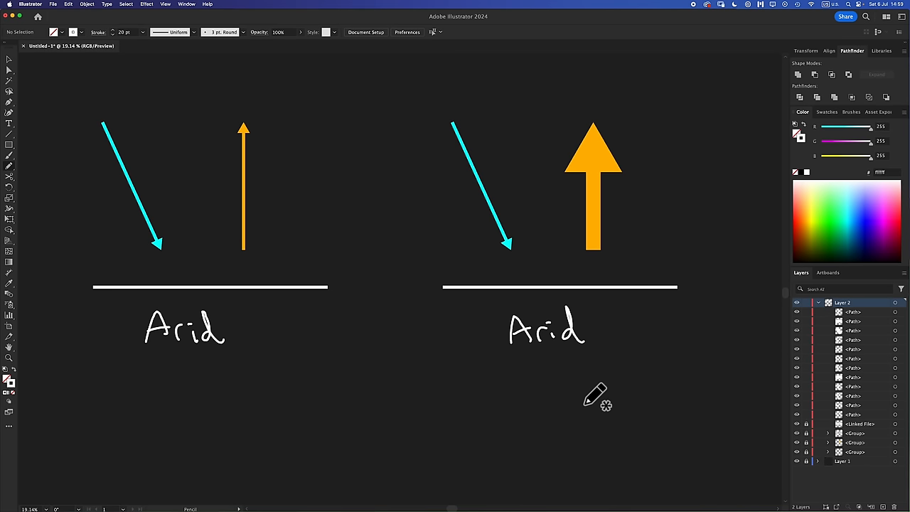
mouse_move(407, 164)
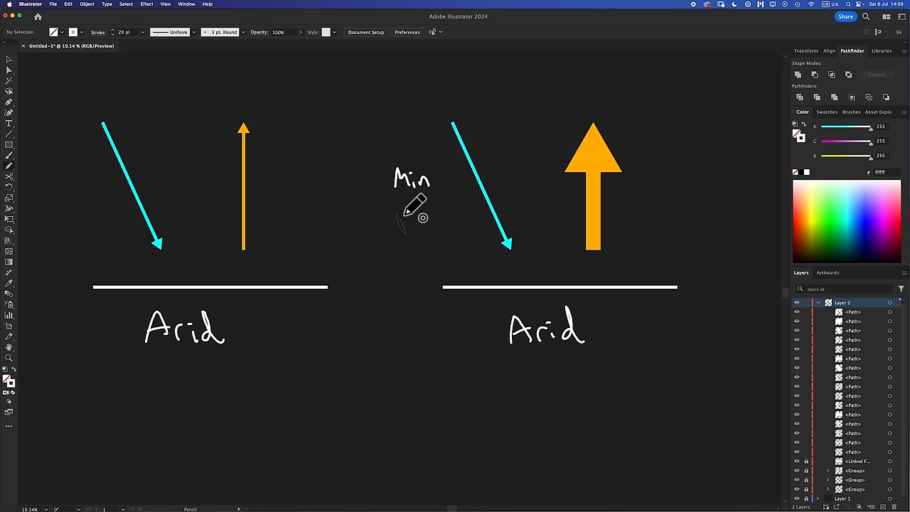
drag(398, 216, 455, 216)
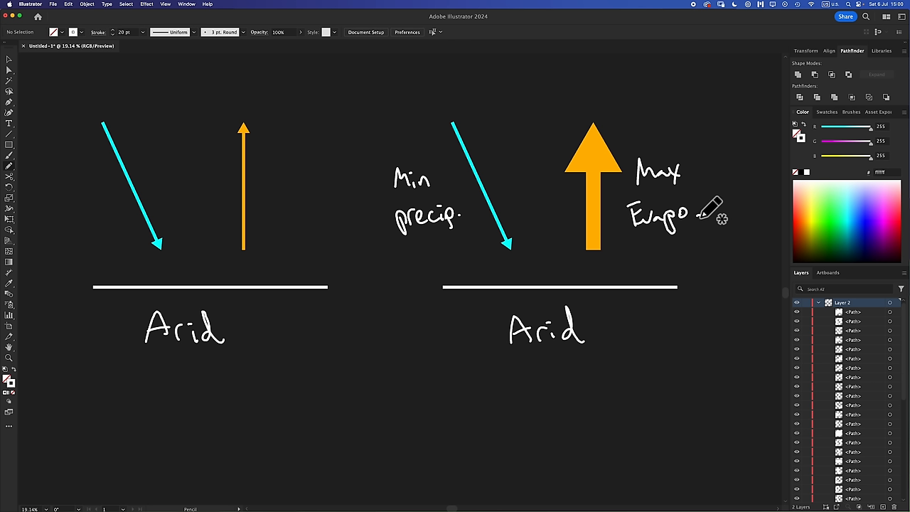
mouse_move(553, 274)
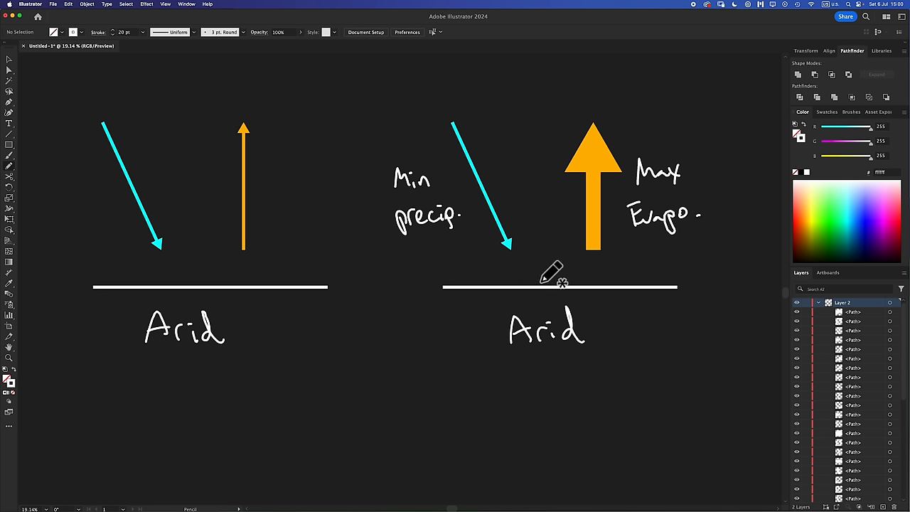
mouse_move(574, 284)
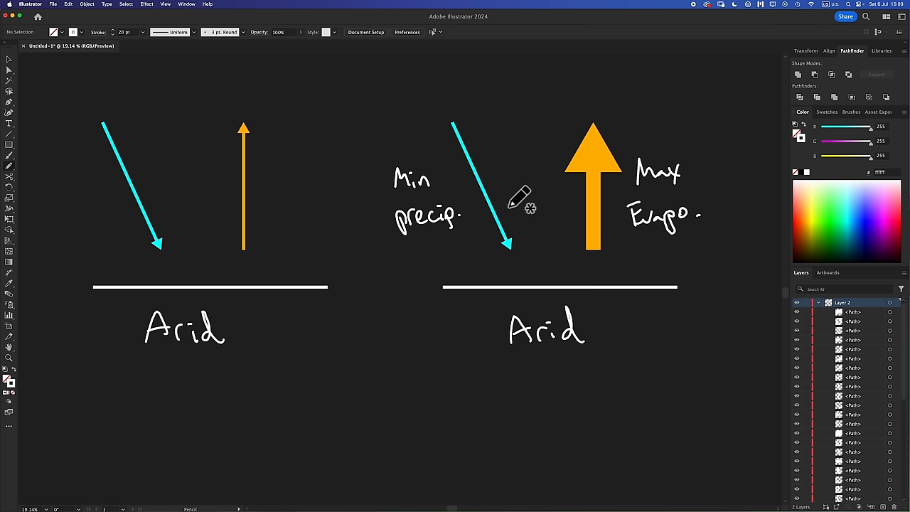
drag(532, 359, 554, 391)
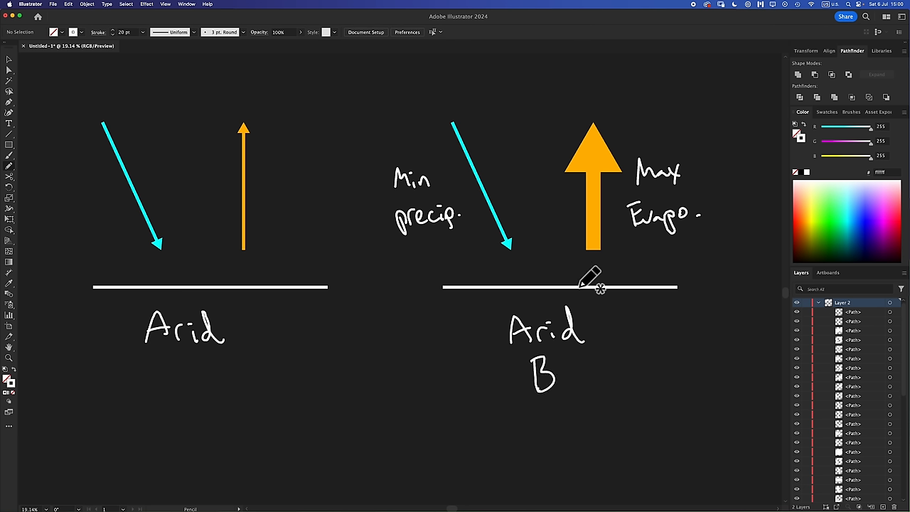
mouse_move(62, 173)
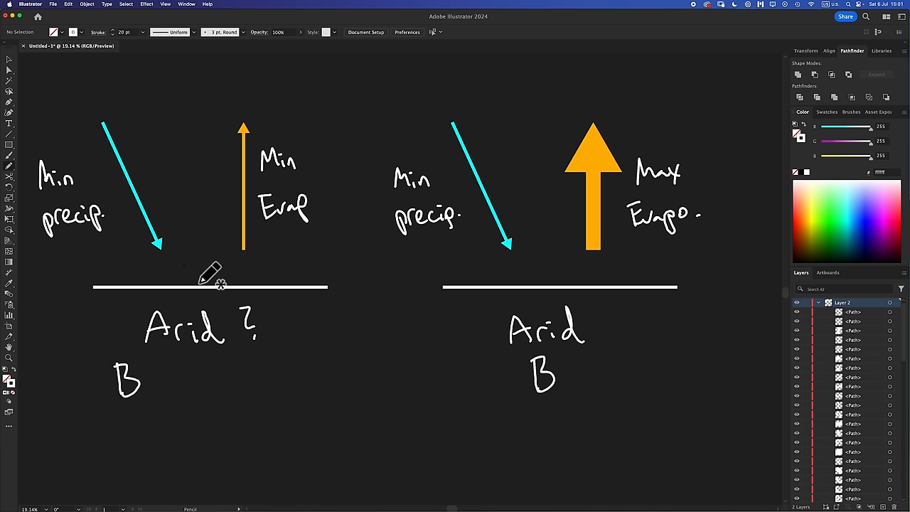
mouse_move(188, 267)
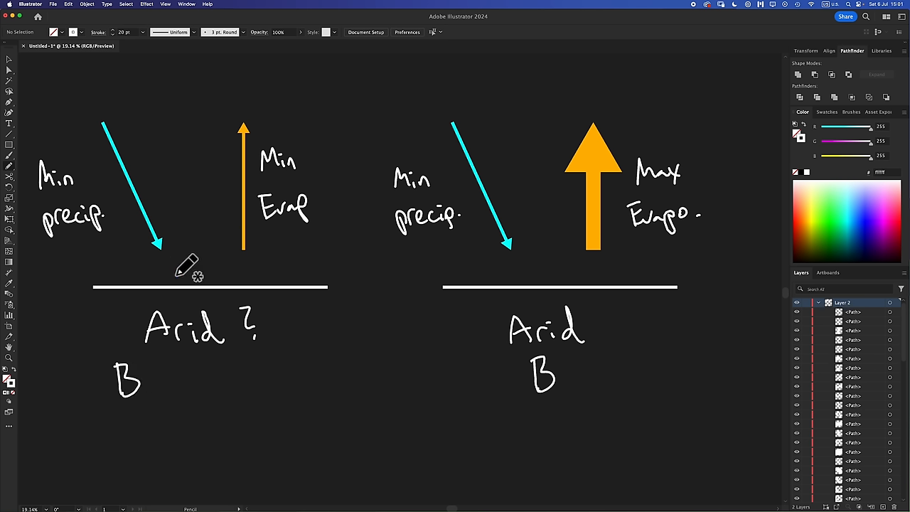
mouse_move(273, 273)
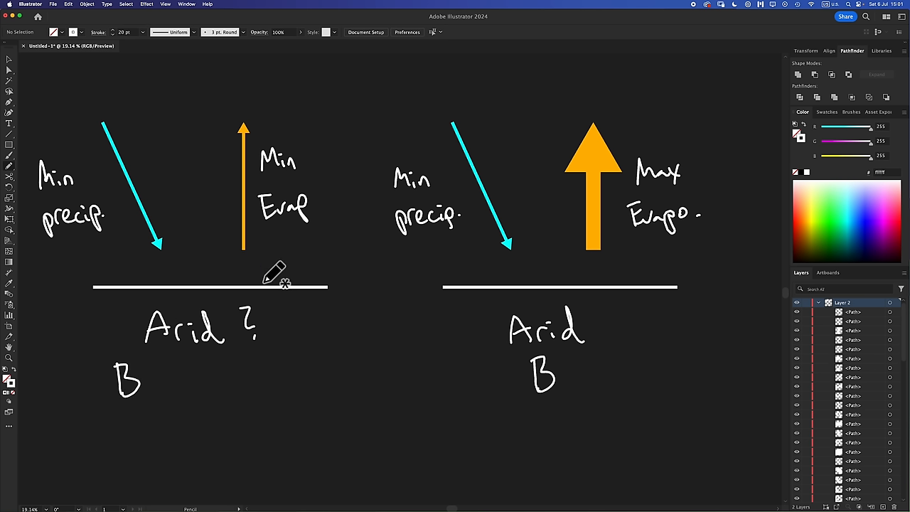
mouse_move(297, 135)
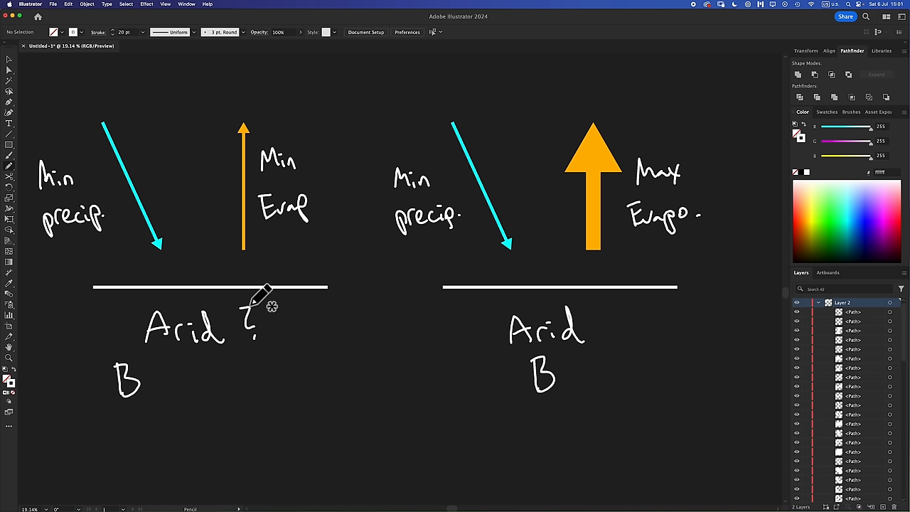
mouse_move(292, 295)
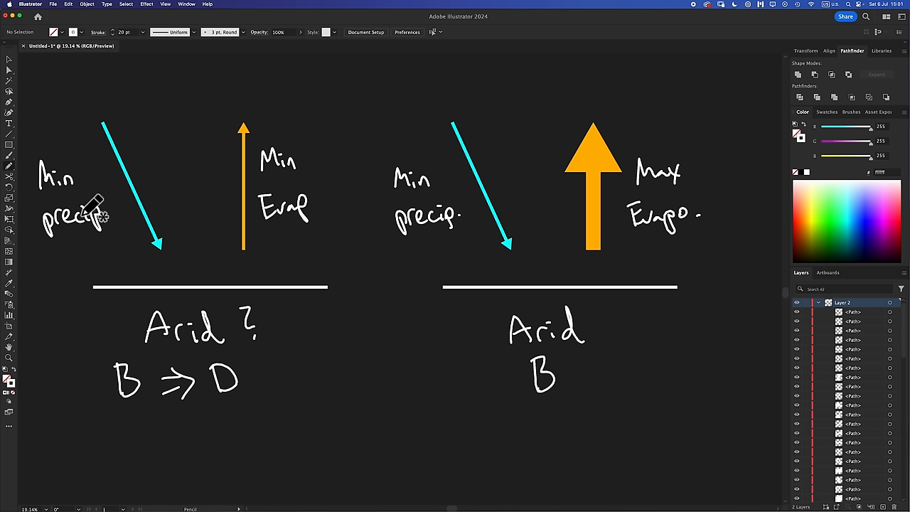
mouse_move(108, 244)
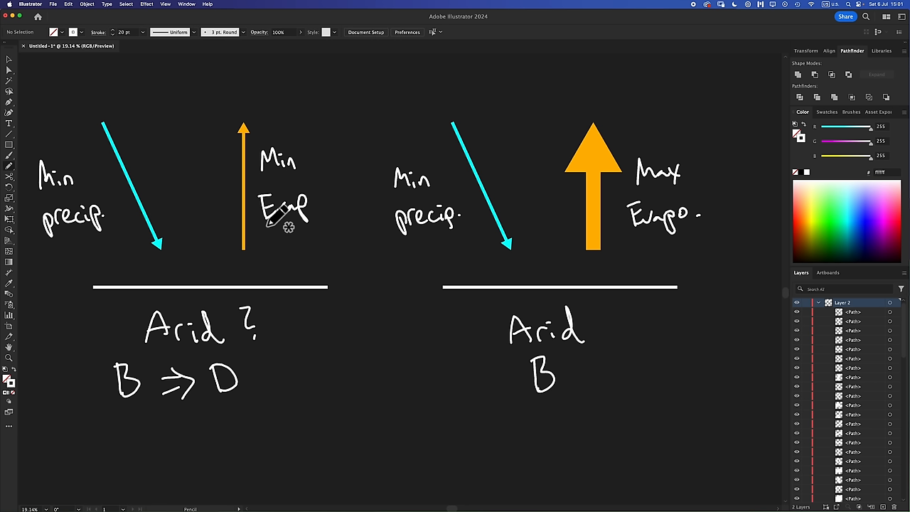
mouse_move(328, 231)
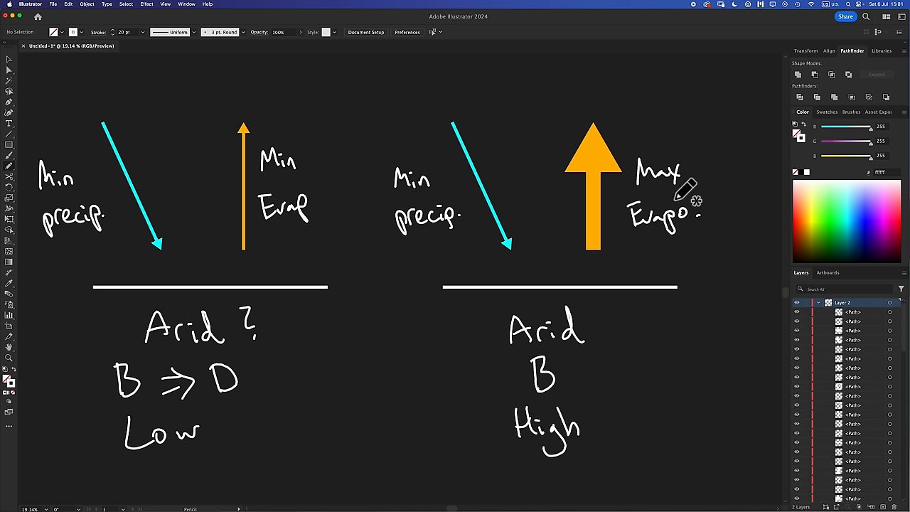
mouse_move(671, 224)
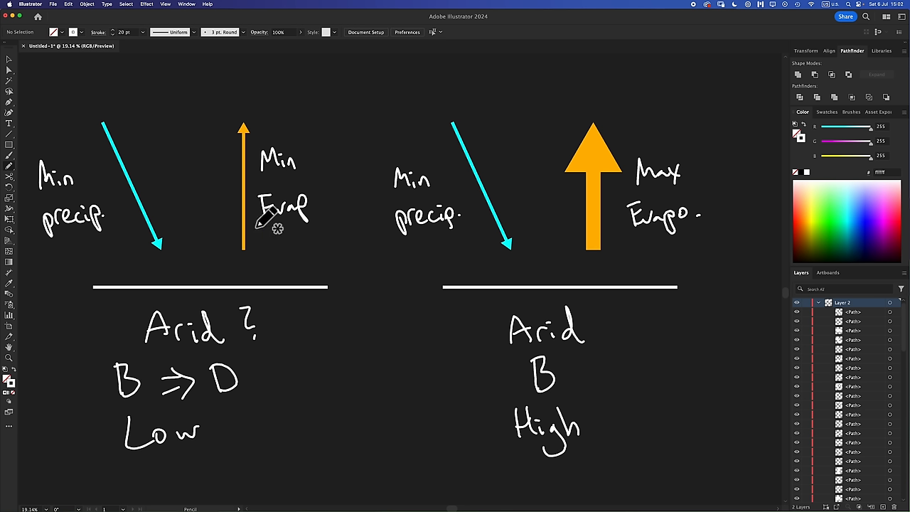
mouse_move(316, 235)
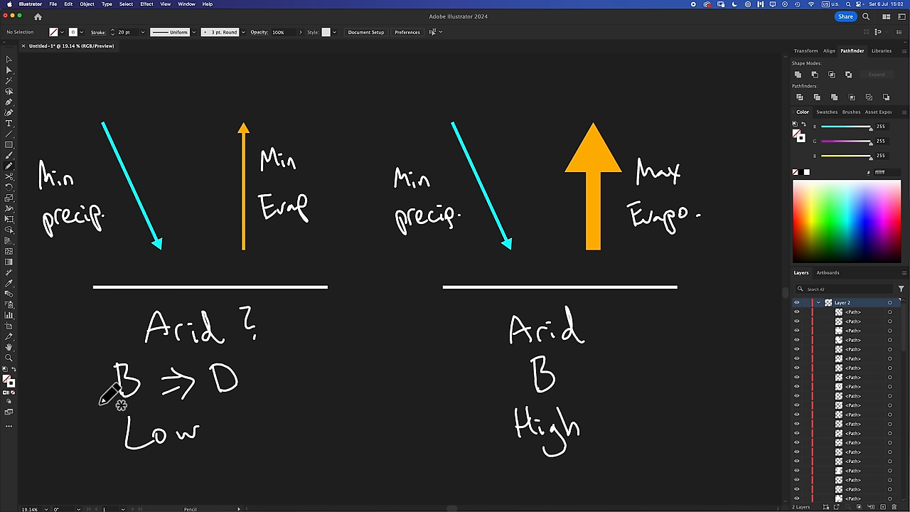
mouse_move(308, 415)
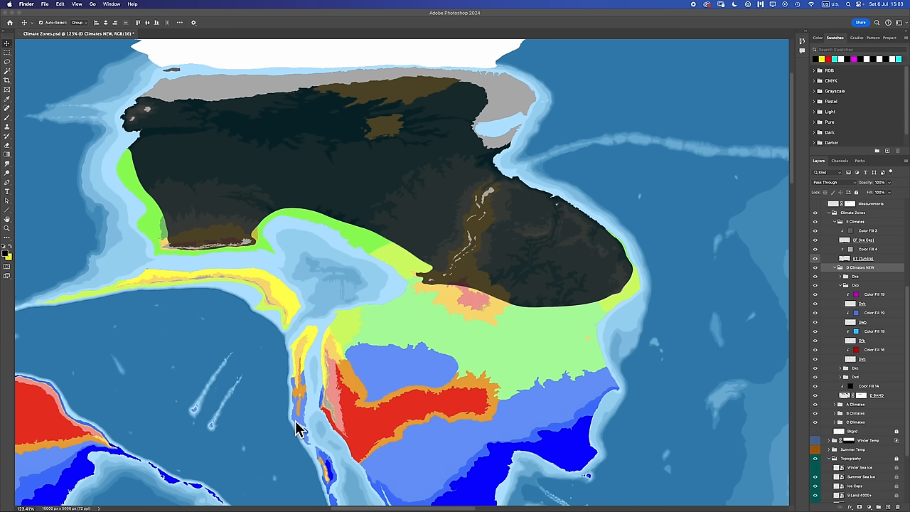
mouse_move(384, 117)
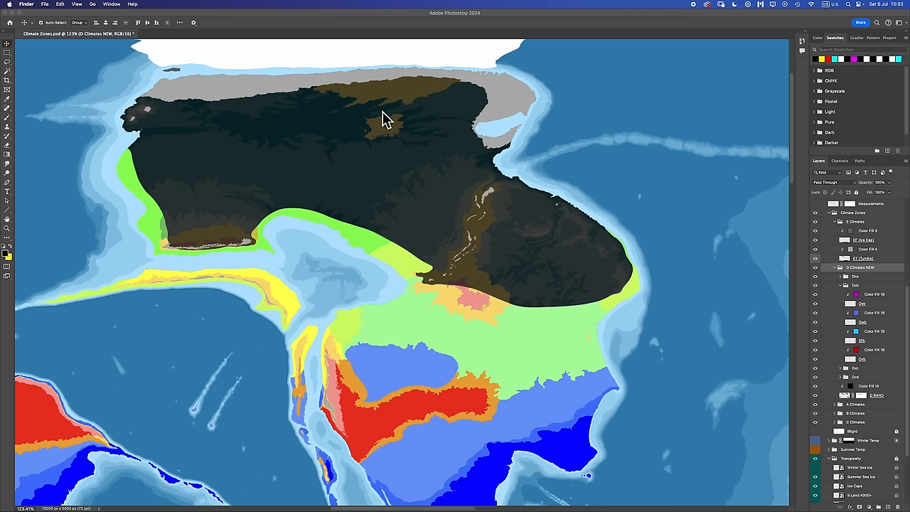
mouse_move(202, 251)
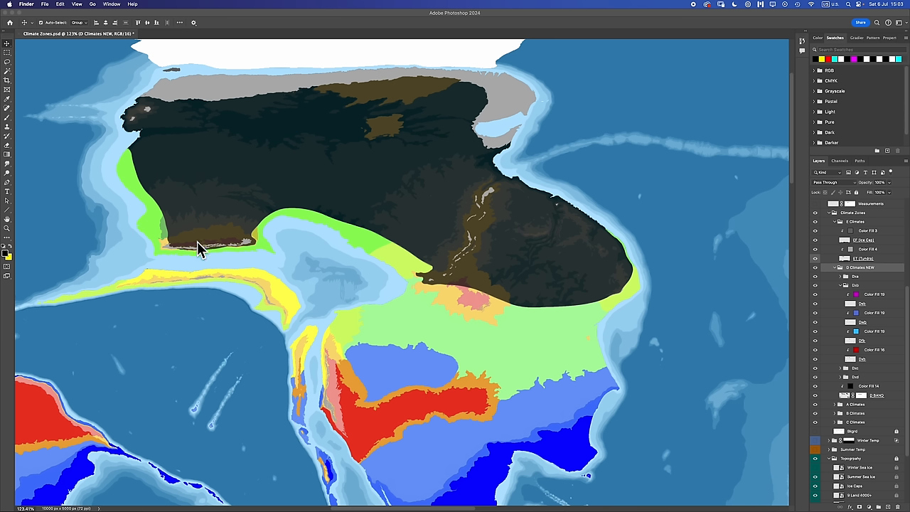
mouse_move(532, 275)
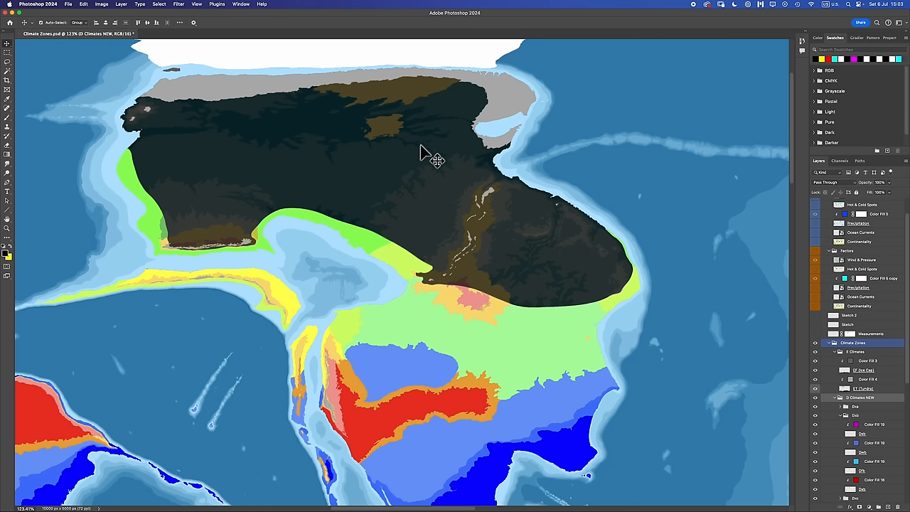
mouse_move(398, 142)
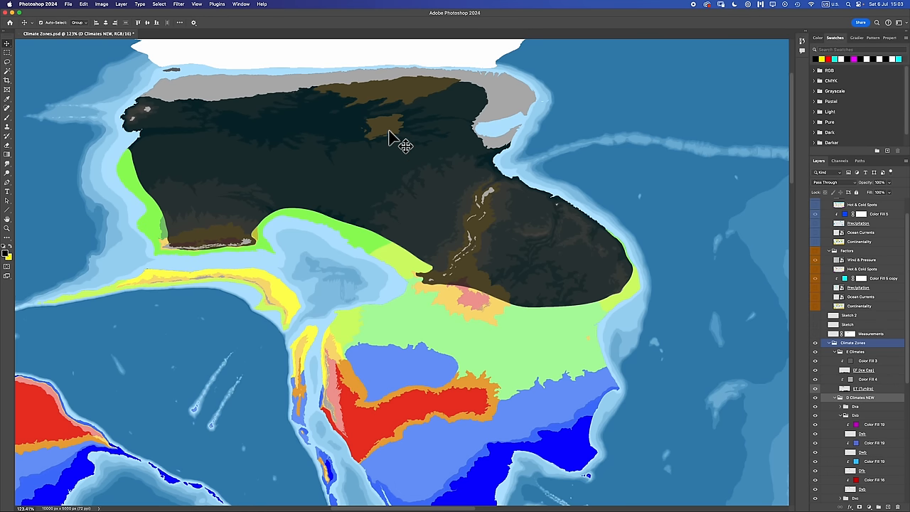
Show the zoomed sketch layer with the -30 and -24 values and the X mark
click(405, 145)
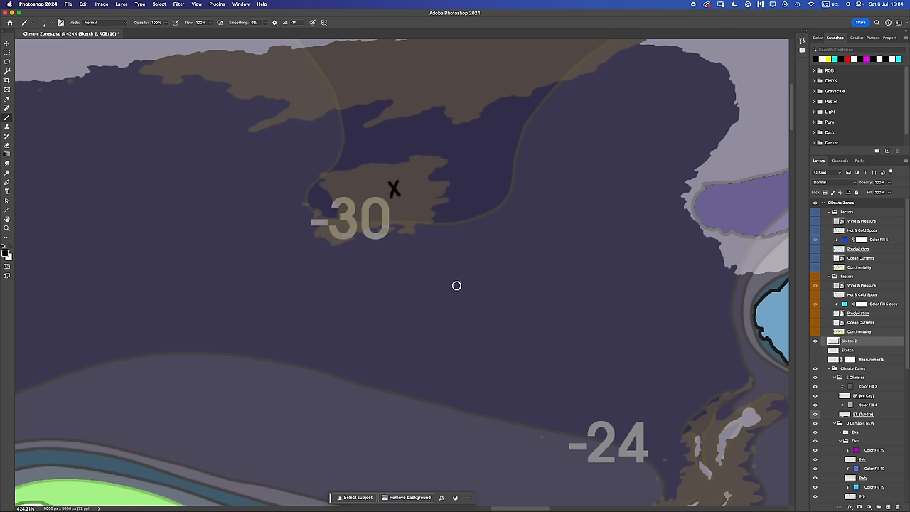
mouse_move(415, 185)
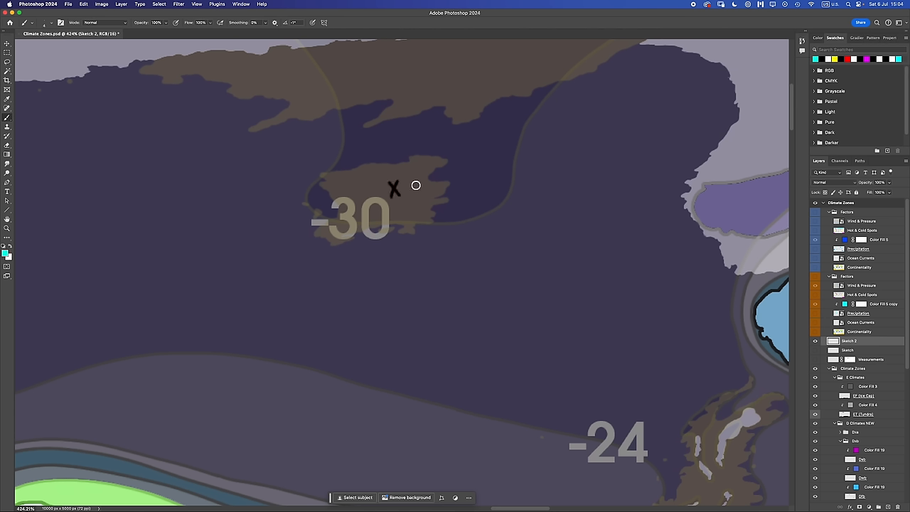
Write a cyan -31 and a red 15 beside the X on the Sketch layer
drag(413, 185, 433, 174)
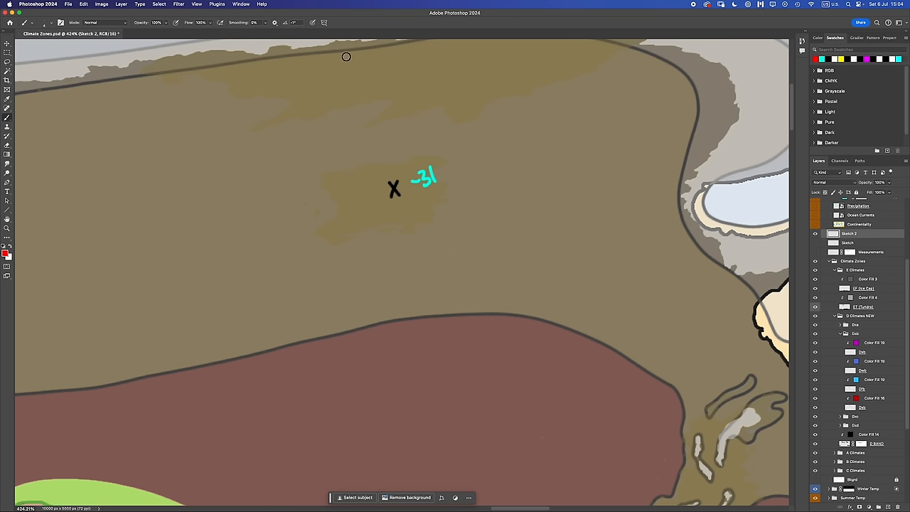
mouse_move(380, 331)
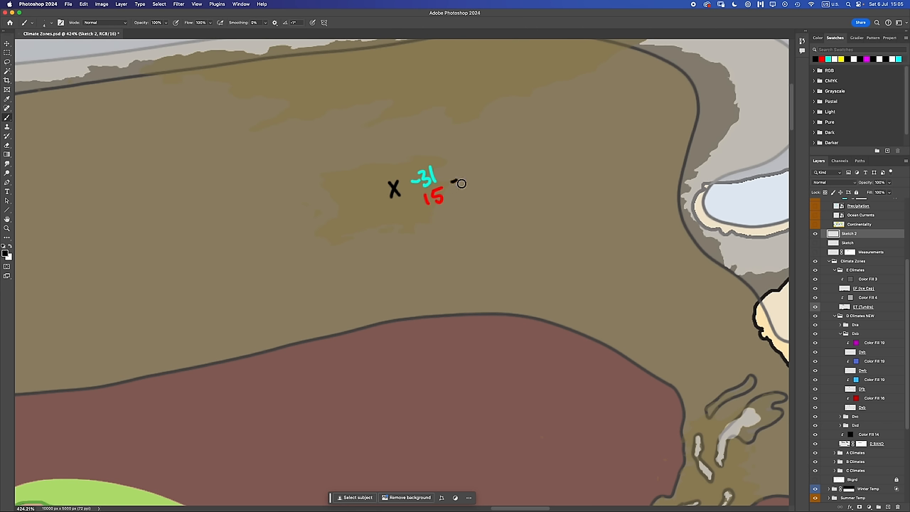
drag(458, 183, 468, 198)
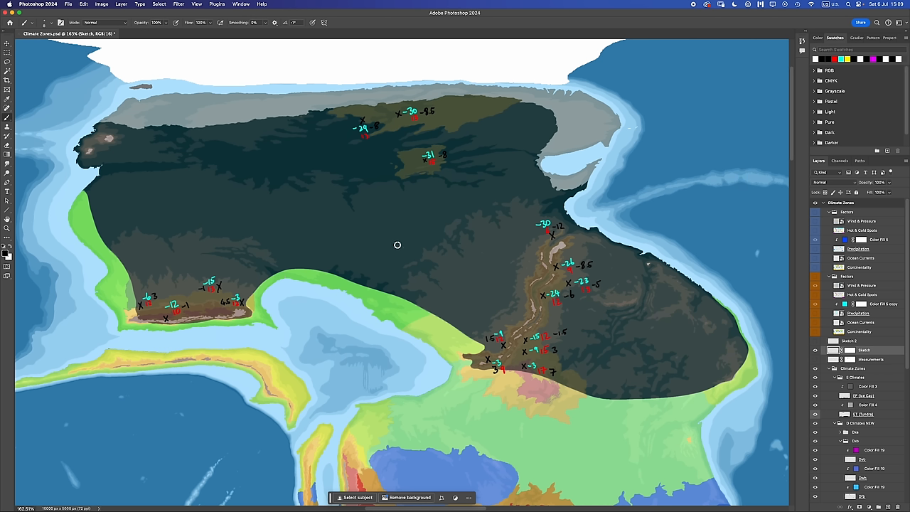
mouse_move(443, 283)
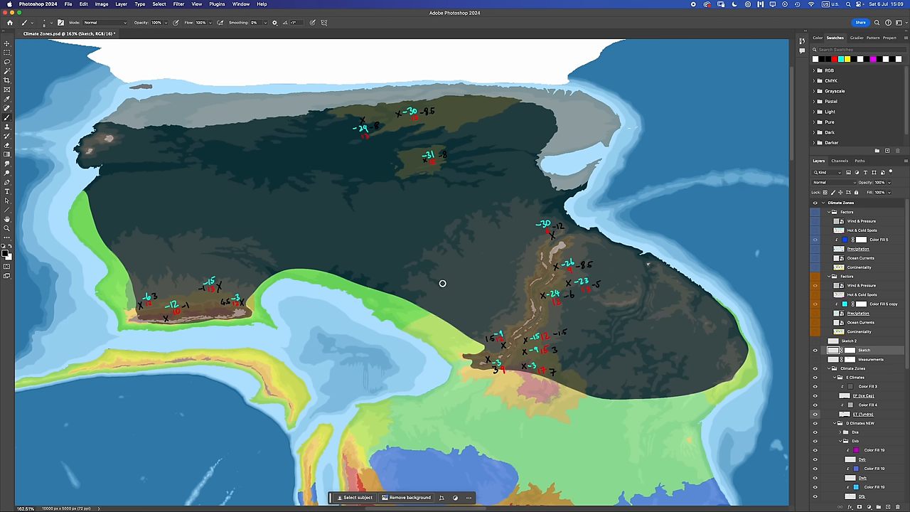
mouse_move(379, 186)
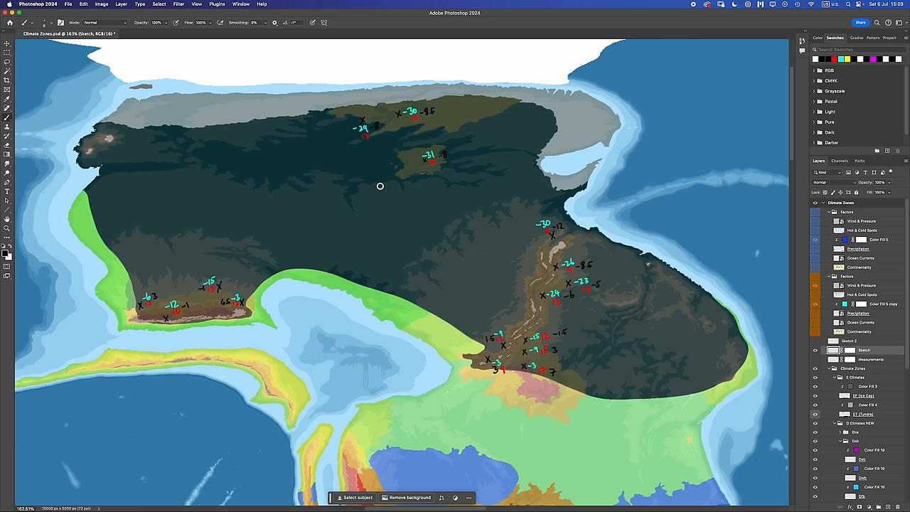
mouse_move(302, 221)
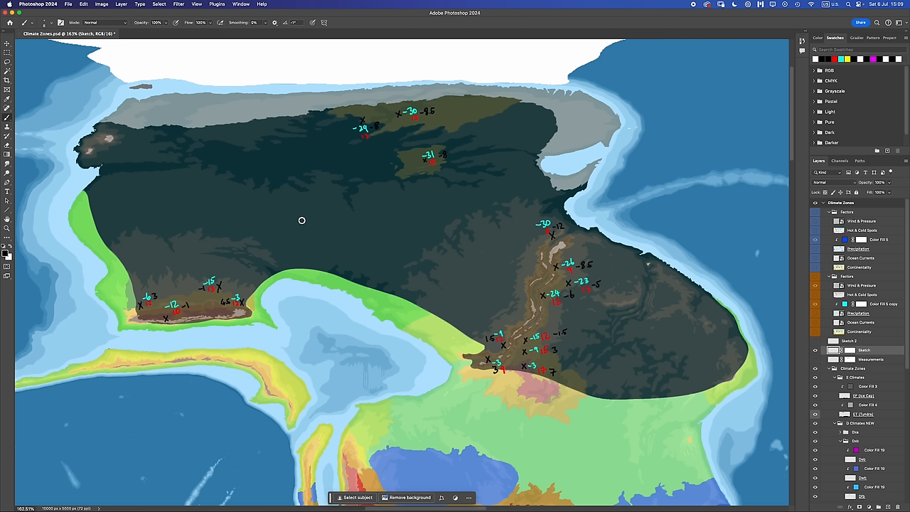
mouse_move(458, 155)
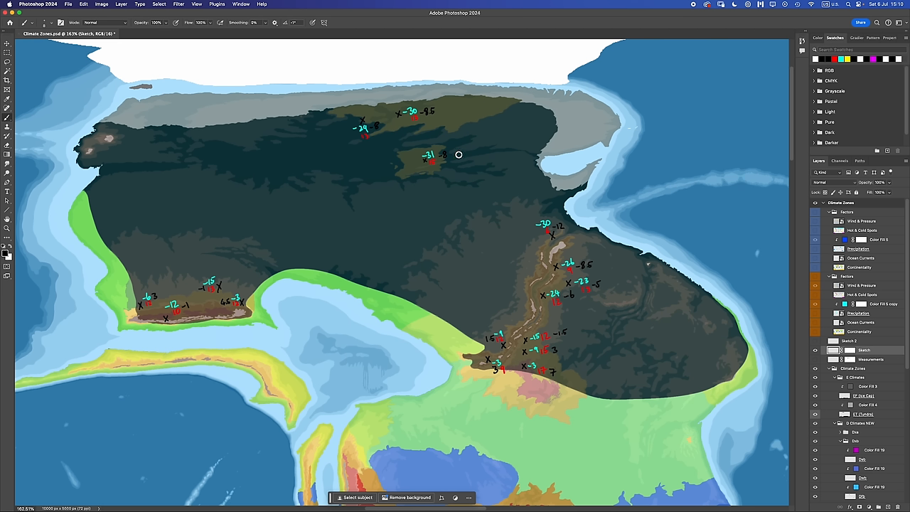
mouse_move(438, 202)
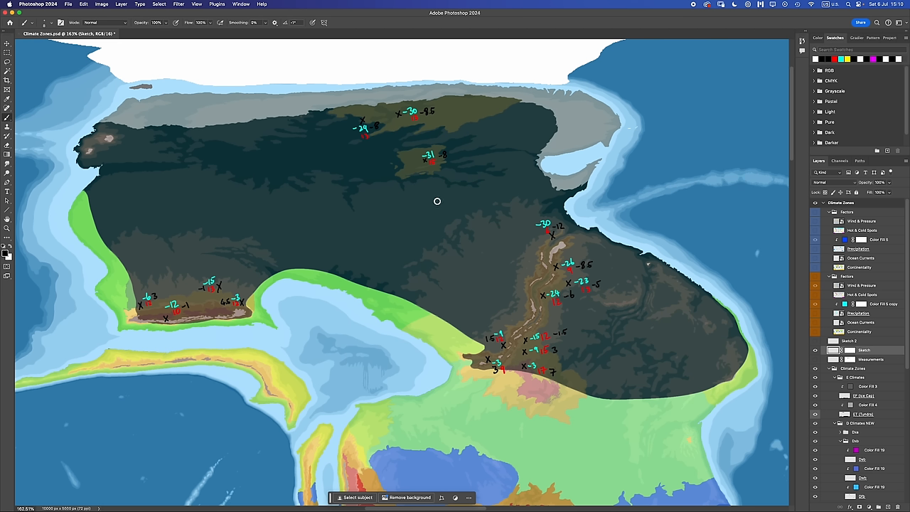
mouse_move(540, 354)
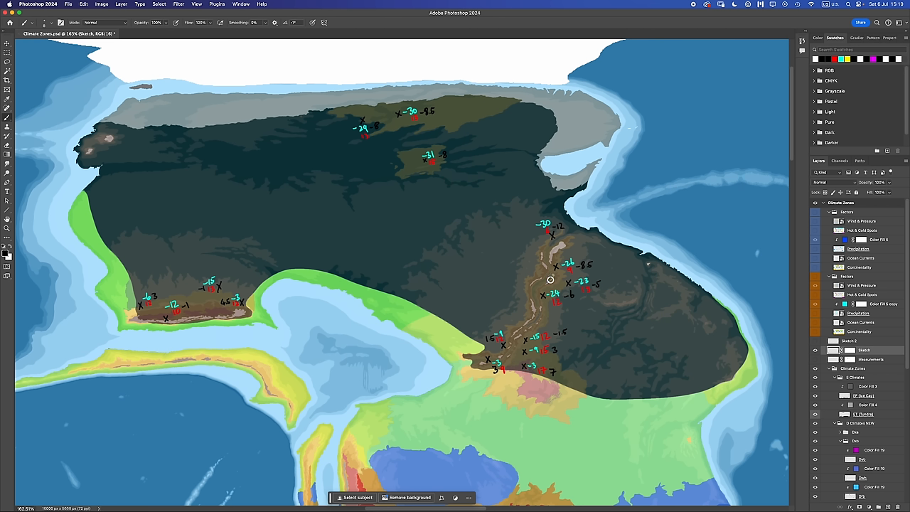
mouse_move(405, 200)
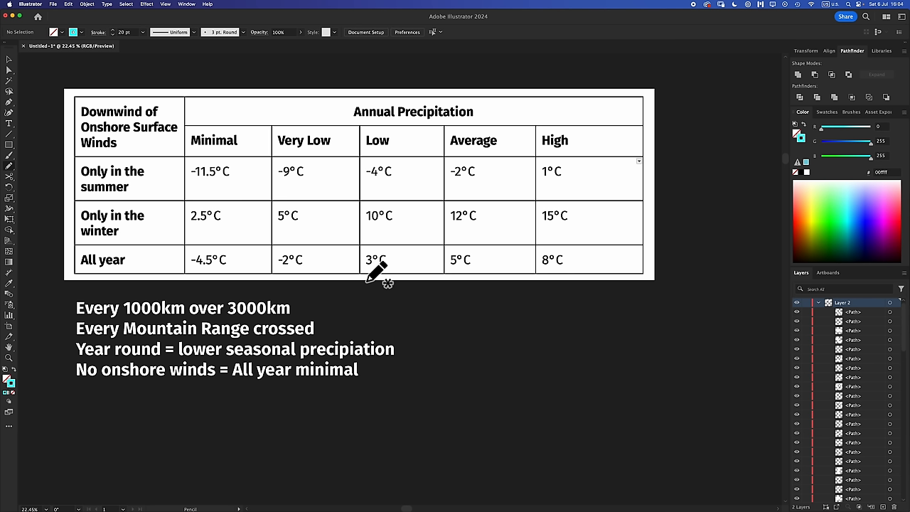
mouse_move(498, 285)
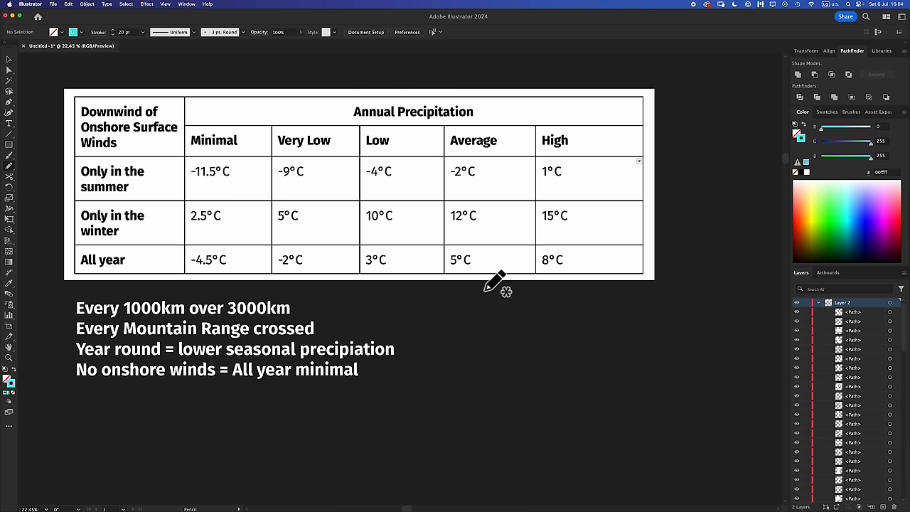
mouse_move(498, 288)
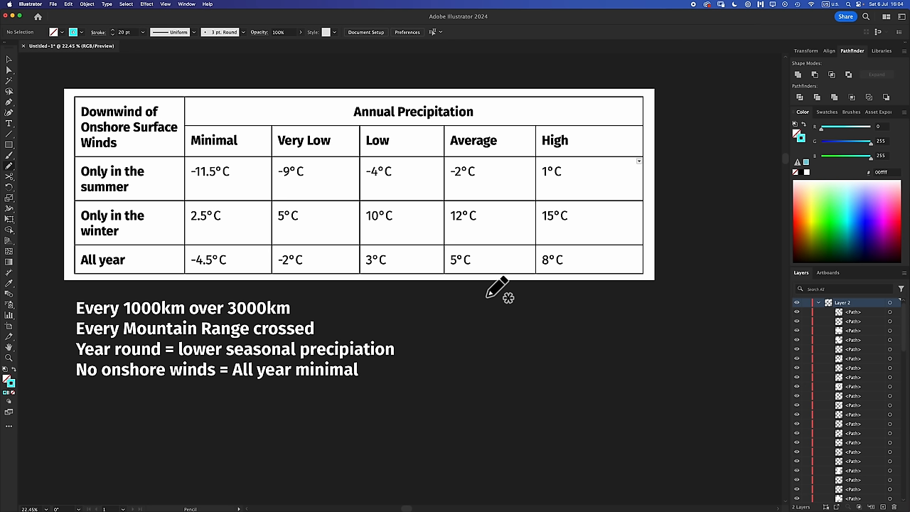
mouse_move(249, 188)
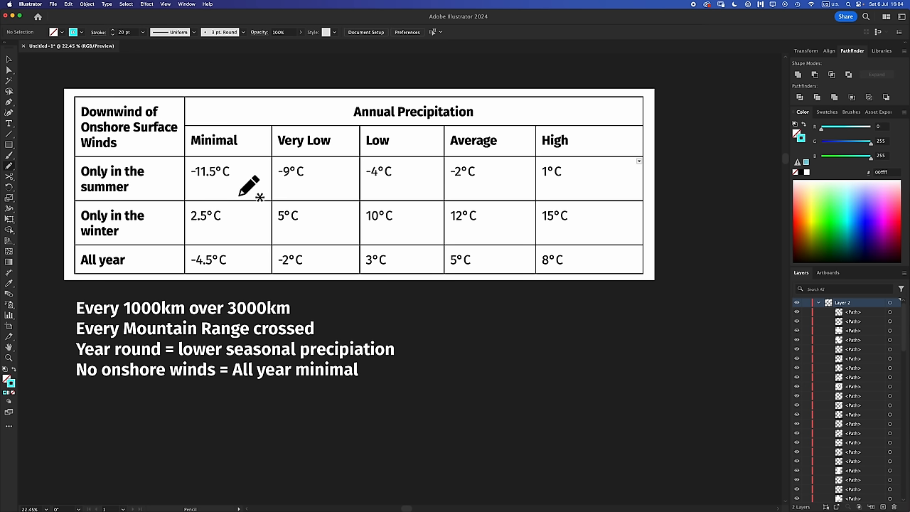
mouse_move(405, 313)
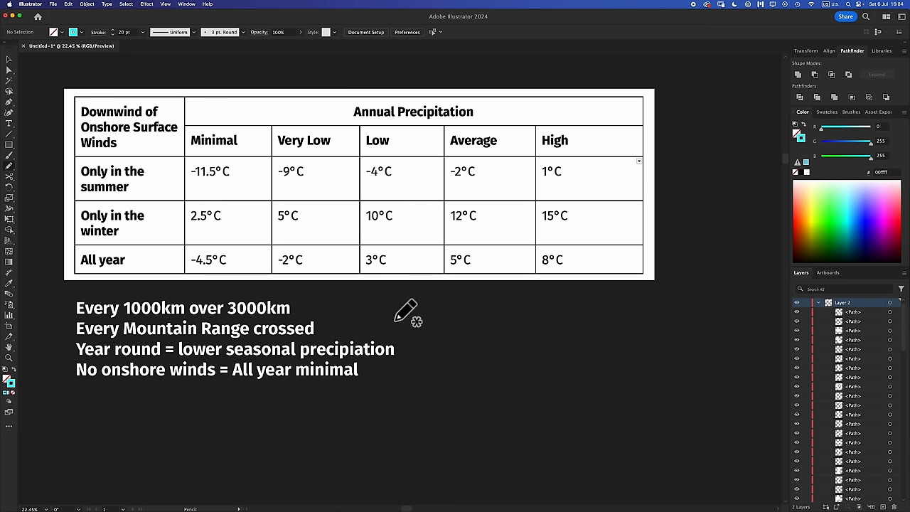
mouse_move(420, 320)
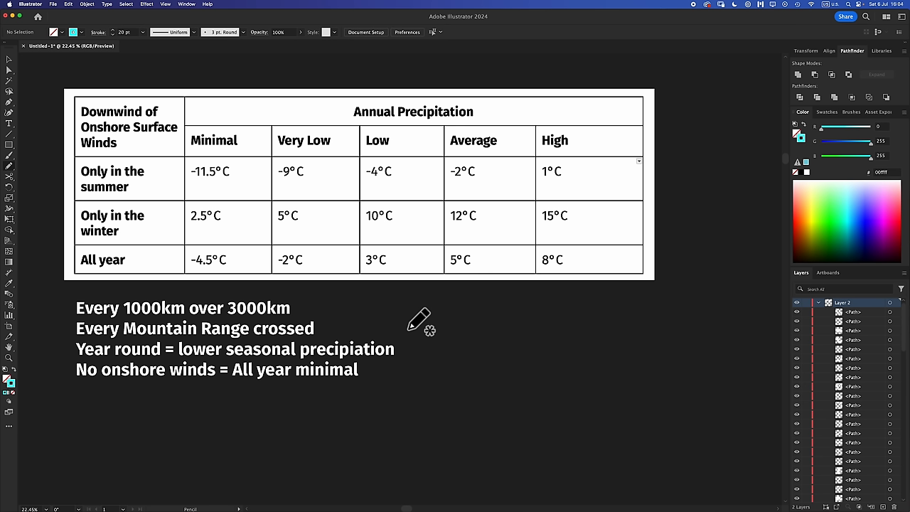
mouse_move(114, 143)
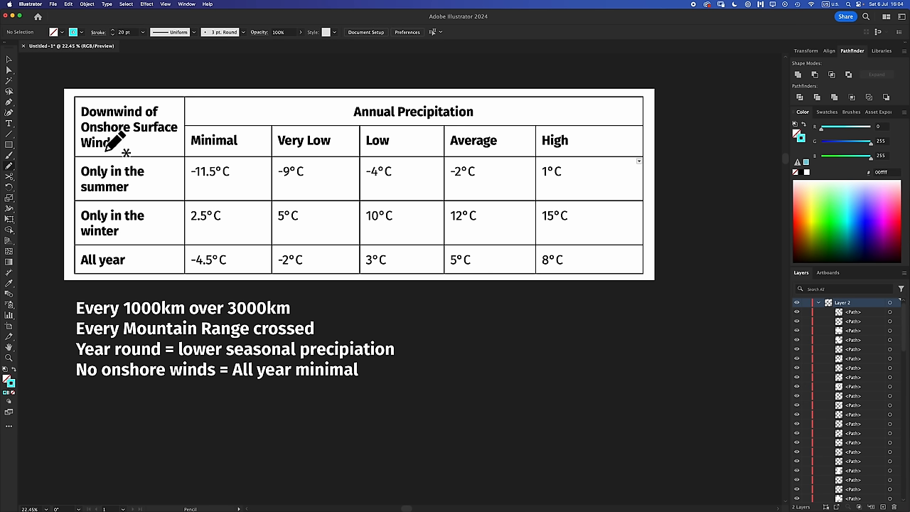
mouse_move(185, 234)
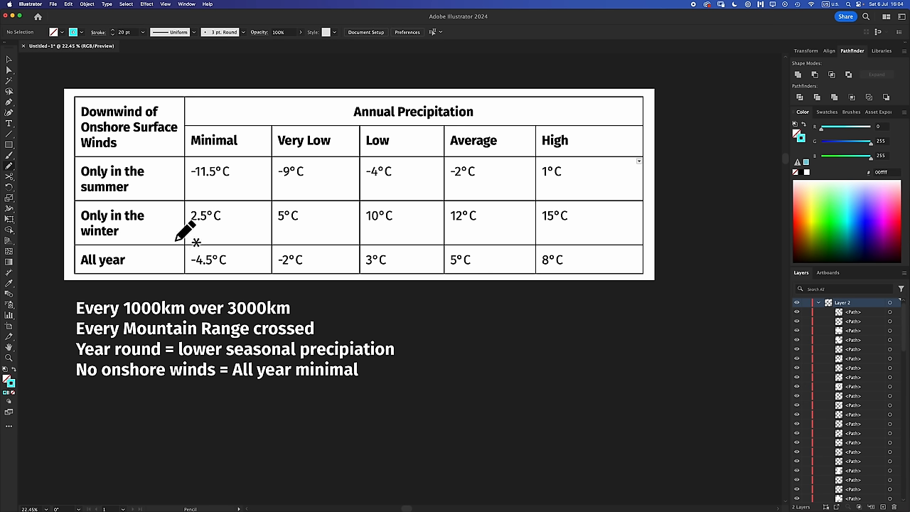
mouse_move(159, 230)
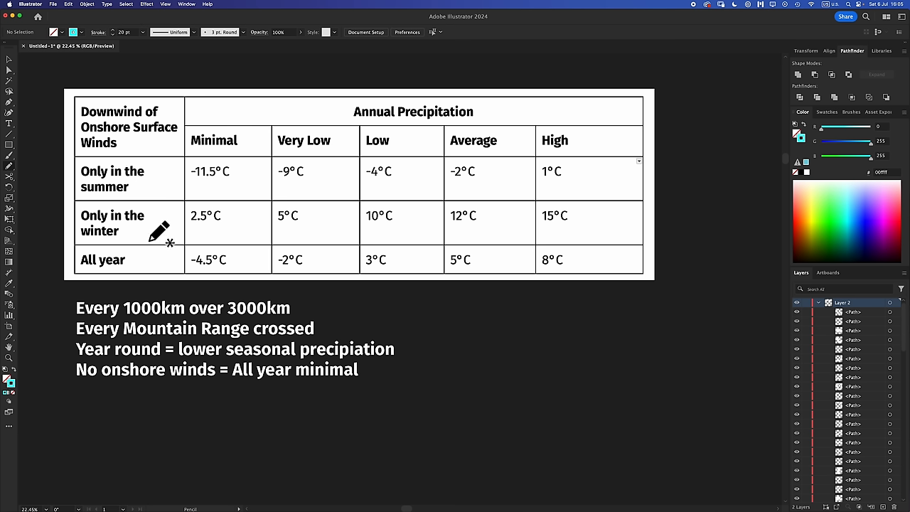
mouse_move(274, 298)
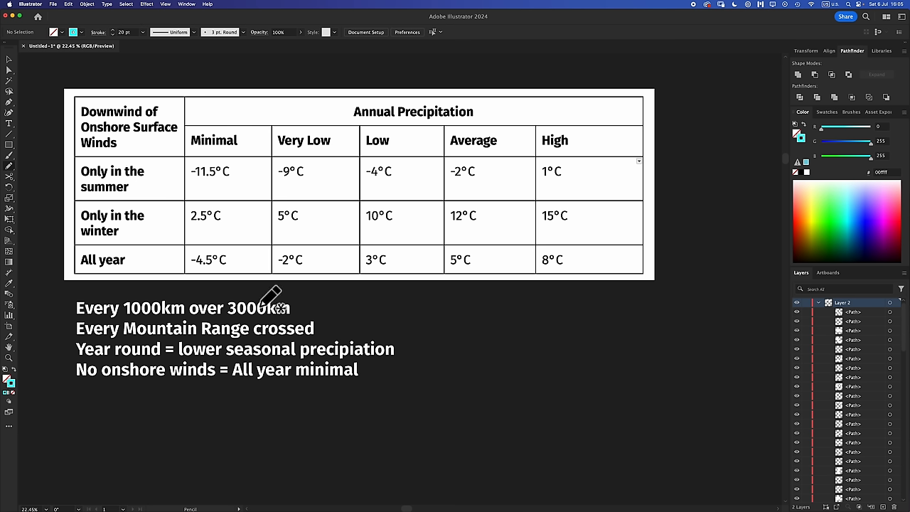
mouse_move(207, 333)
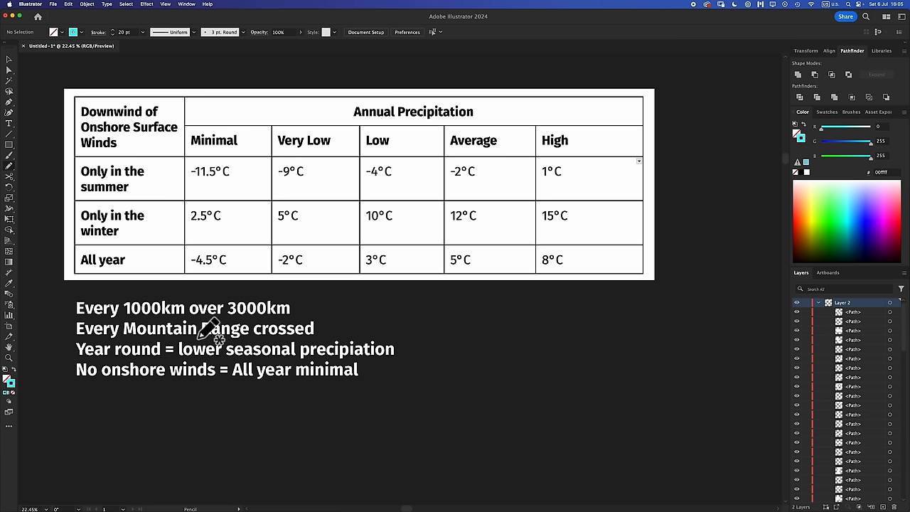
mouse_move(287, 330)
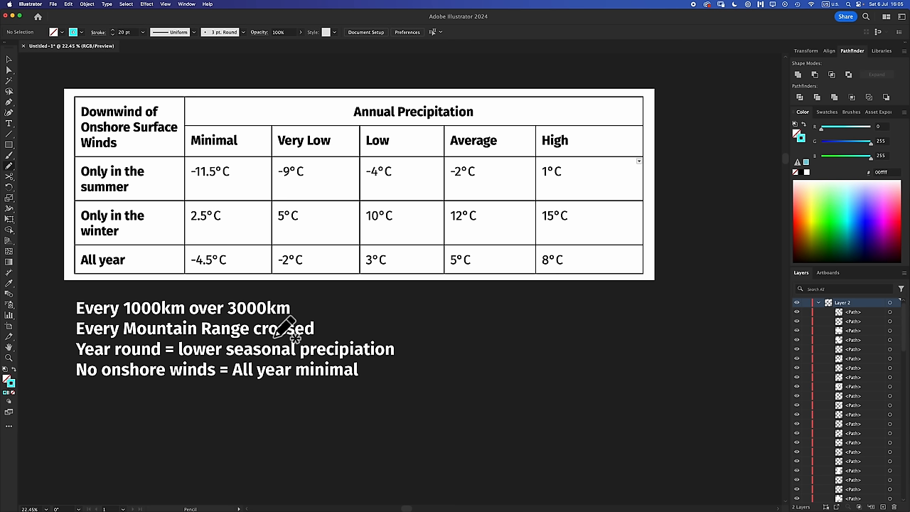
mouse_move(290, 335)
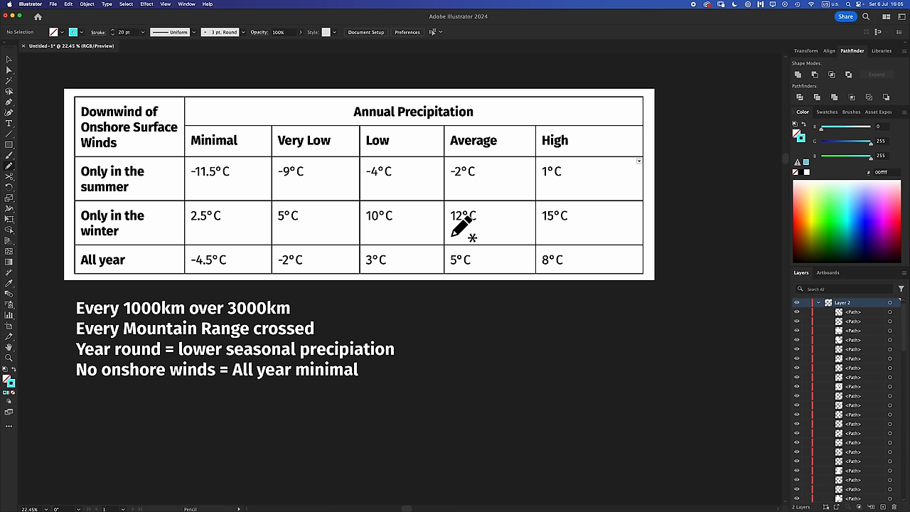
mouse_move(362, 225)
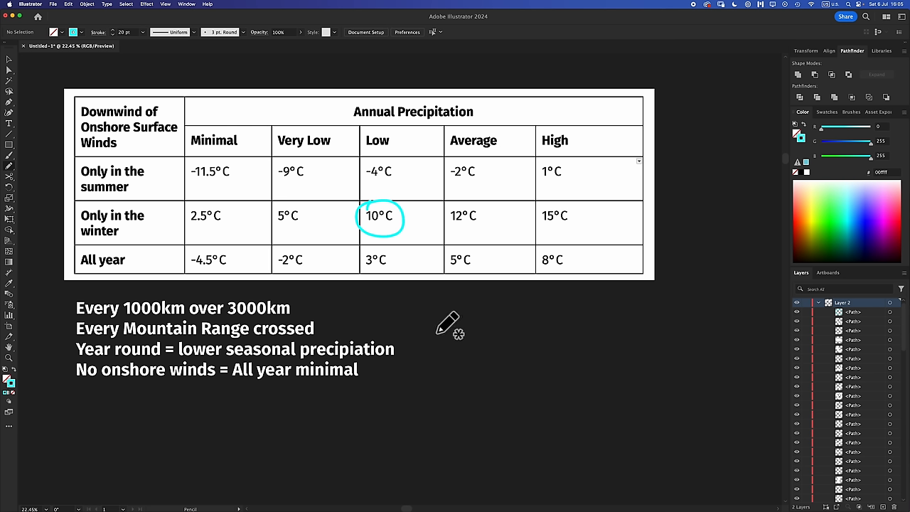
Circle the 10°C low-precipitation cell in the 'Only in the winter' row in cyan
drag(443, 324, 455, 370)
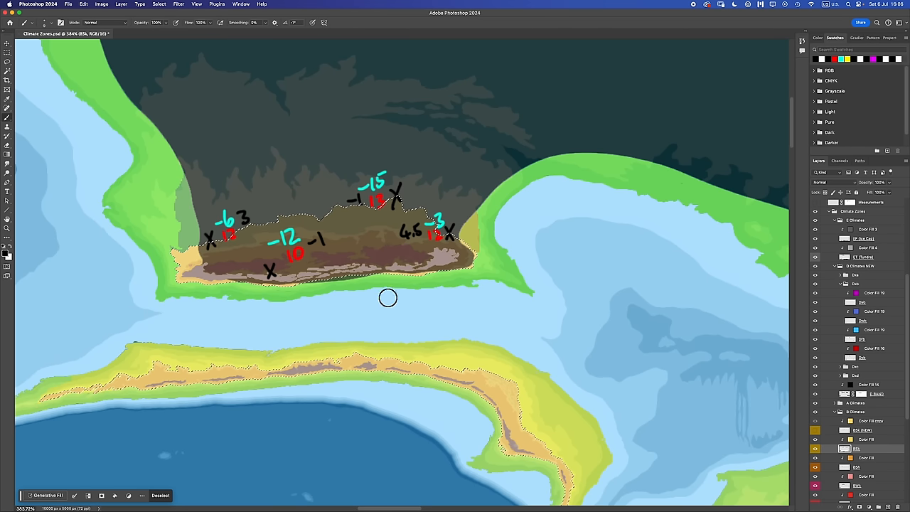
mouse_move(498, 293)
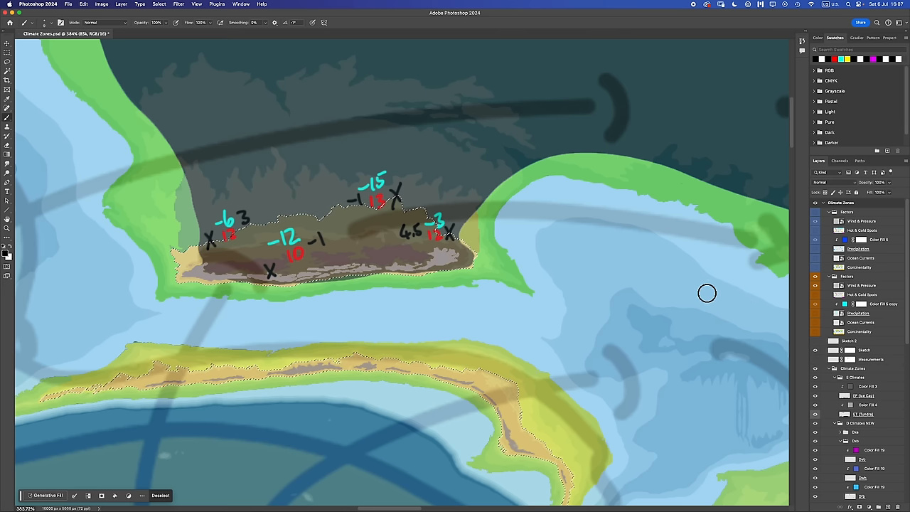
mouse_move(267, 267)
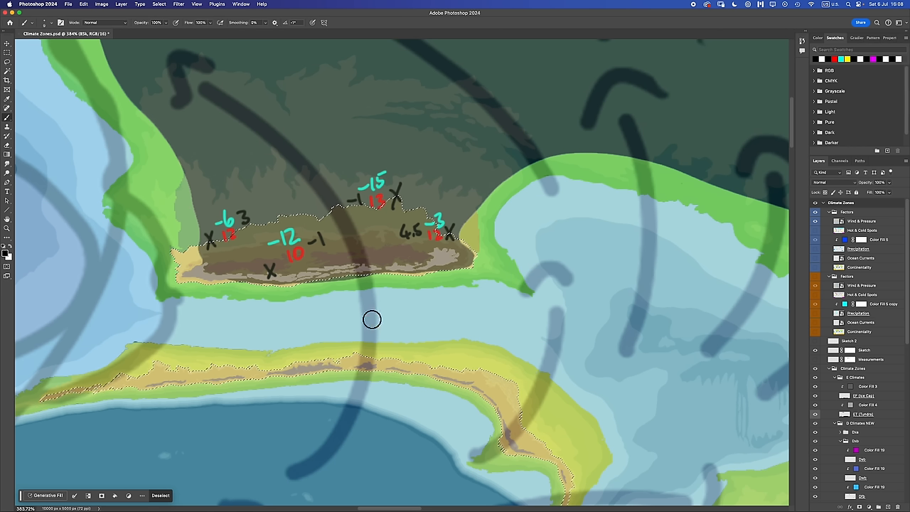
mouse_move(406, 336)
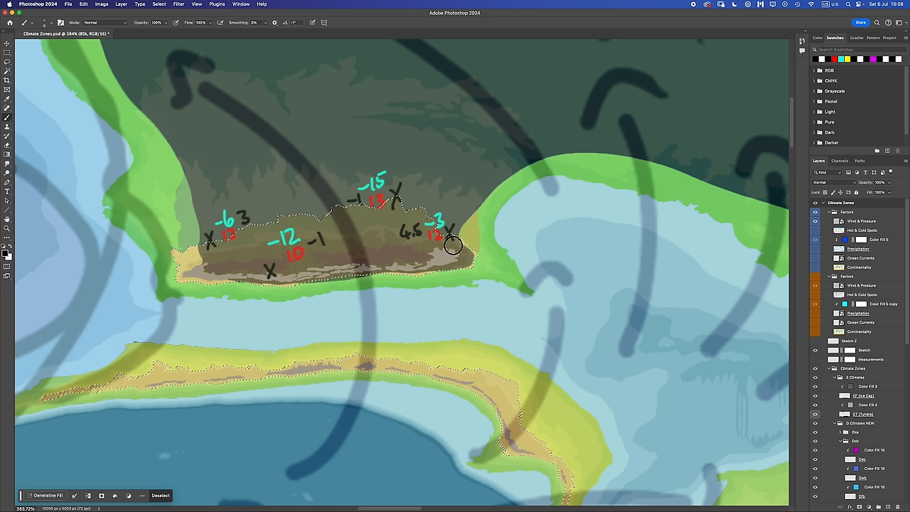
mouse_move(378, 328)
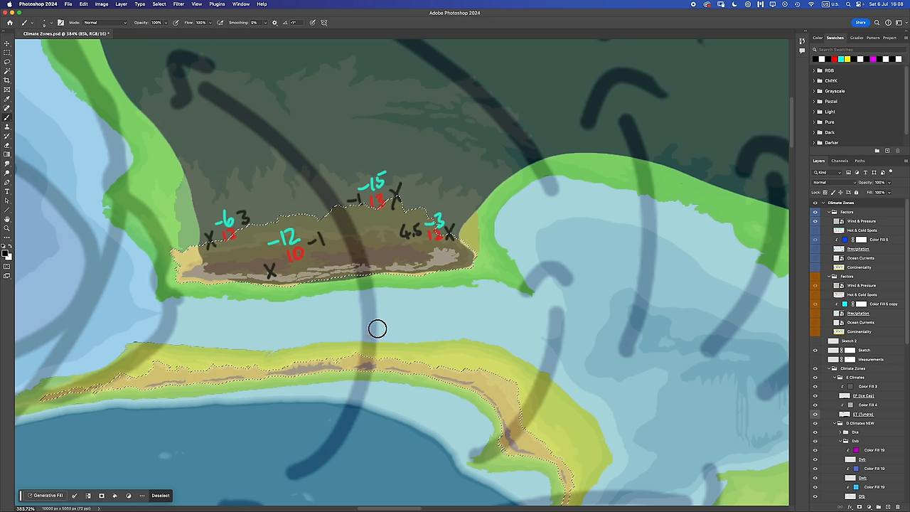
mouse_move(466, 337)
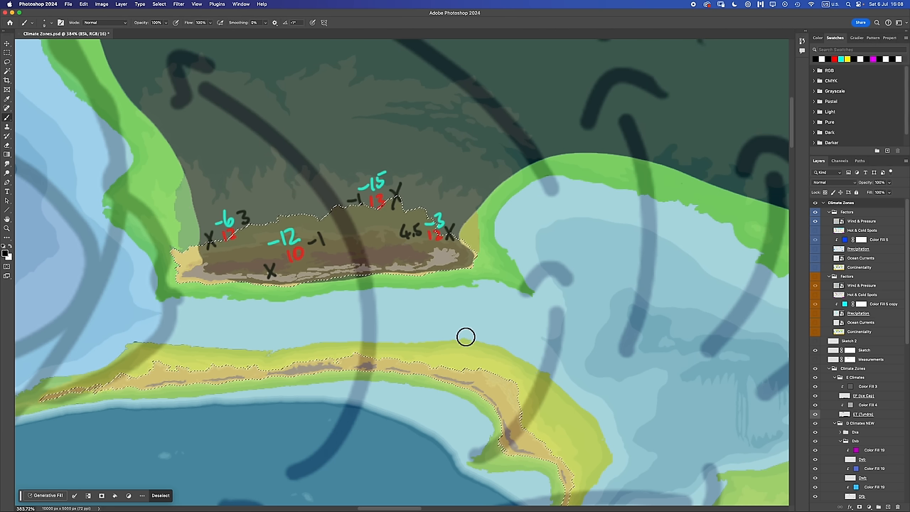
mouse_move(455, 330)
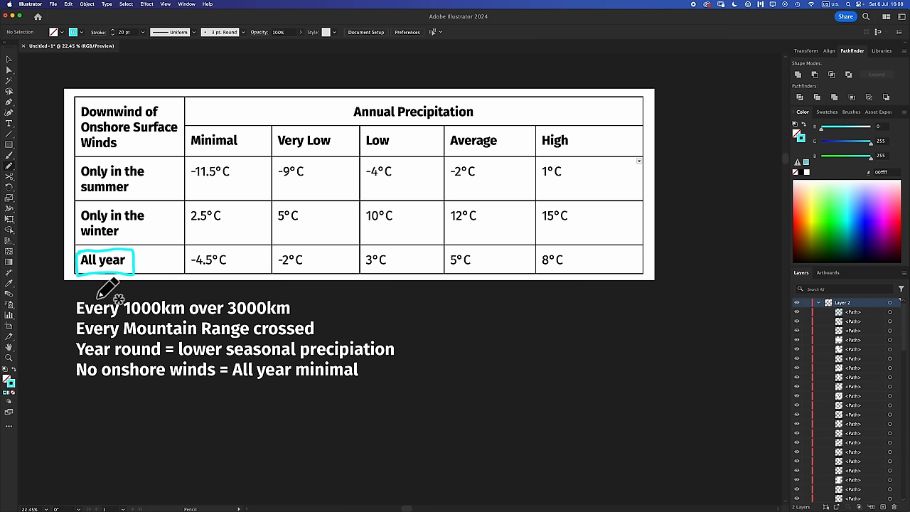
mouse_move(462, 334)
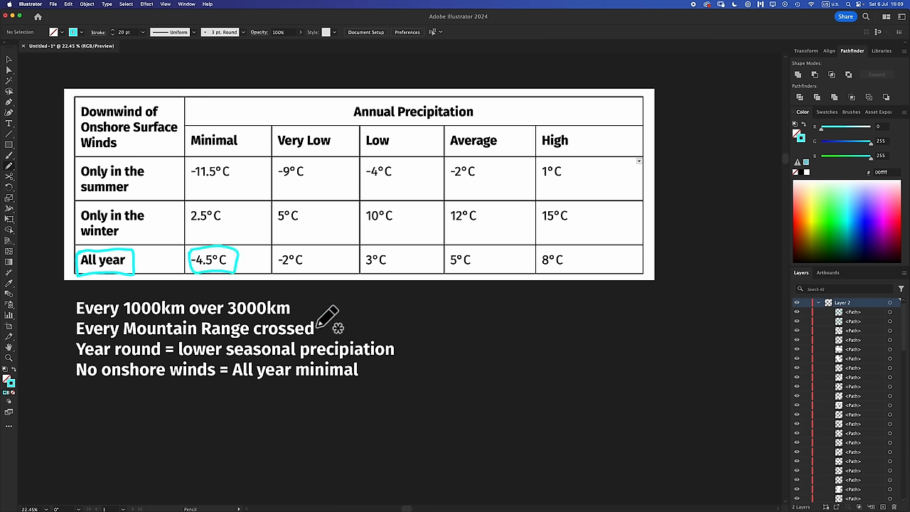
mouse_move(391, 370)
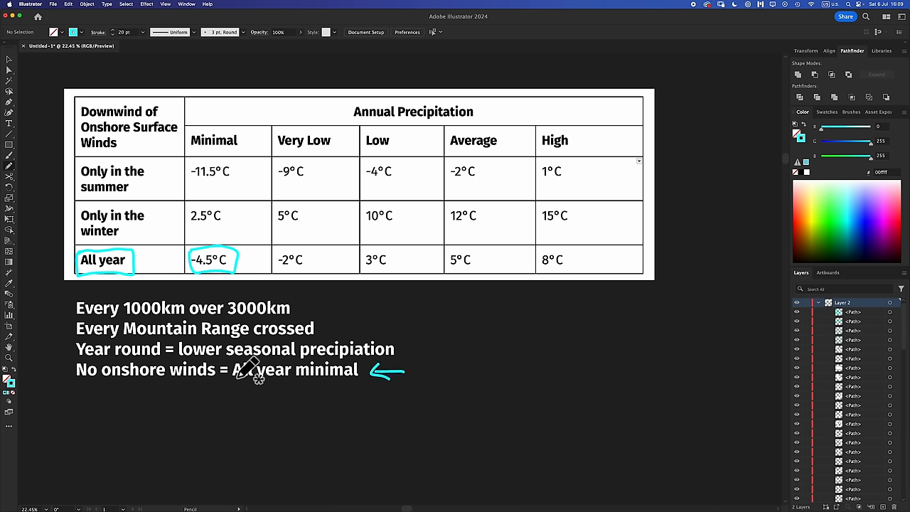
mouse_move(239, 257)
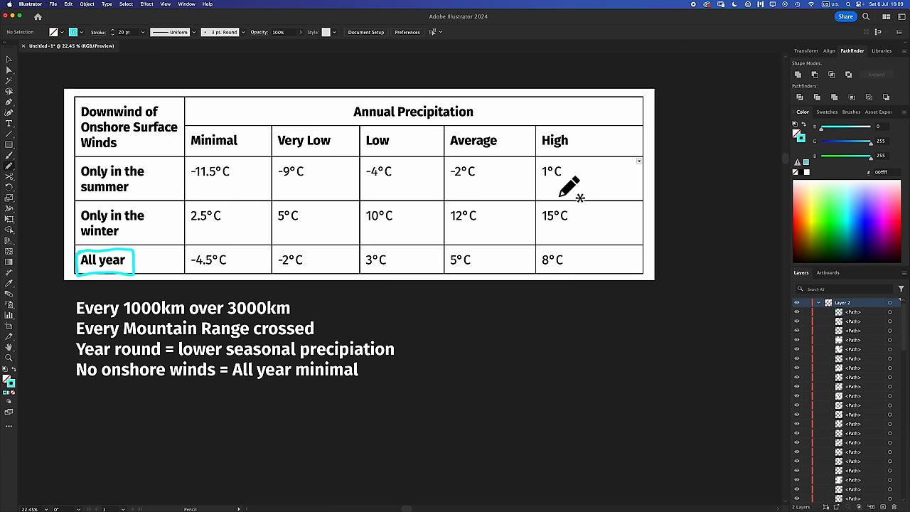
mouse_move(564, 116)
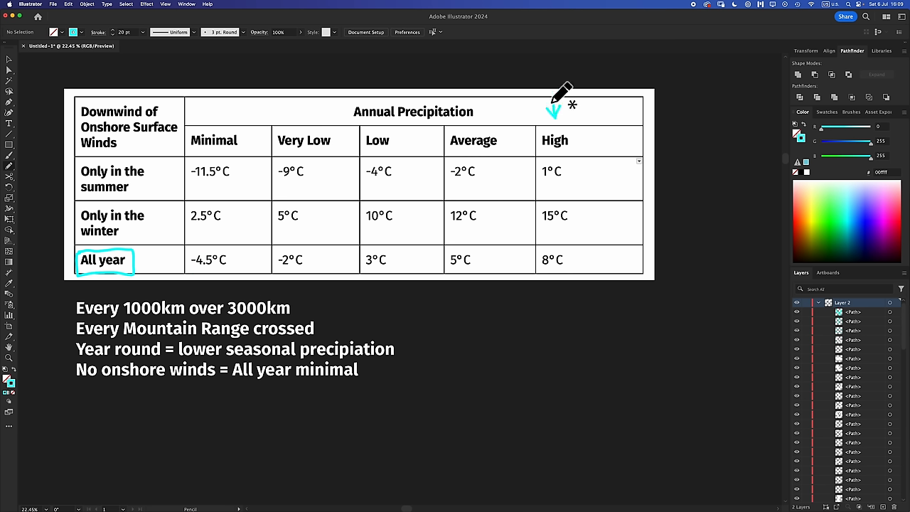
mouse_move(600, 348)
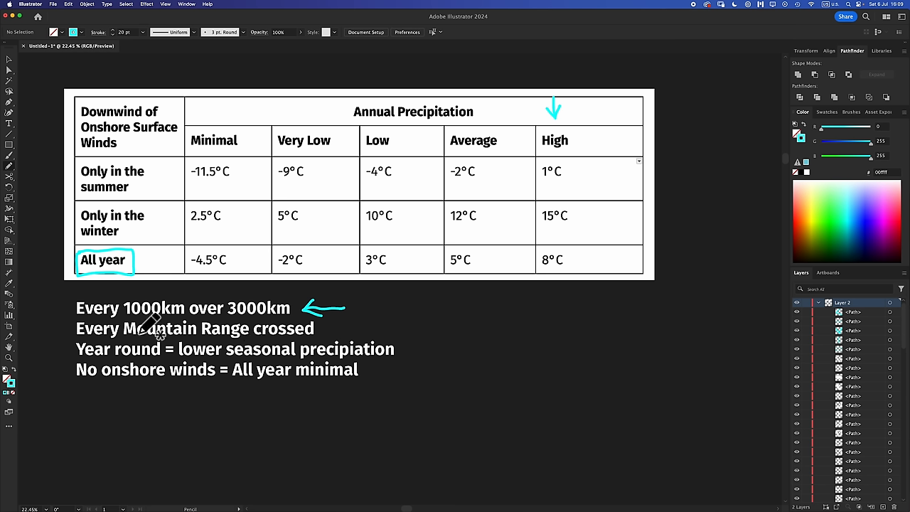
mouse_move(220, 352)
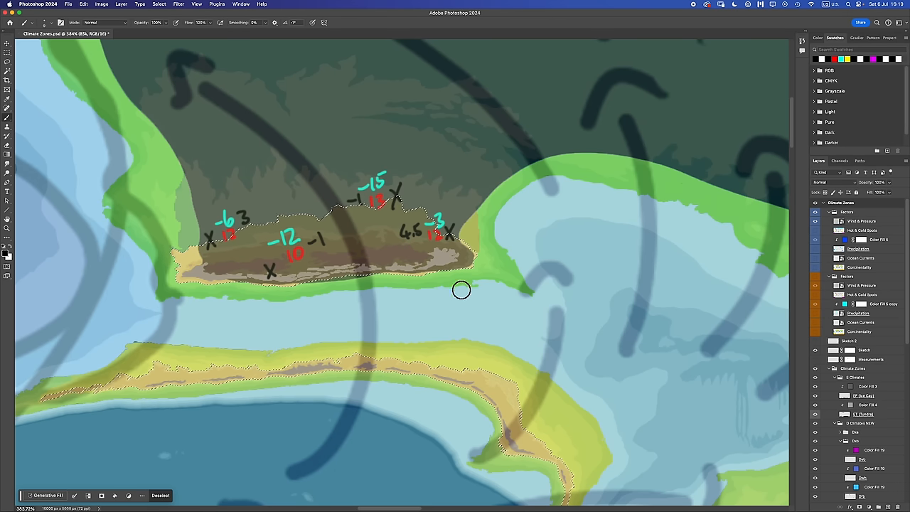
mouse_move(410, 293)
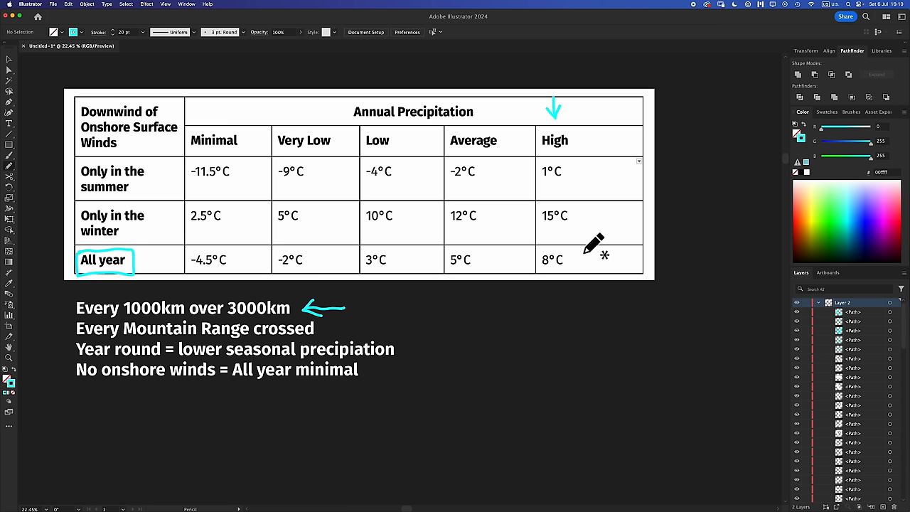
mouse_move(359, 321)
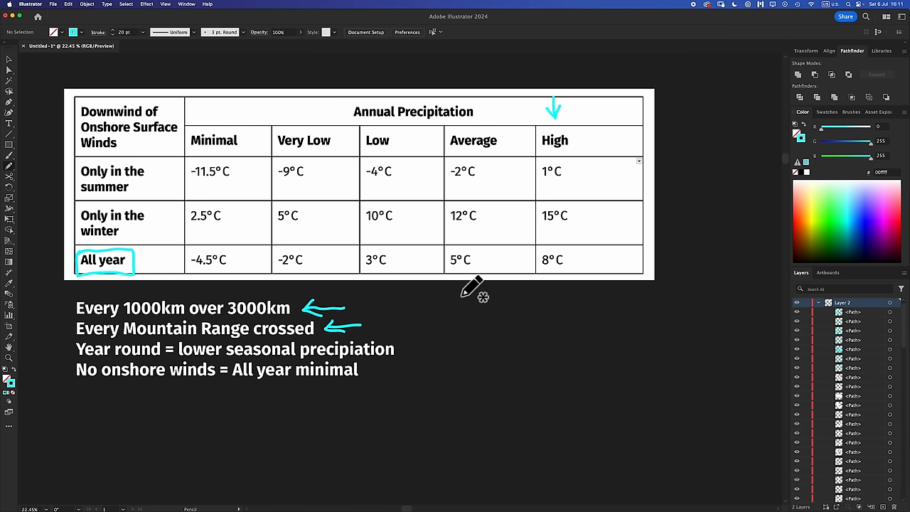
mouse_move(490, 120)
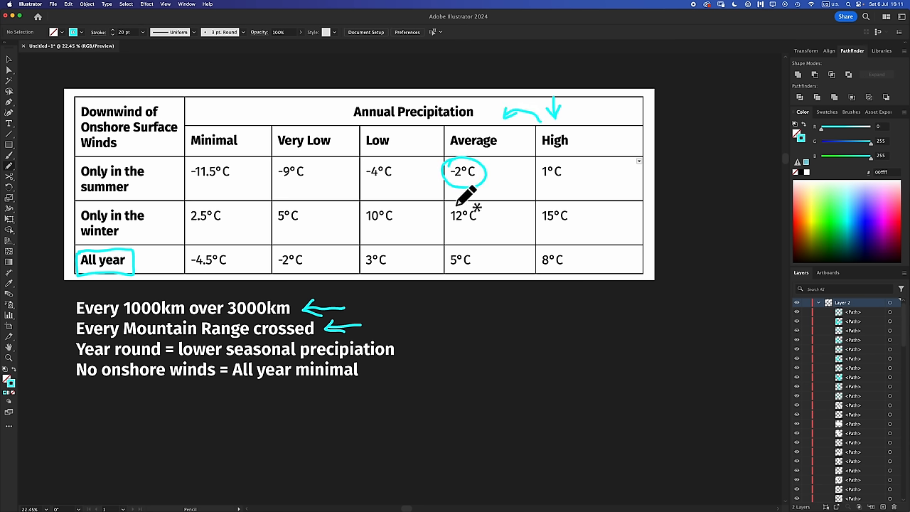
Draw an arrow beside the 'Every Mountain Range crossed' rule in the reference table
drag(443, 206, 491, 221)
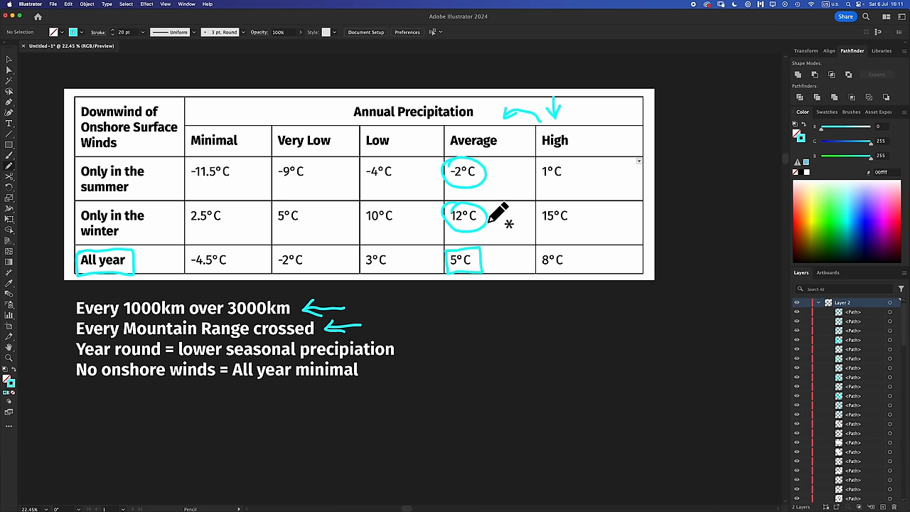
mouse_move(444, 192)
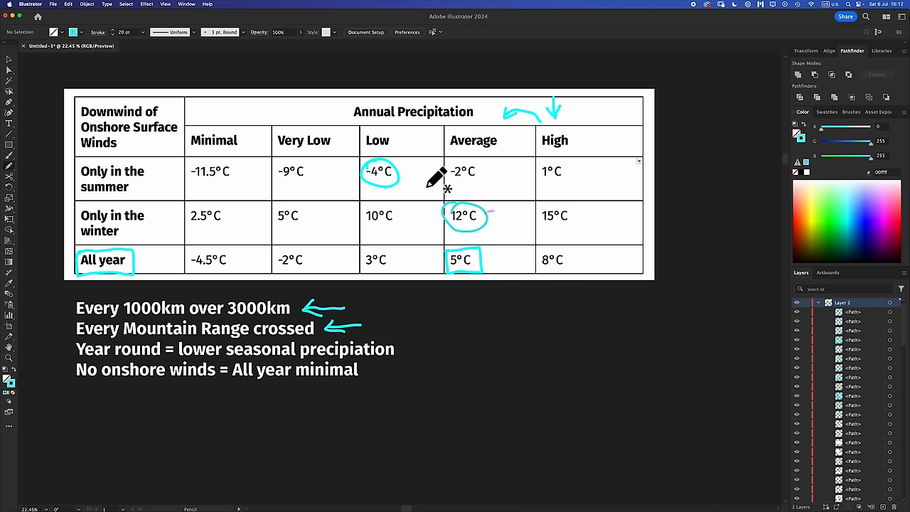
mouse_move(444, 114)
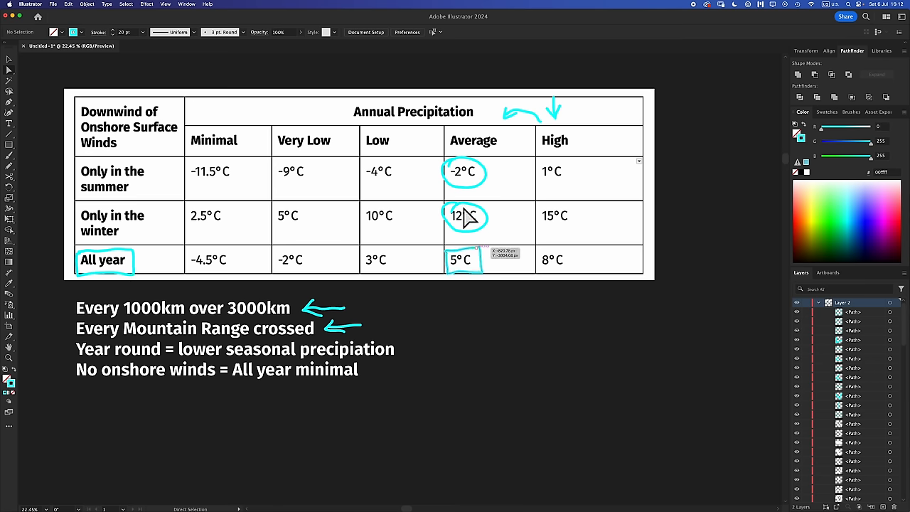
mouse_move(486, 230)
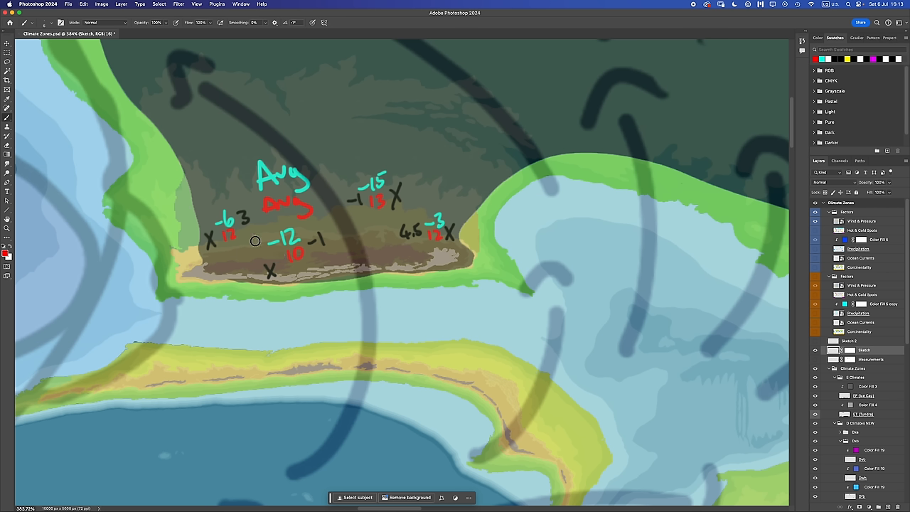
mouse_move(424, 244)
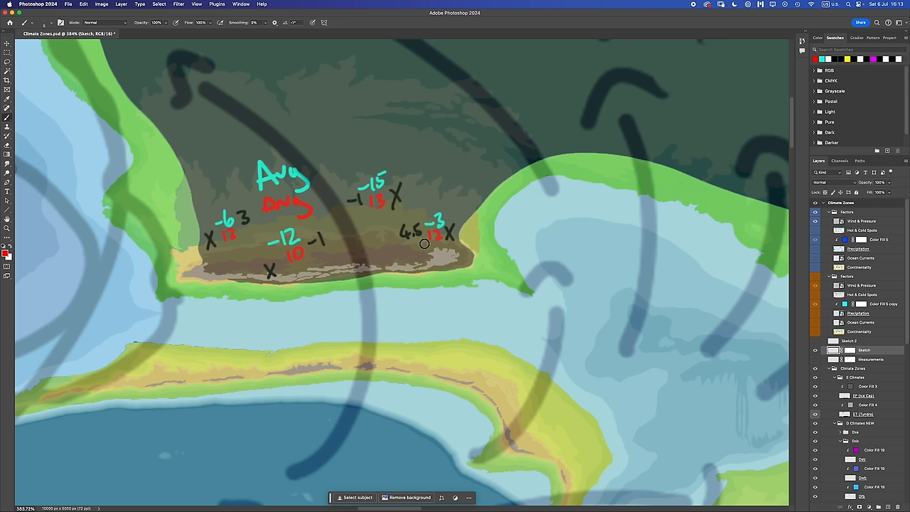
mouse_move(444, 270)
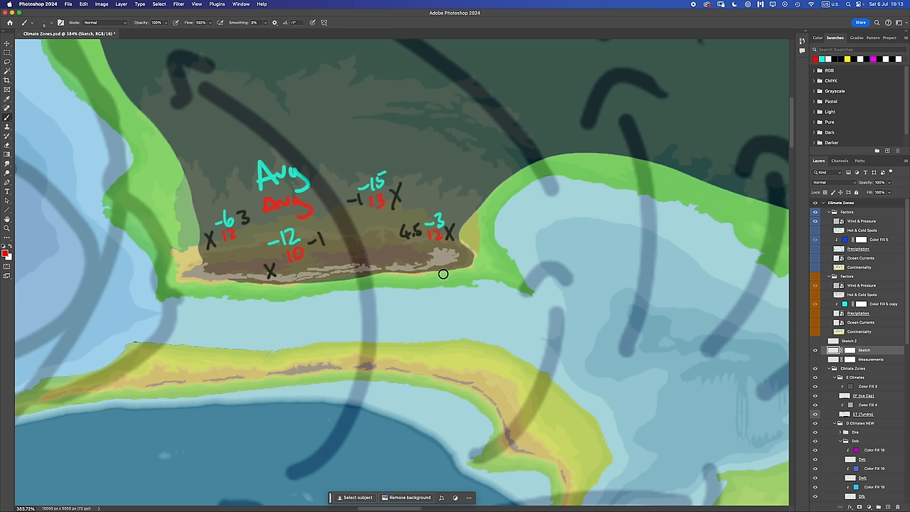
mouse_move(435, 349)
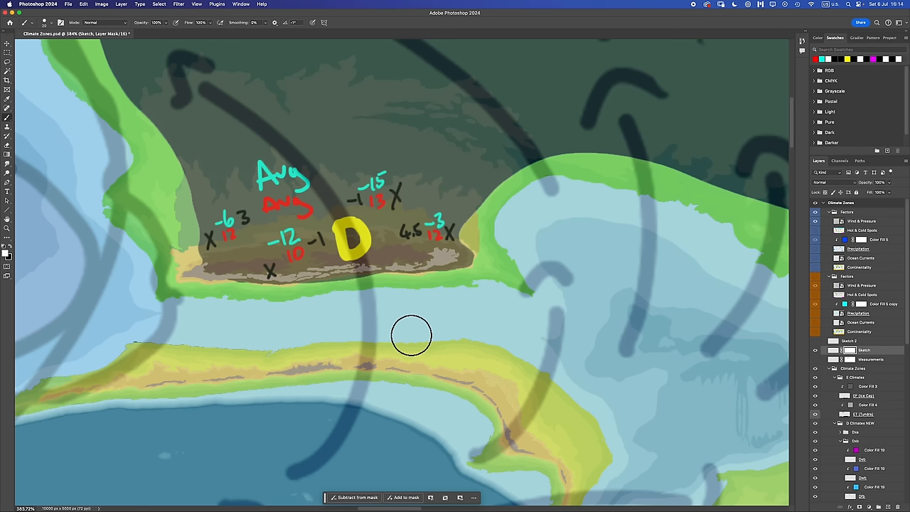
mouse_move(506, 406)
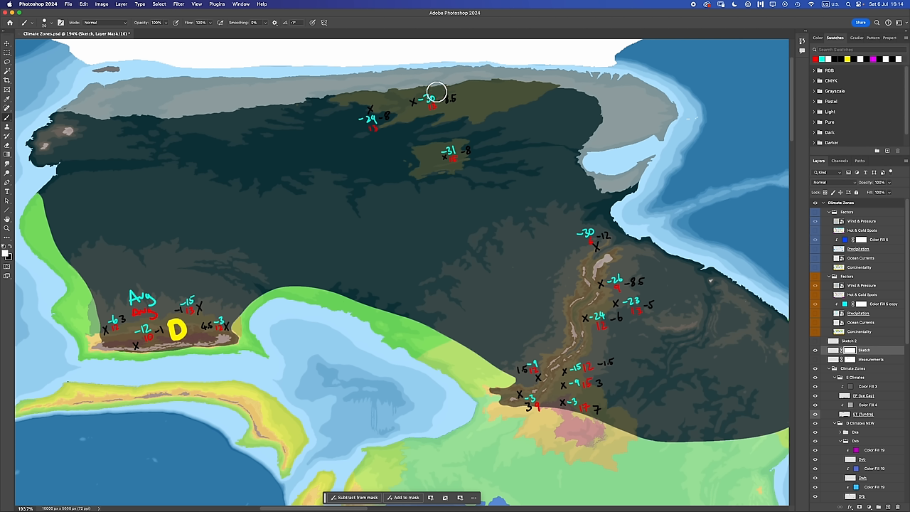
mouse_move(552, 396)
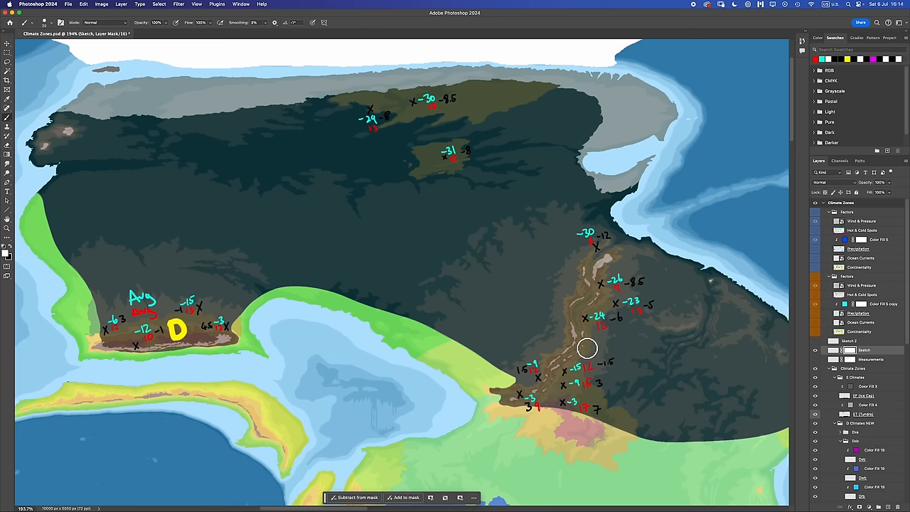
mouse_move(552, 273)
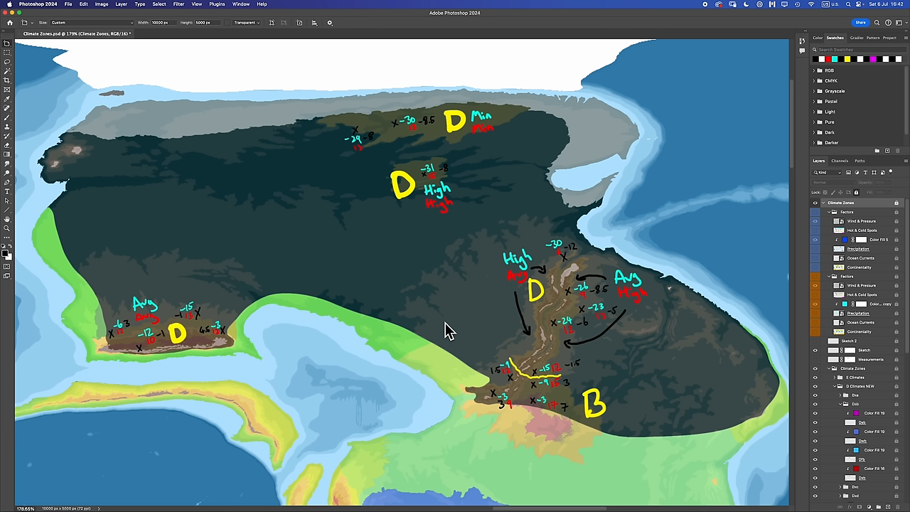
mouse_move(446, 330)
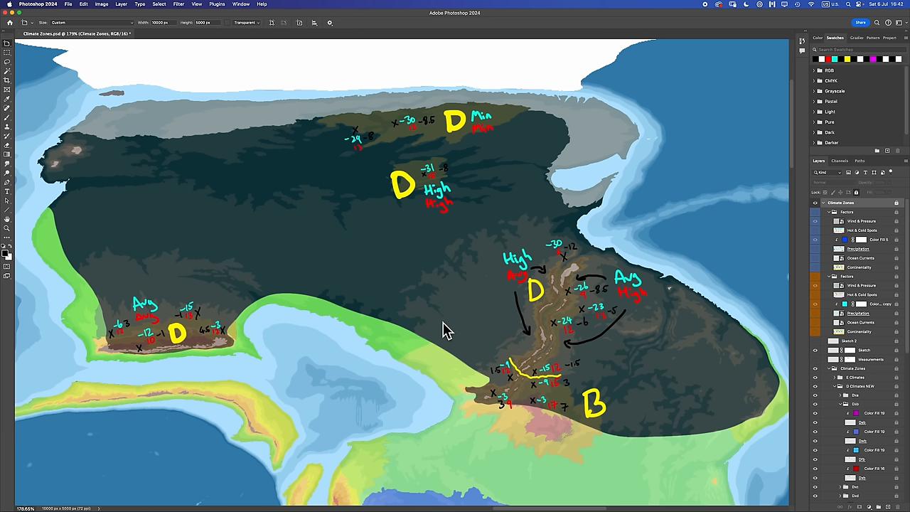
mouse_move(222, 248)
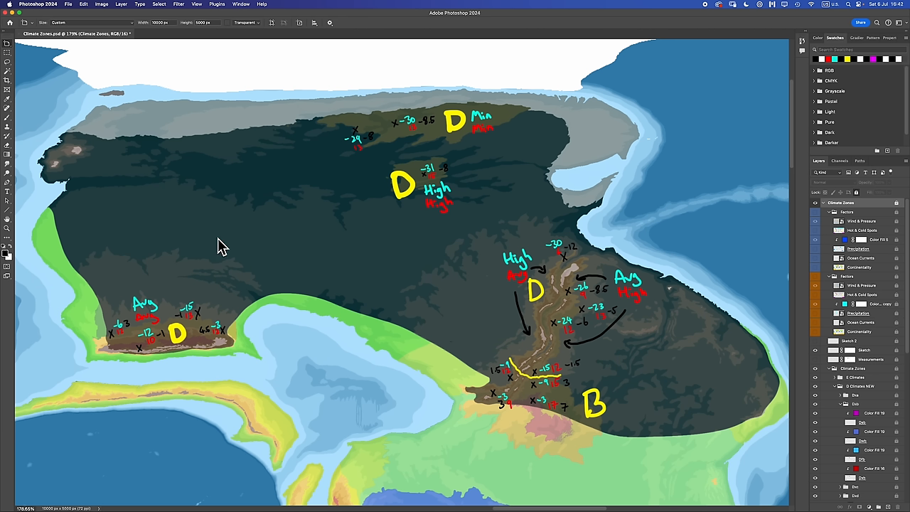
mouse_move(553, 389)
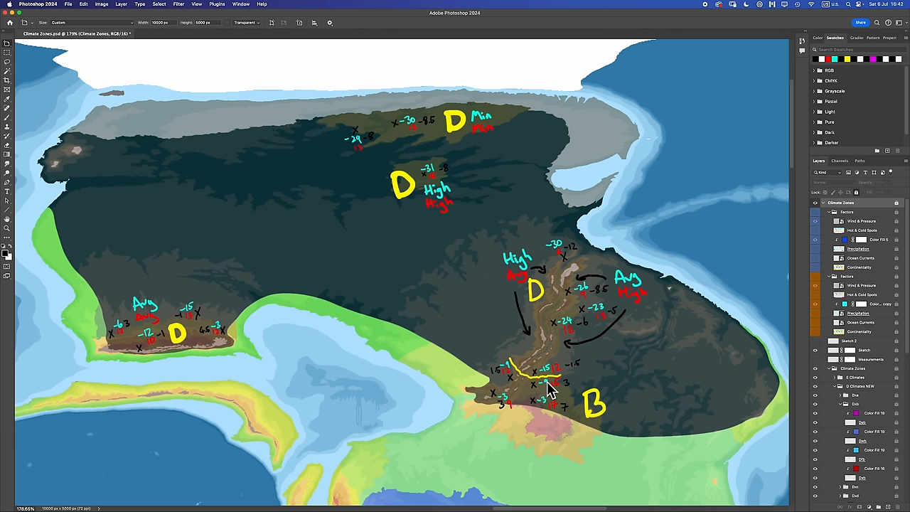
mouse_move(581, 433)
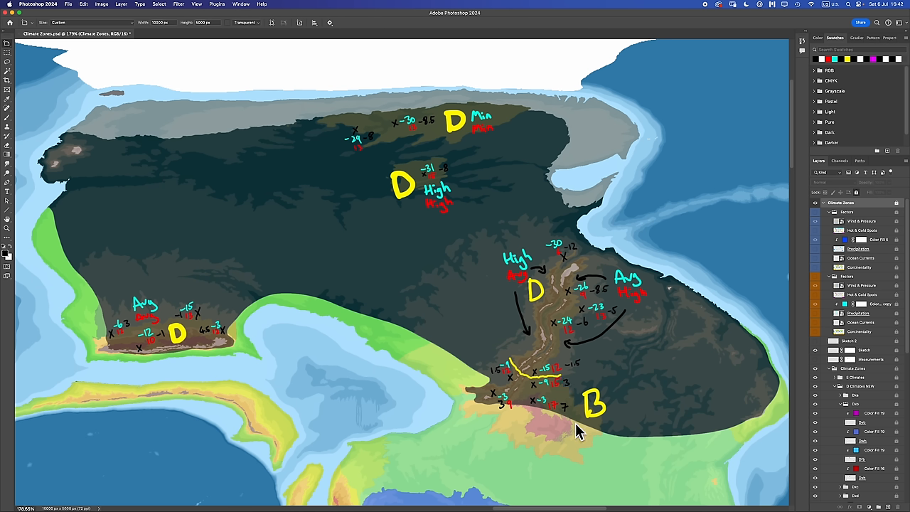
mouse_move(562, 395)
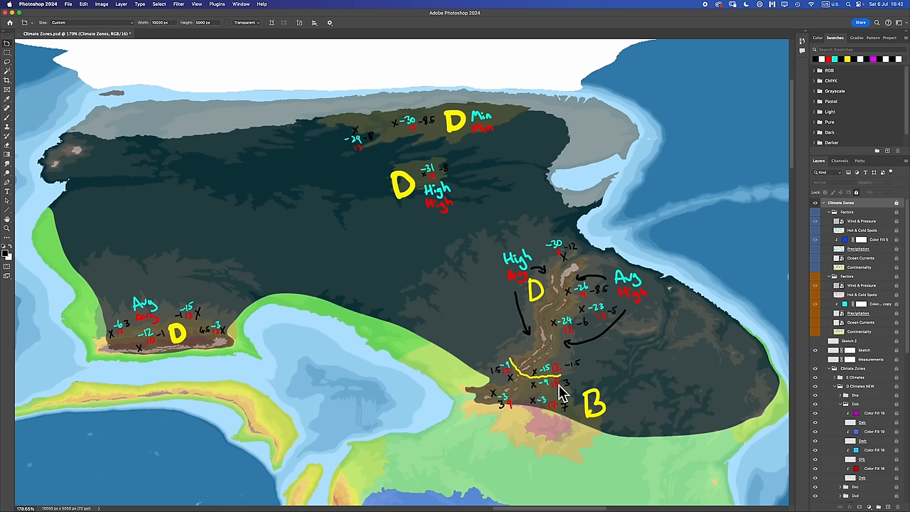
mouse_move(344, 270)
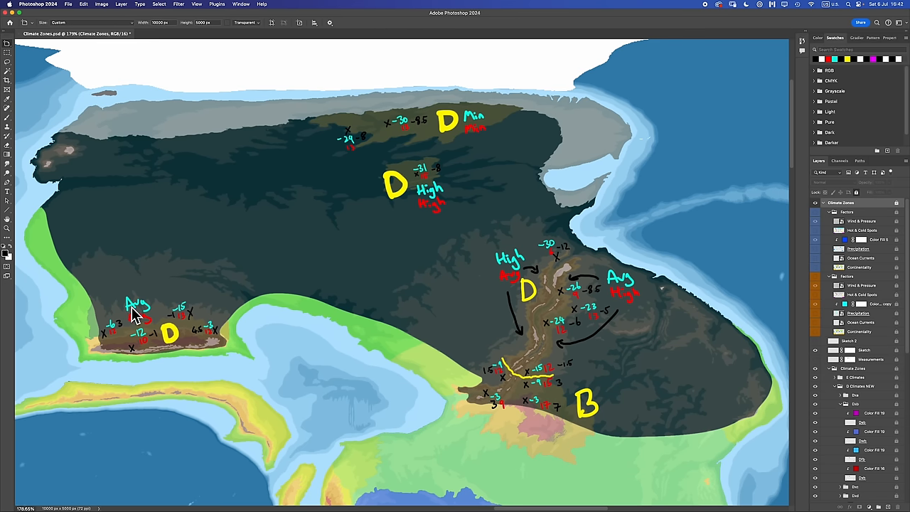
mouse_move(631, 302)
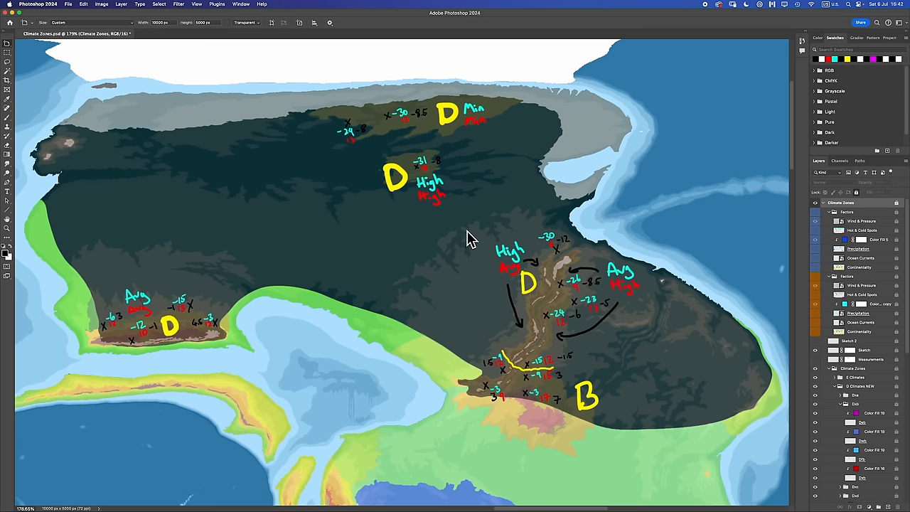
mouse_move(401, 316)
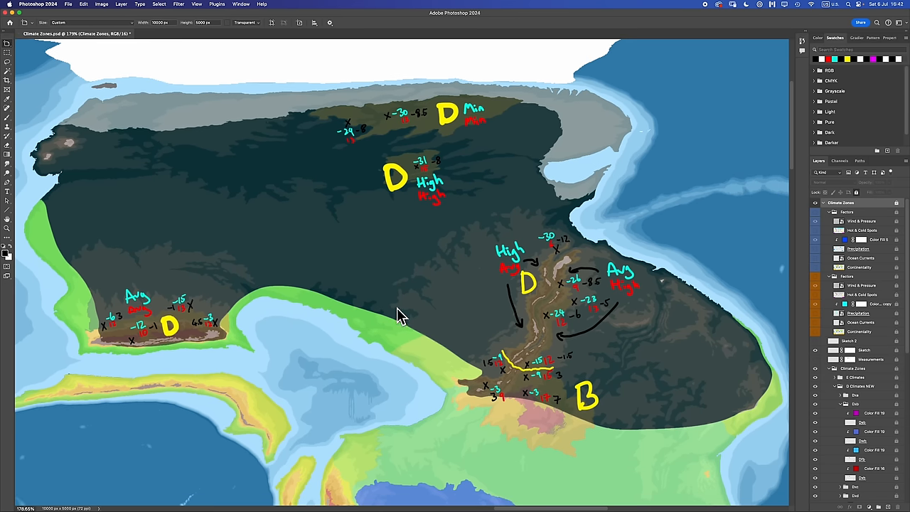
mouse_move(455, 259)
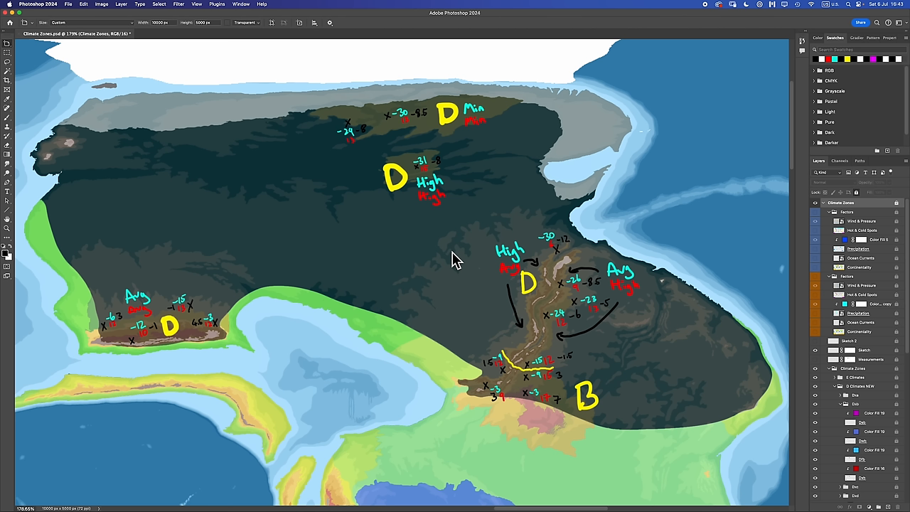
mouse_move(475, 213)
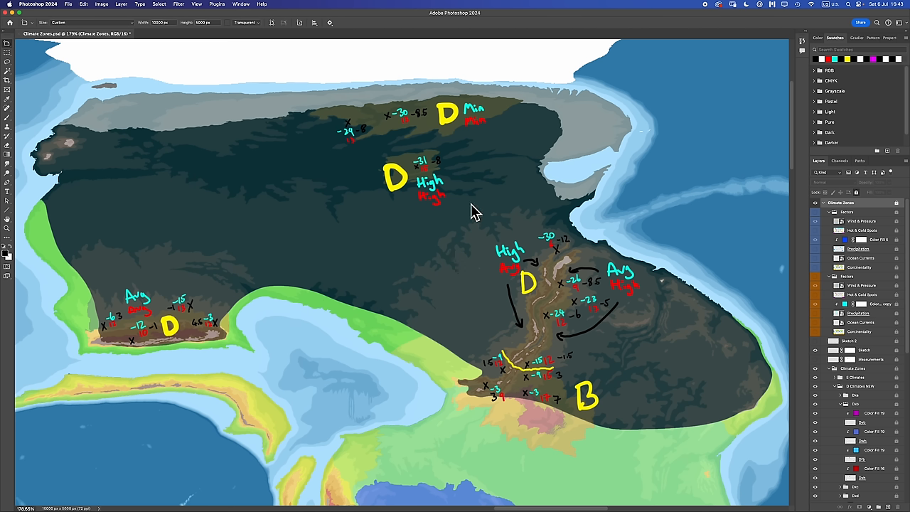
mouse_move(510, 231)
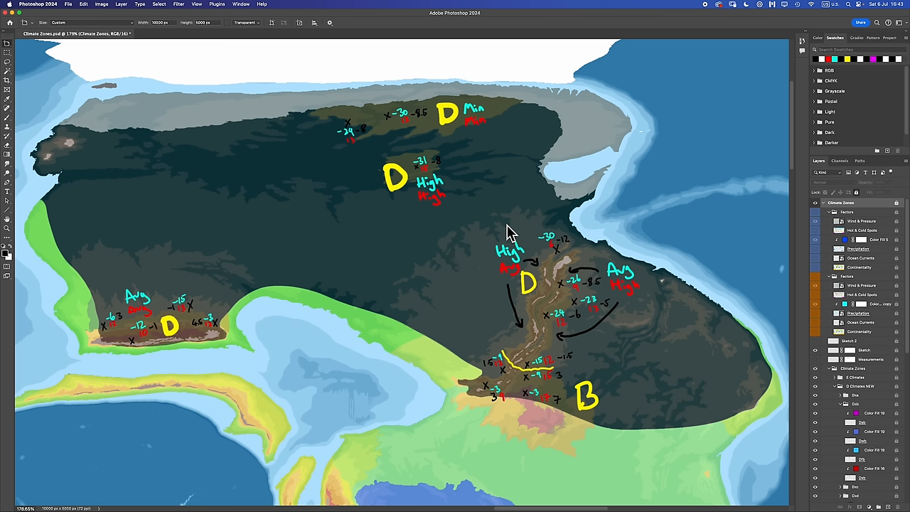
mouse_move(269, 239)
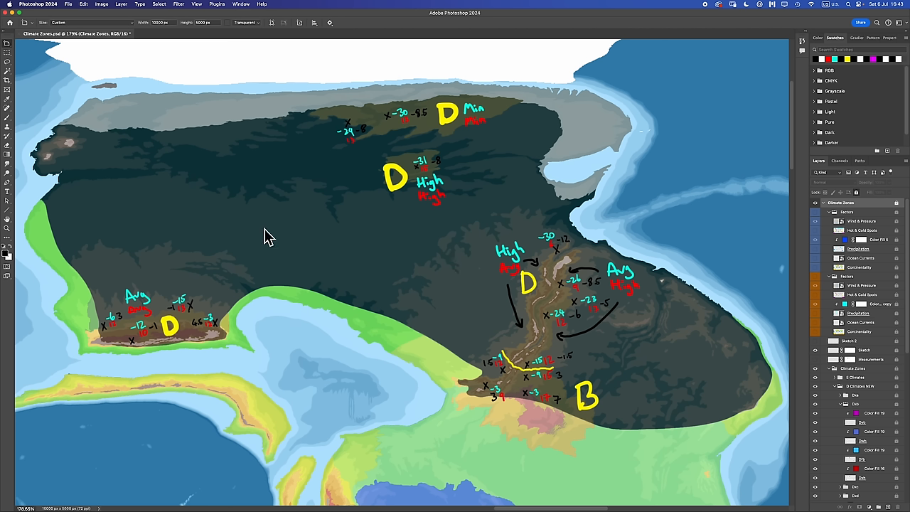
mouse_move(421, 237)
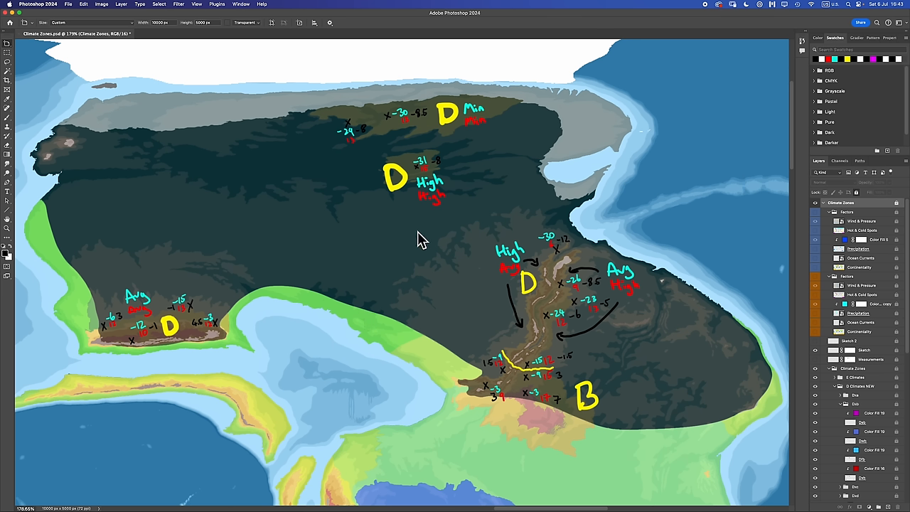
mouse_move(415, 131)
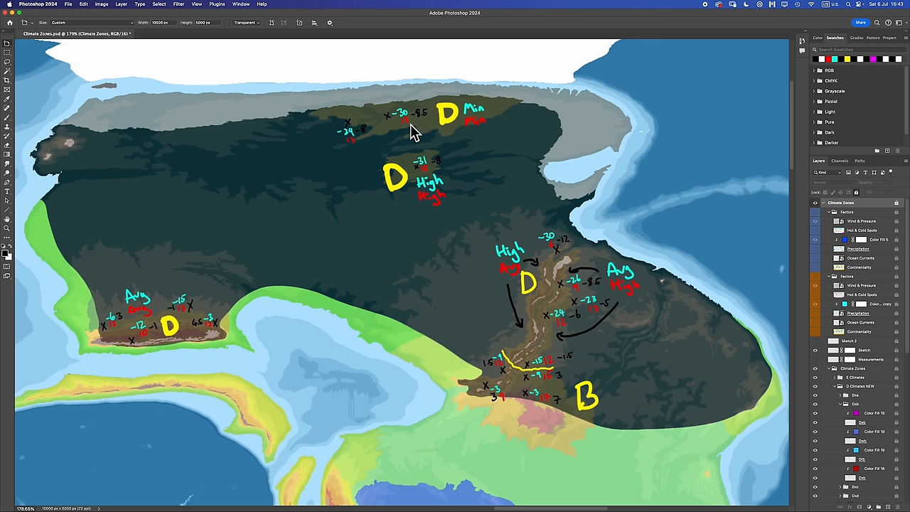
mouse_move(561, 307)
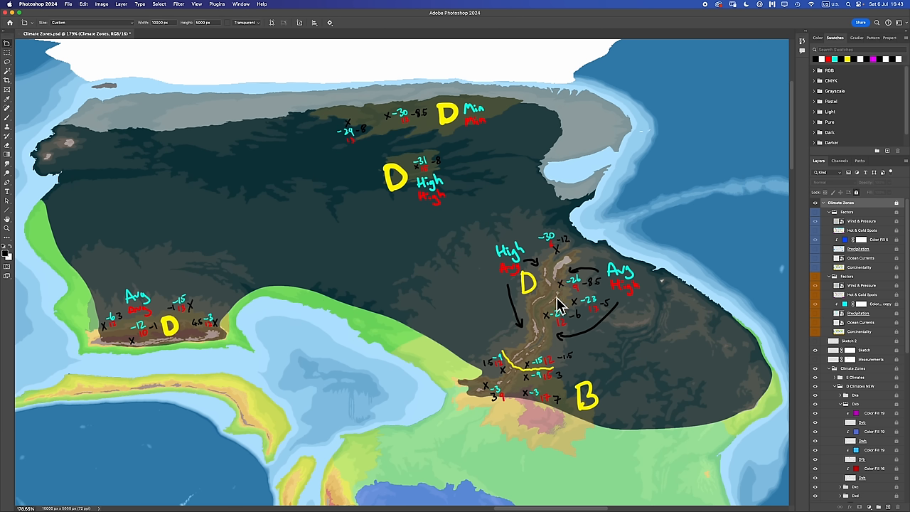
mouse_move(528, 270)
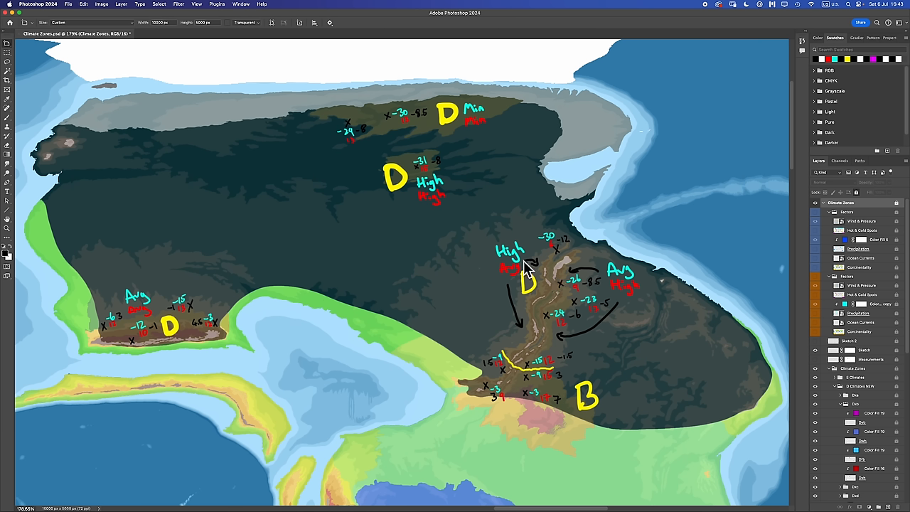
mouse_move(476, 208)
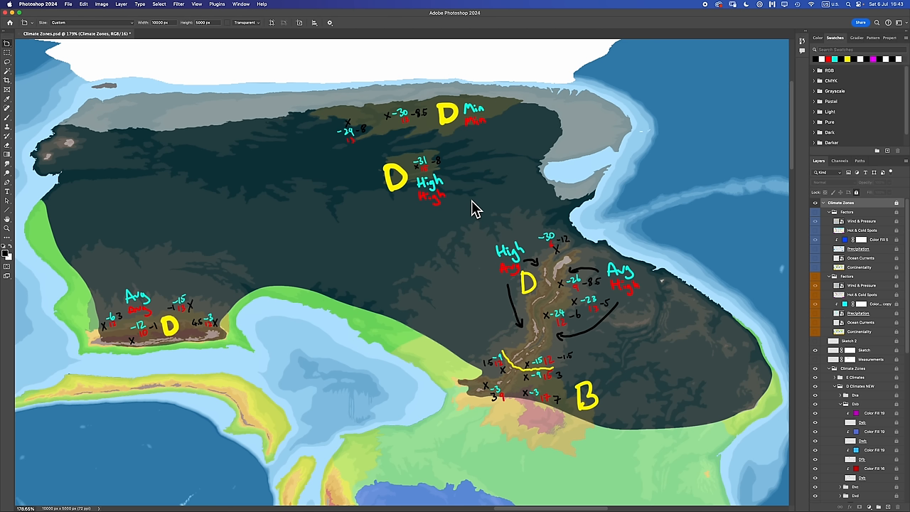
mouse_move(390, 188)
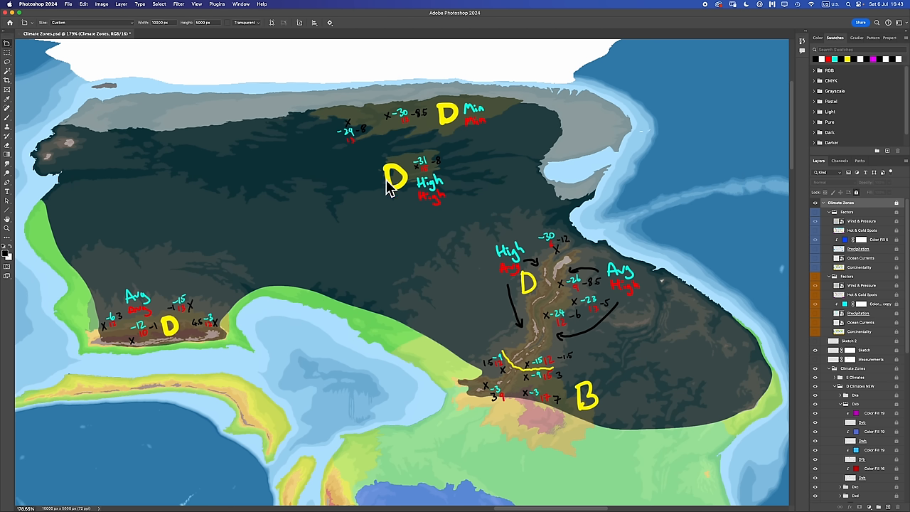
mouse_move(481, 355)
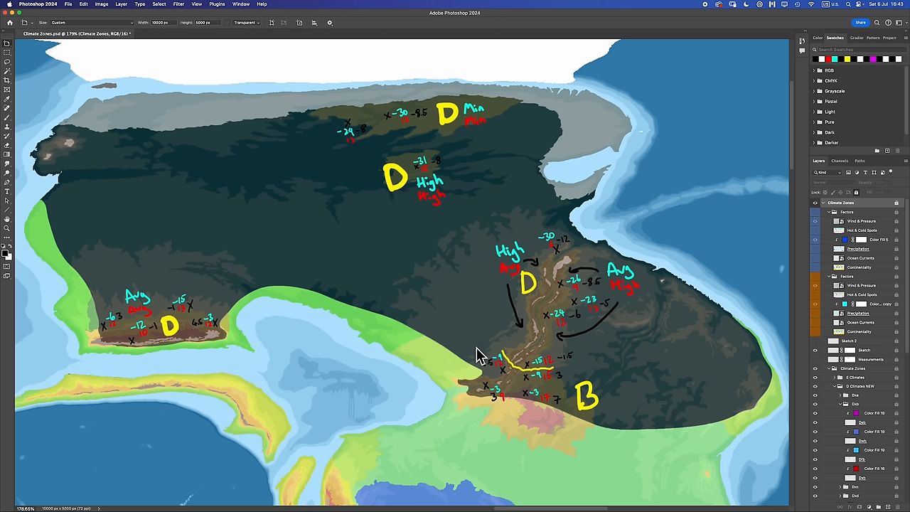
mouse_move(344, 97)
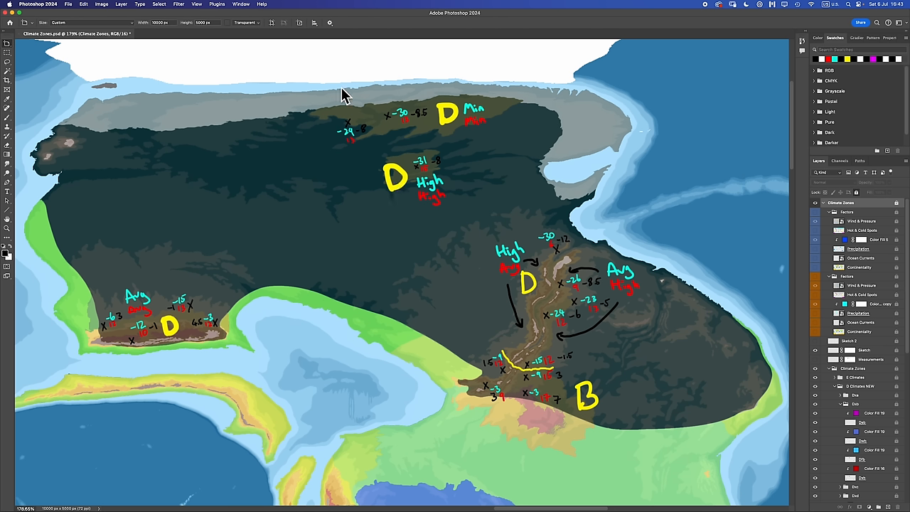
mouse_move(732, 326)
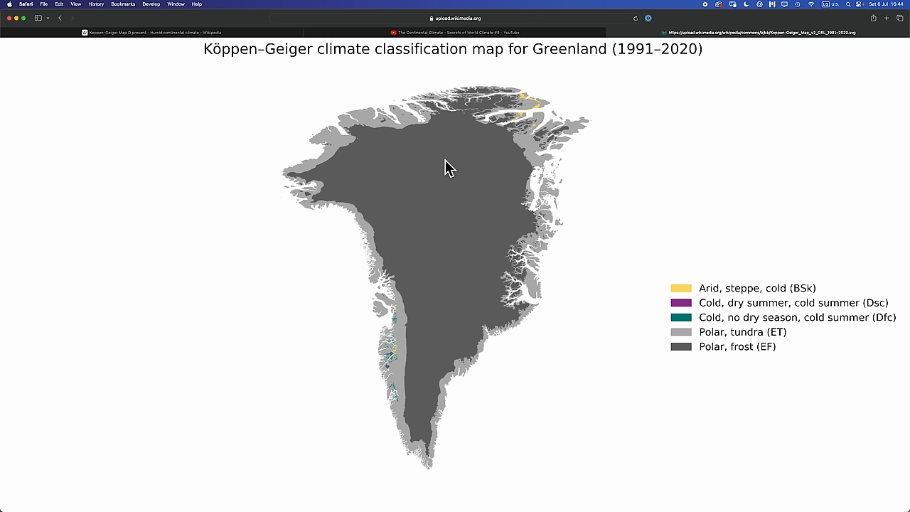
mouse_move(567, 96)
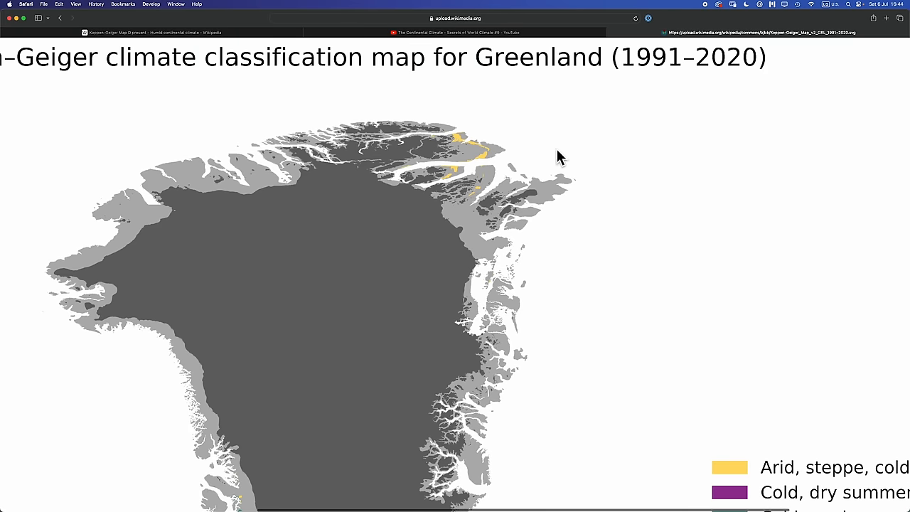
mouse_move(469, 219)
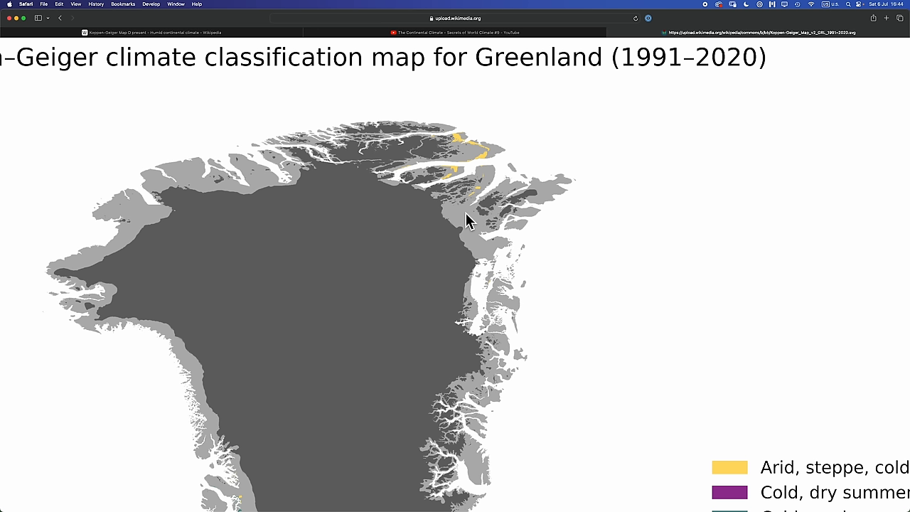
mouse_move(442, 168)
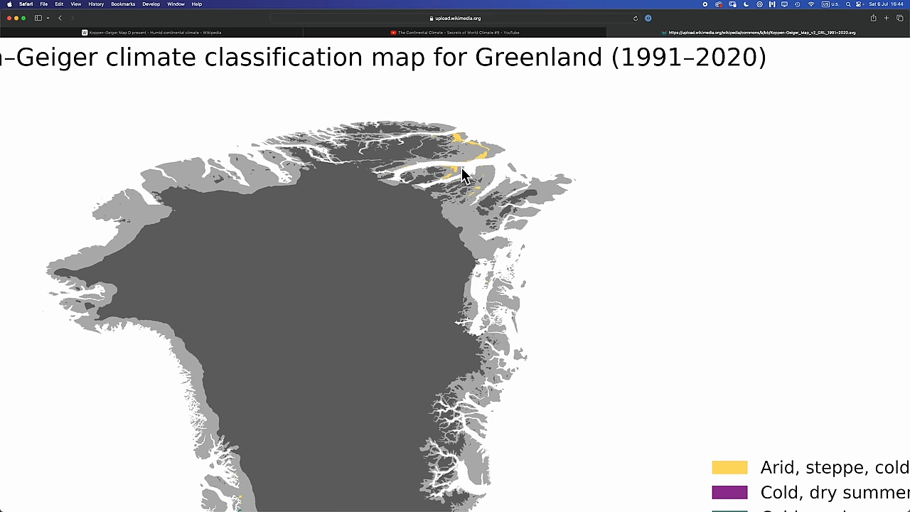
mouse_move(475, 208)
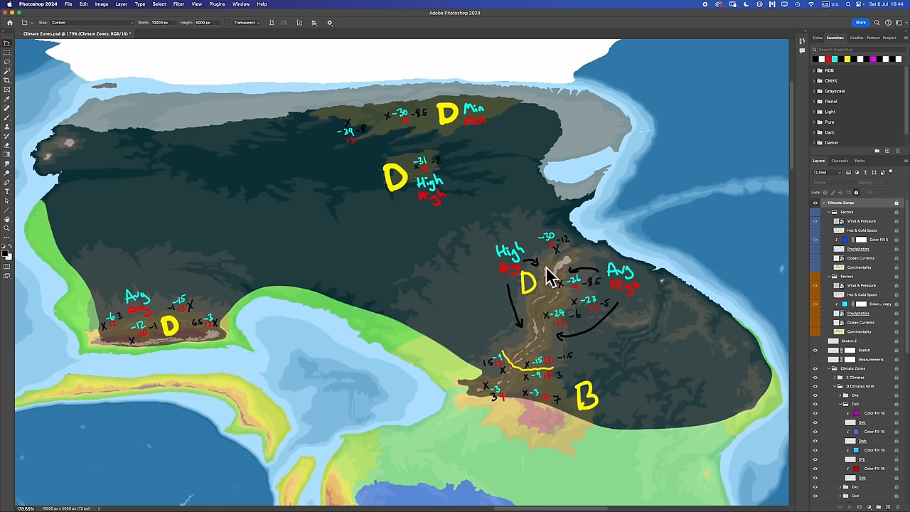
mouse_move(464, 285)
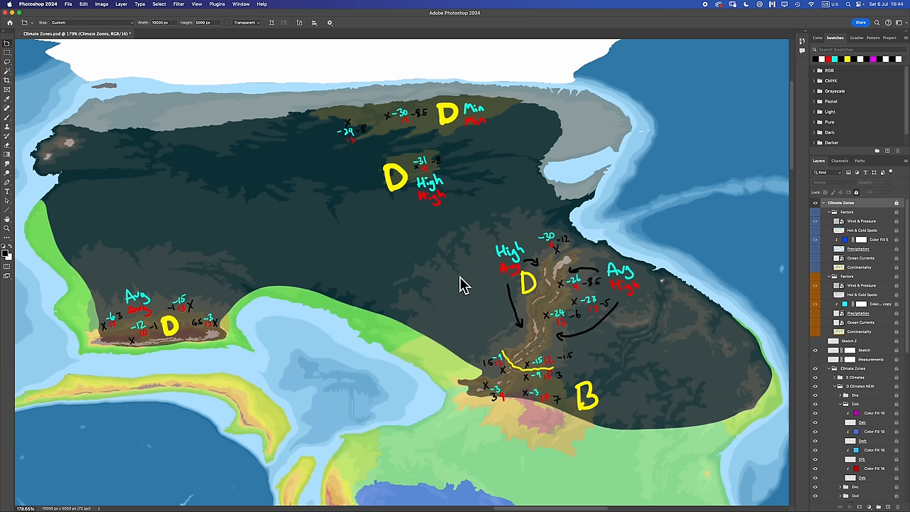
mouse_move(495, 364)
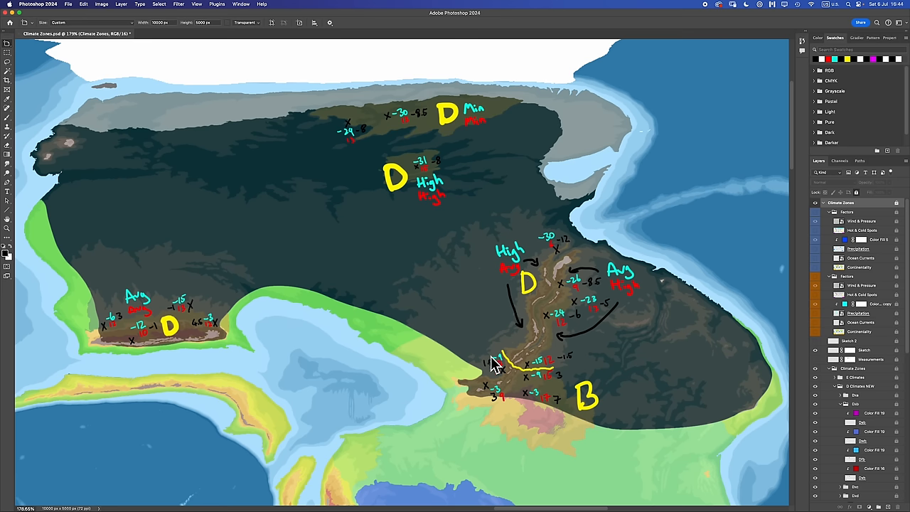
mouse_move(506, 357)
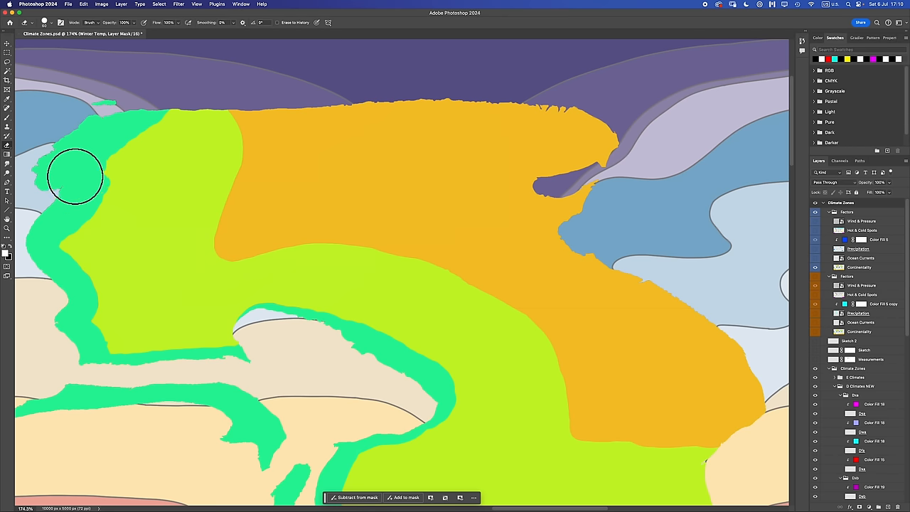
mouse_move(356, 186)
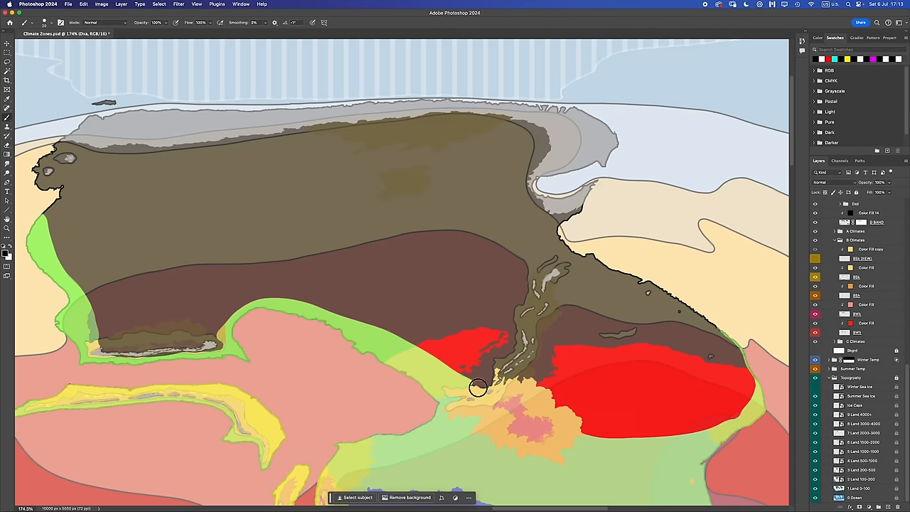
mouse_move(584, 299)
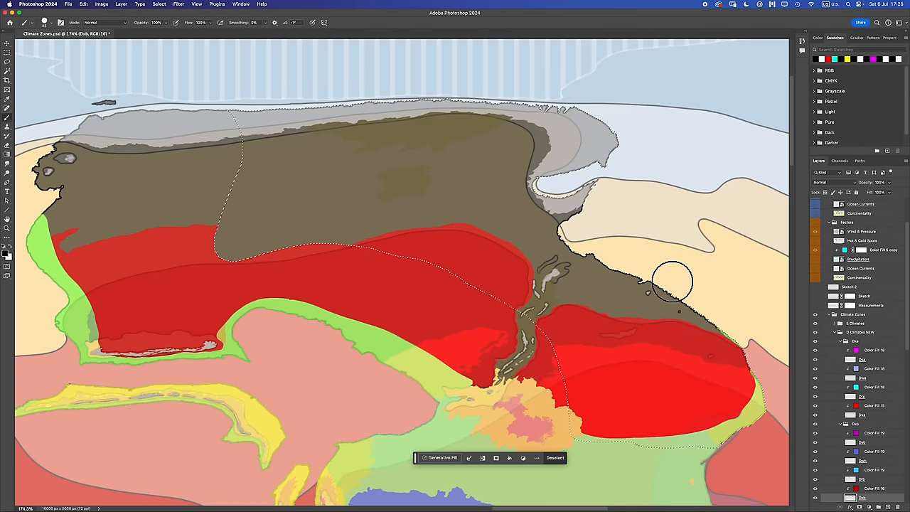
Hide the brown overlay layer so the shaded terrain shows beneath the red southern zone
click(159, 5)
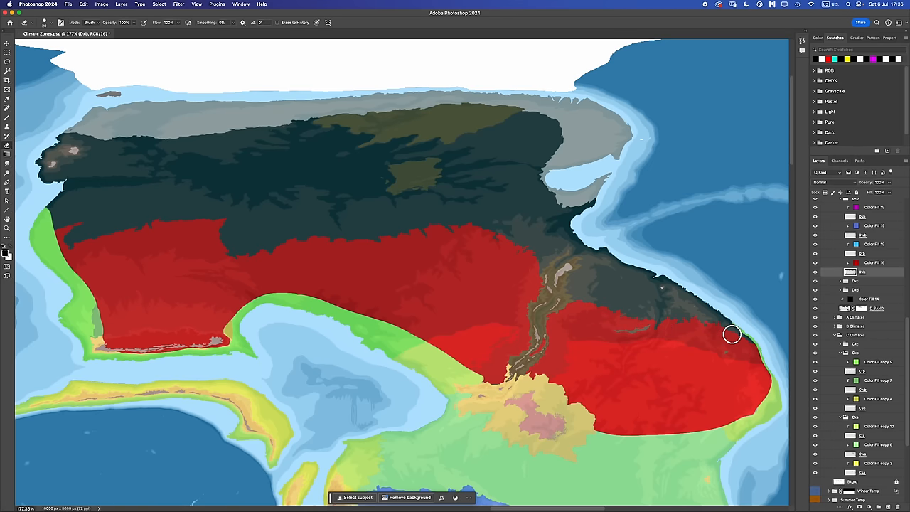
mouse_move(773, 285)
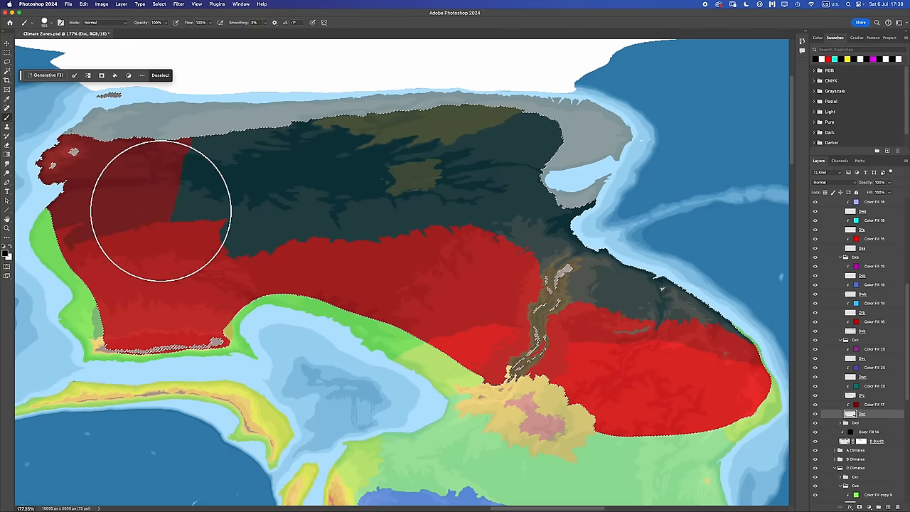
Paint red over the western tip of the continent with the Brush tool
drag(159, 206, 597, 315)
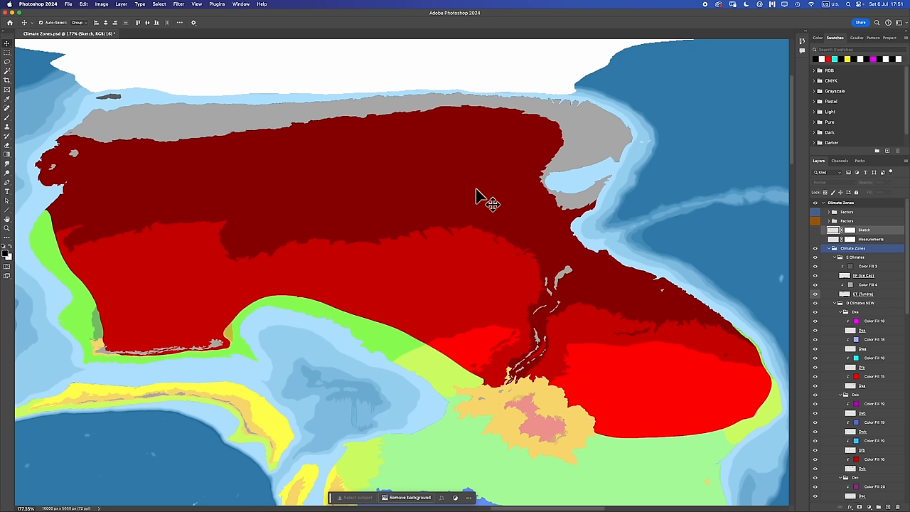
mouse_move(637, 387)
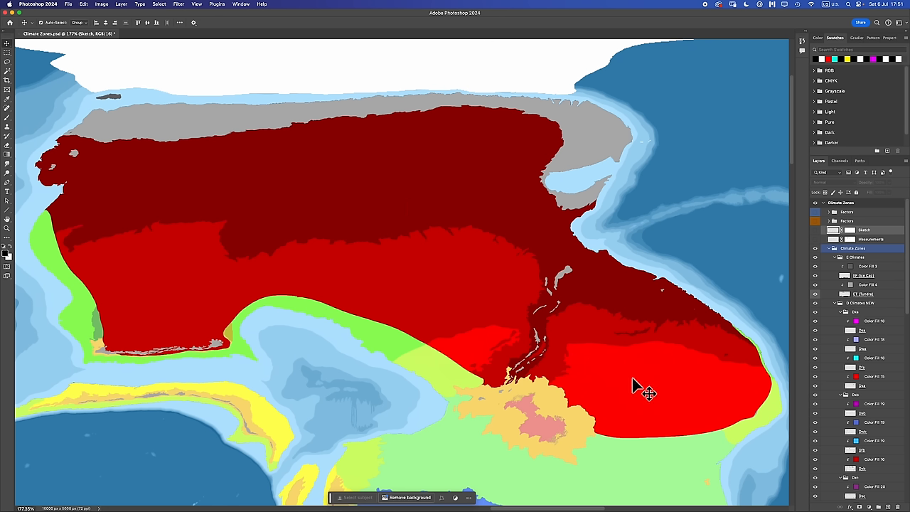
mouse_move(421, 269)
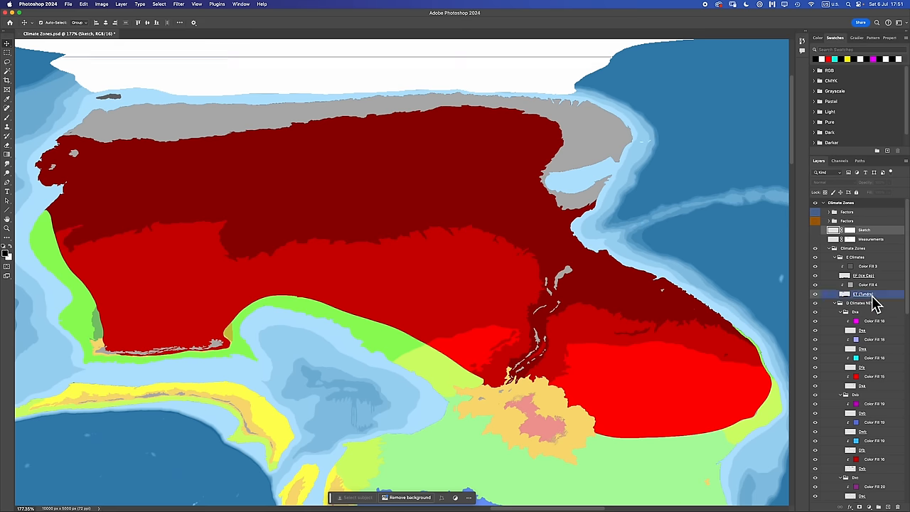
Turn on the Sketch layer to show the handwritten D-zone notes over the red fill
click(862, 266)
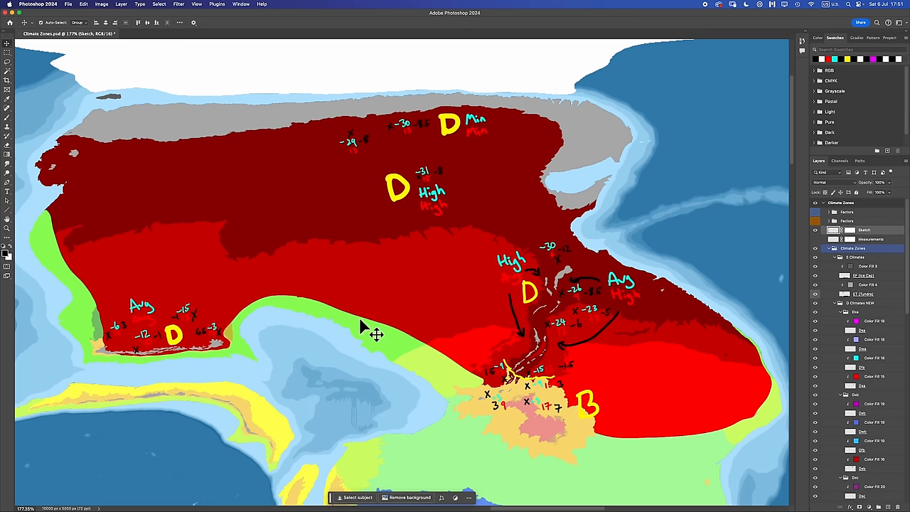
mouse_move(150, 306)
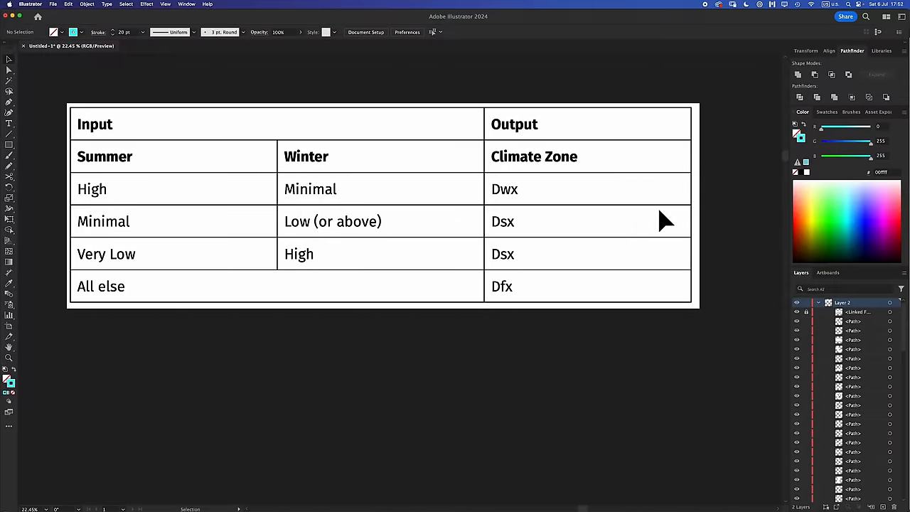
mouse_move(477, 338)
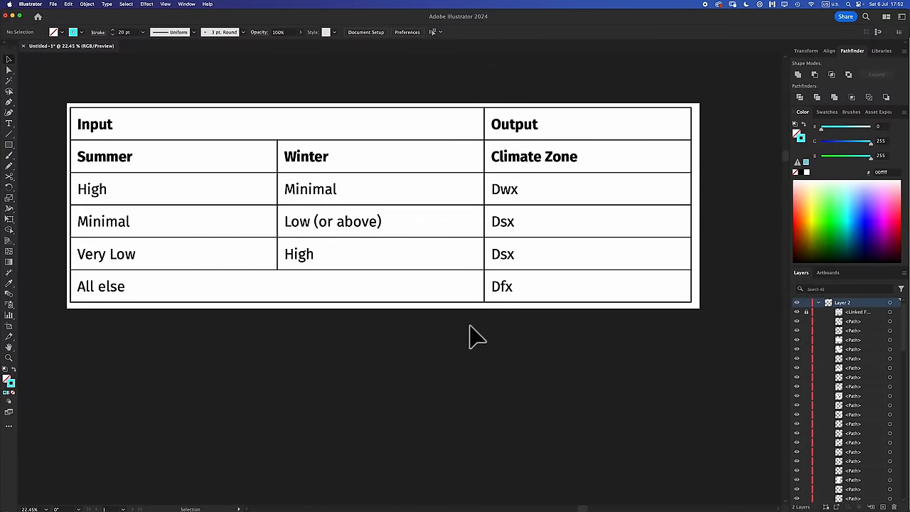
mouse_move(111, 358)
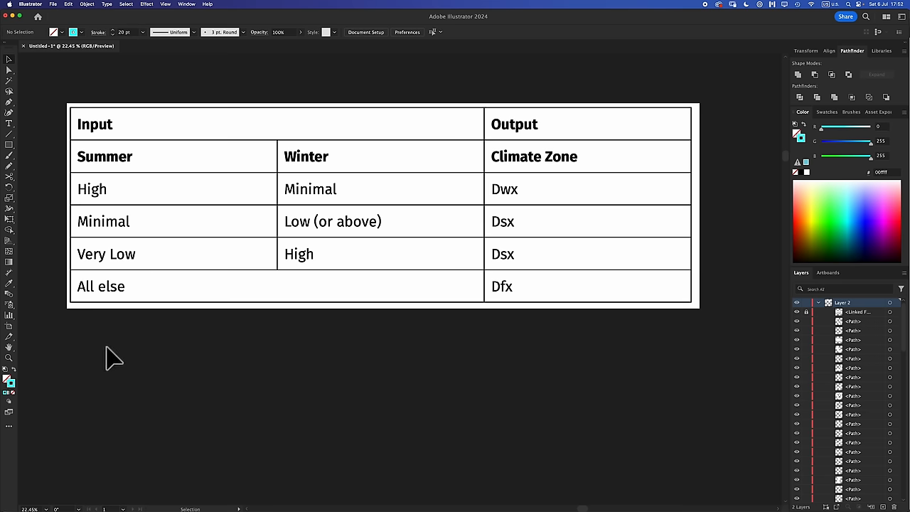
mouse_move(523, 375)
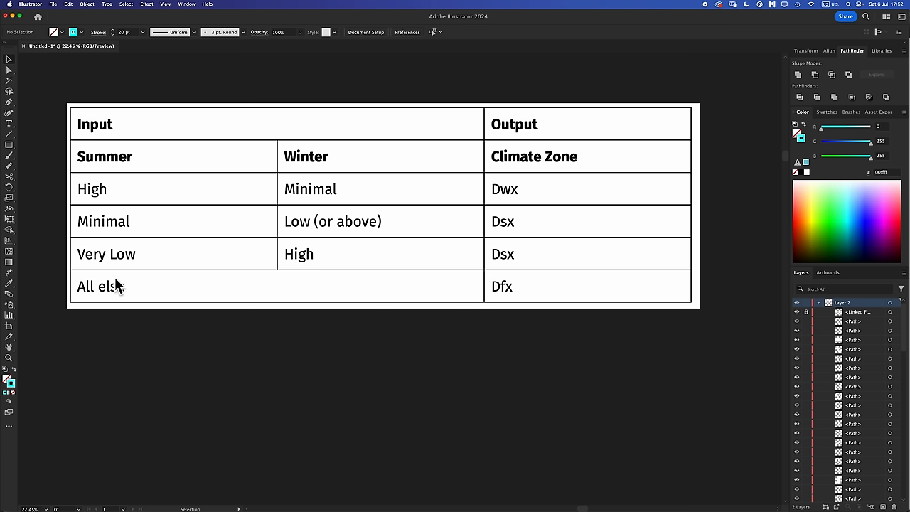
mouse_move(126, 198)
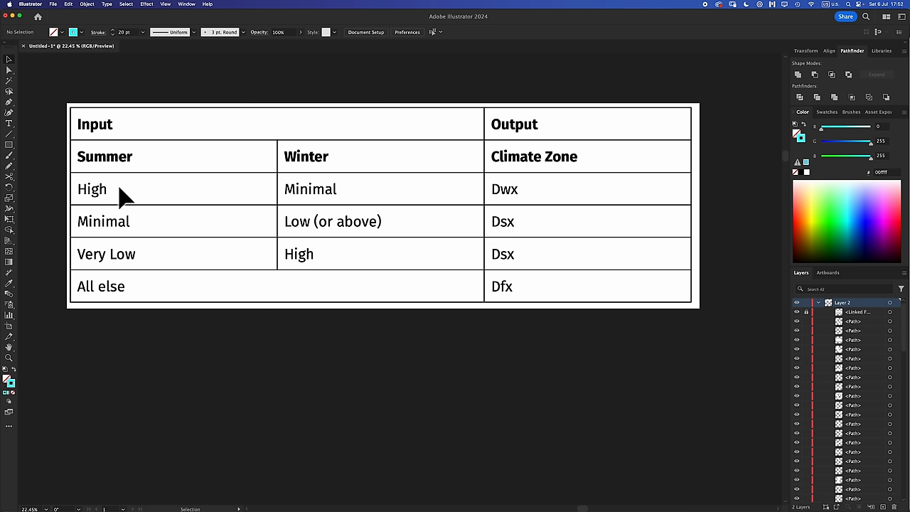
mouse_move(111, 302)
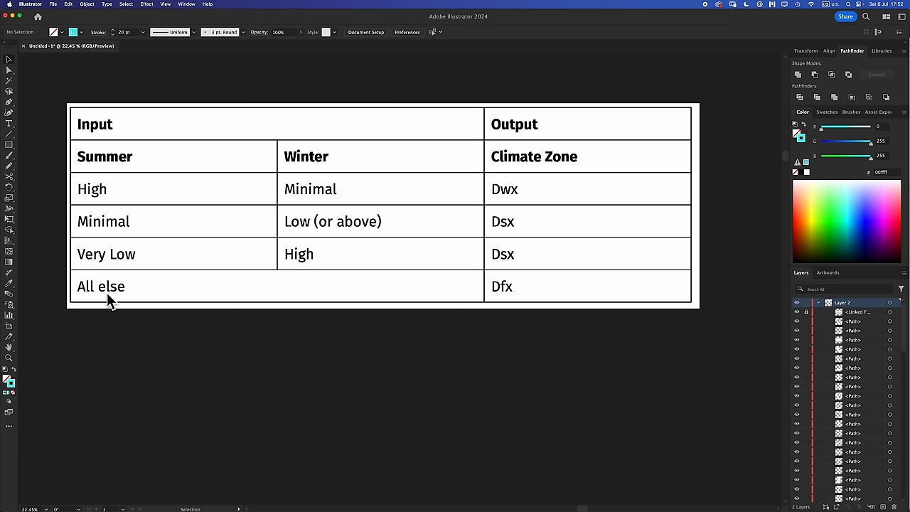
mouse_move(507, 298)
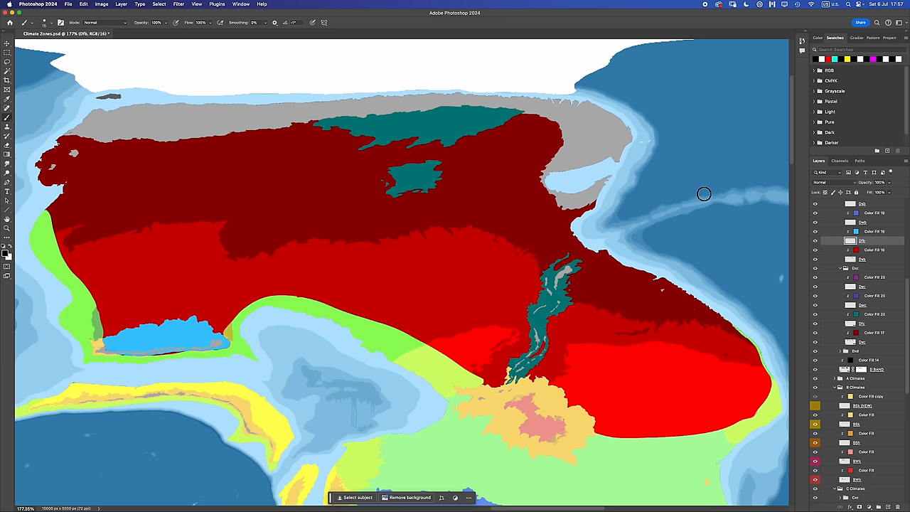
mouse_move(570, 342)
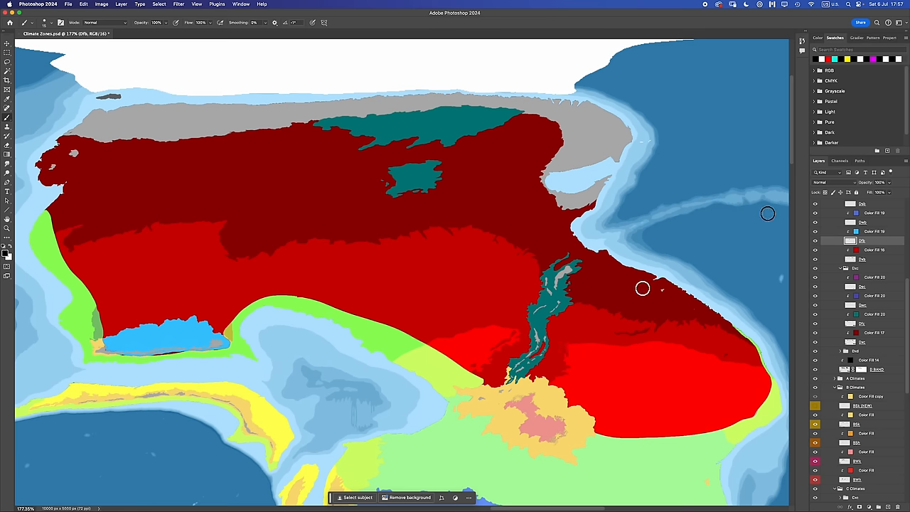
mouse_move(725, 203)
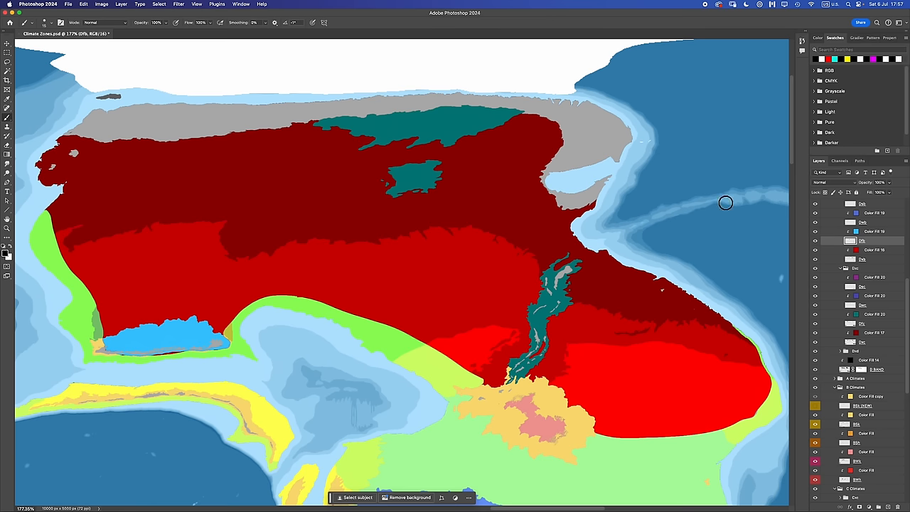
mouse_move(541, 319)
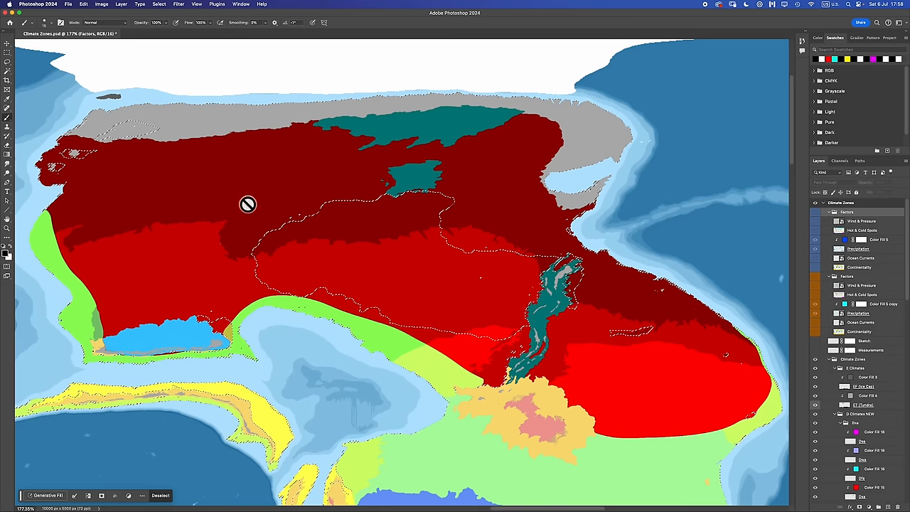
mouse_move(373, 234)
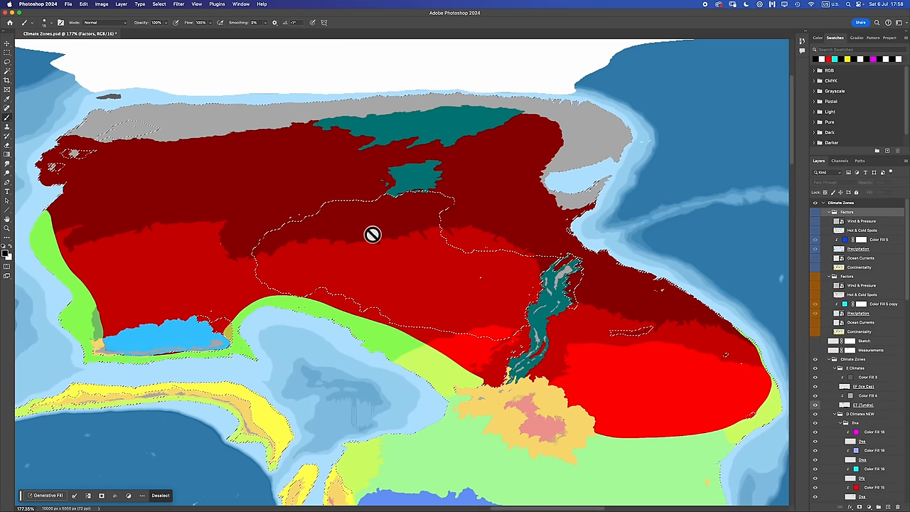
mouse_move(390, 276)
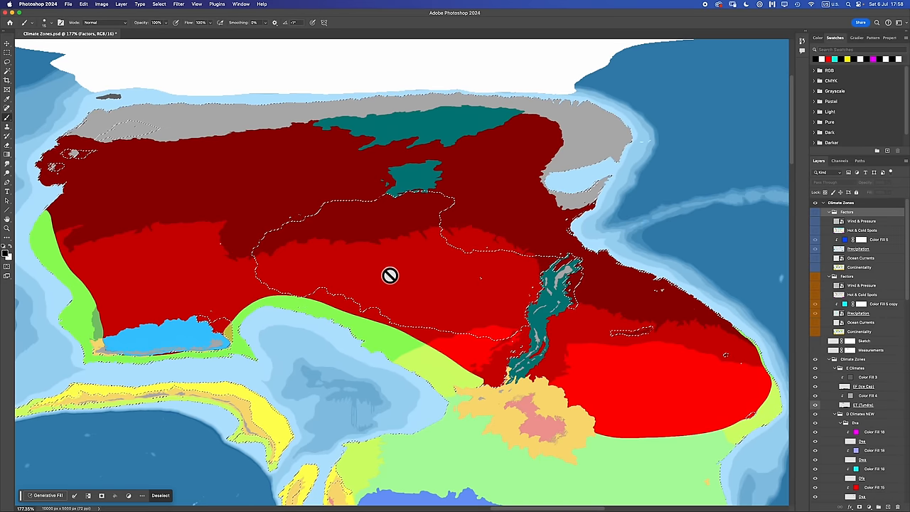
scroll(down, 3)
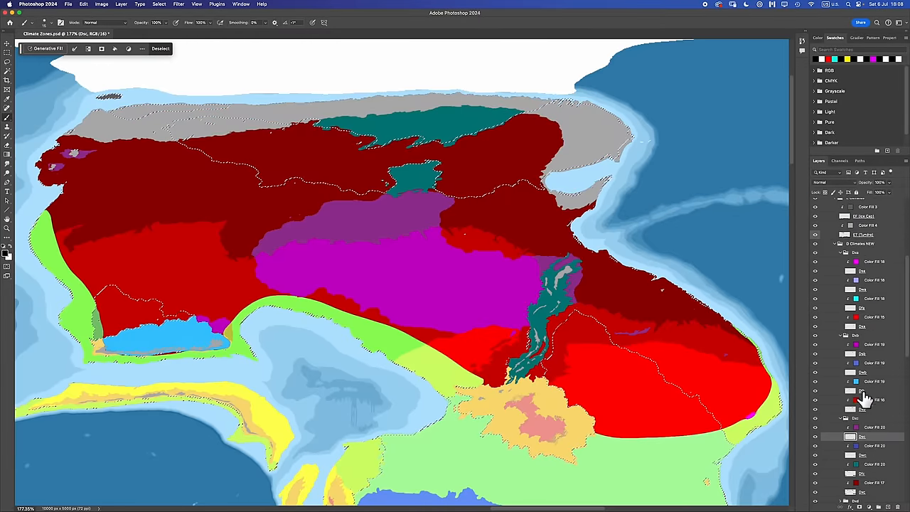
Switch to the purple/magenta climate zone layer for painting the central interior
click(444, 150)
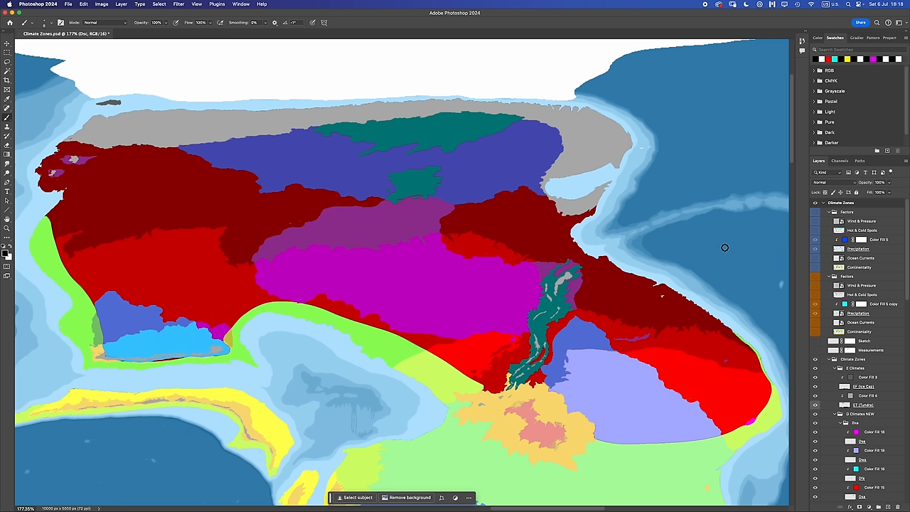
mouse_move(100, 204)
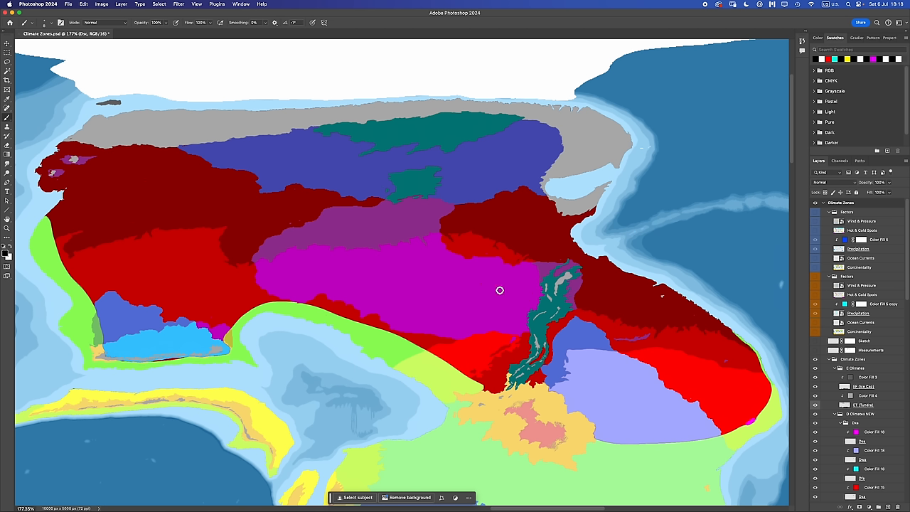
mouse_move(823, 284)
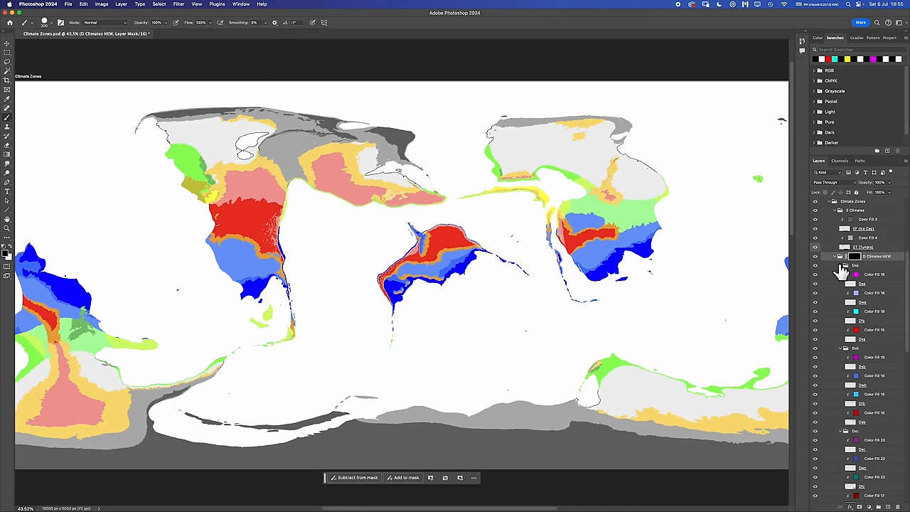
Show the Climates WDR layer and scroll toward the northern continent's red, pink and teal zones
click(816, 266)
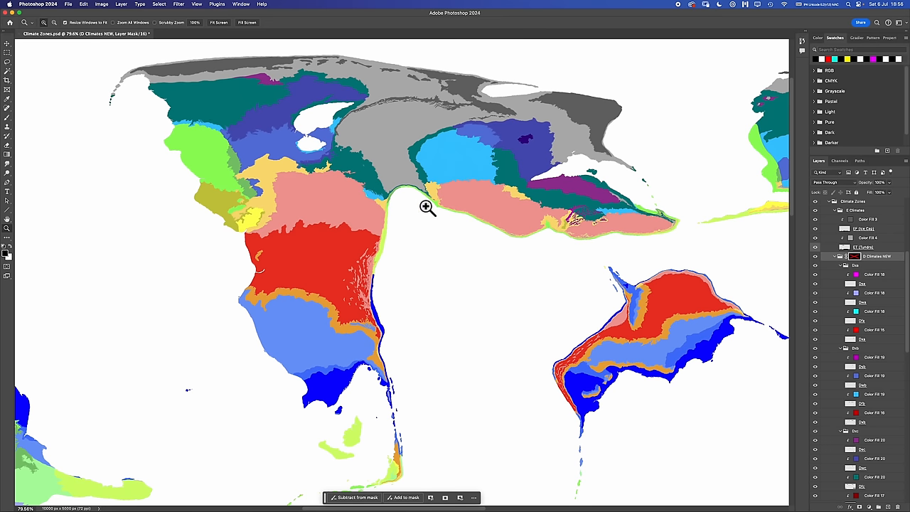
mouse_move(462, 197)
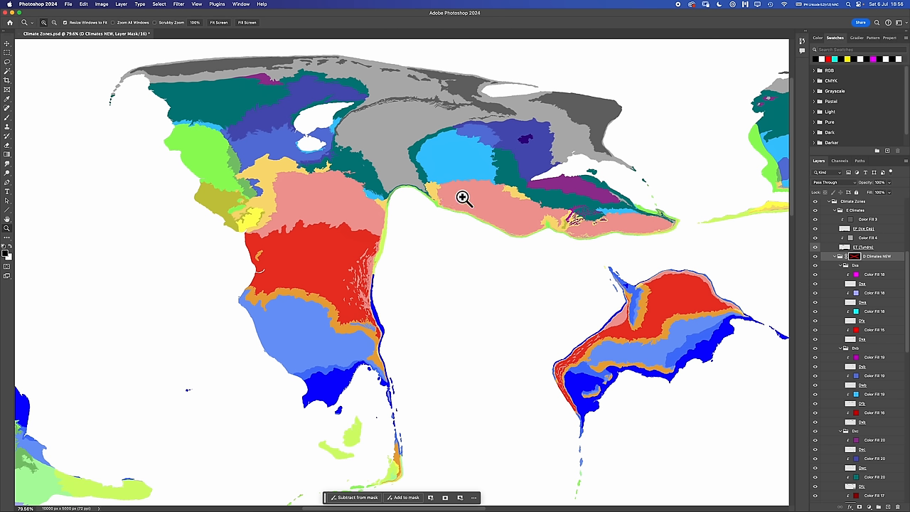
mouse_move(369, 198)
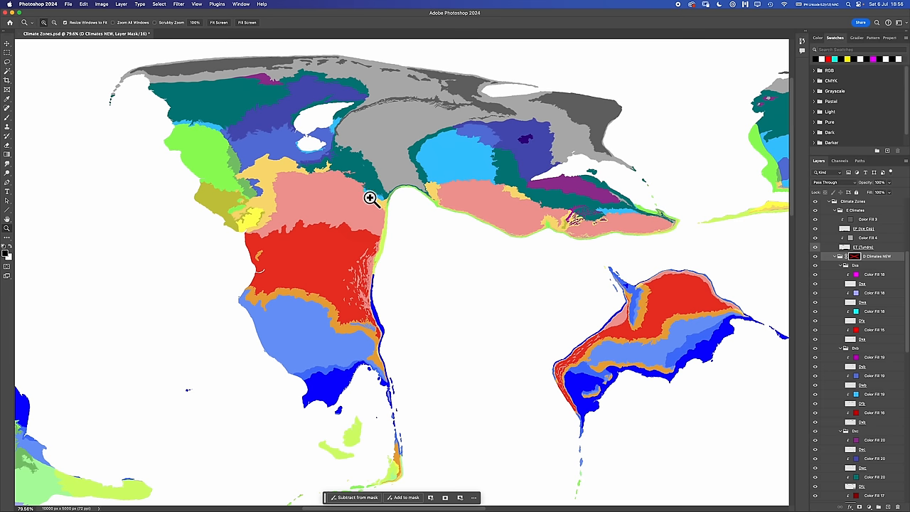
mouse_move(412, 229)
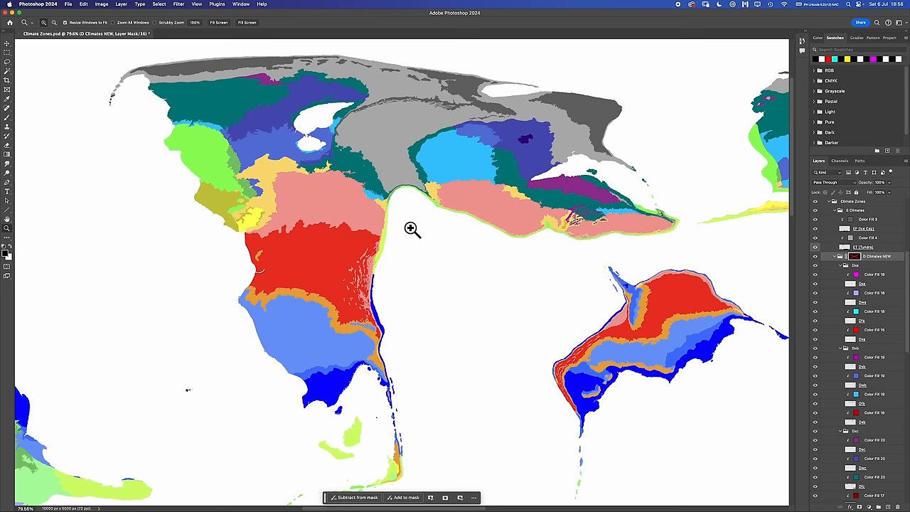
scroll(down, 3)
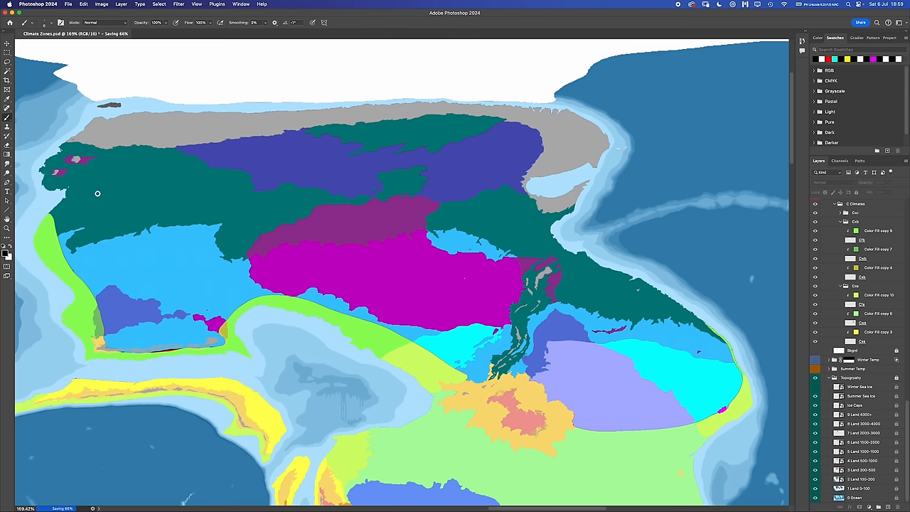
mouse_move(182, 276)
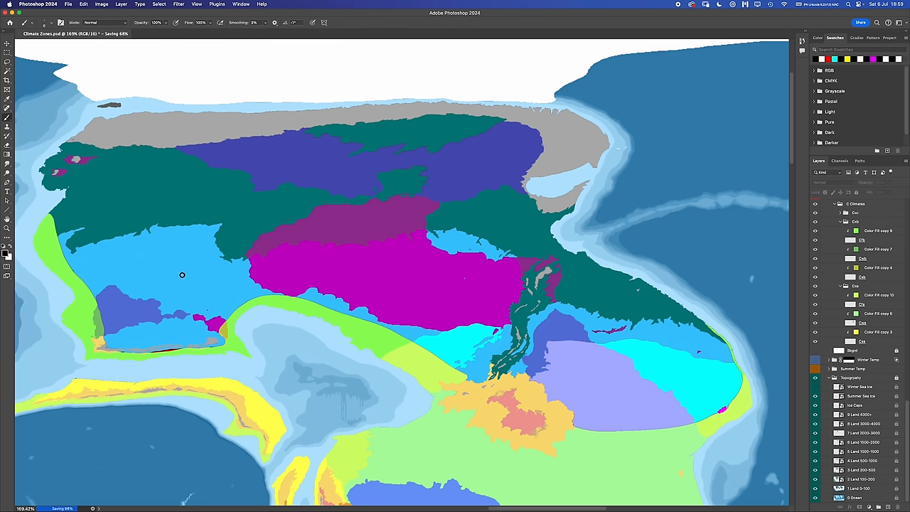
mouse_move(148, 262)
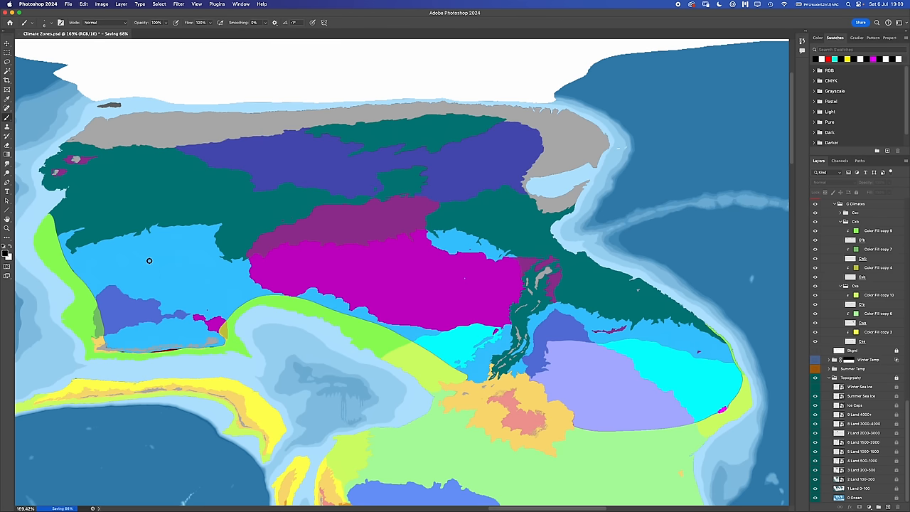
mouse_move(152, 231)
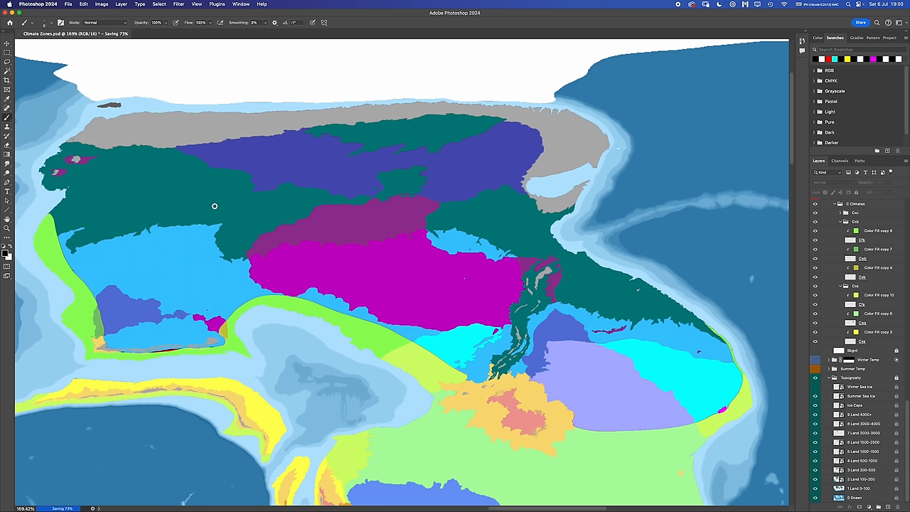
mouse_move(141, 269)
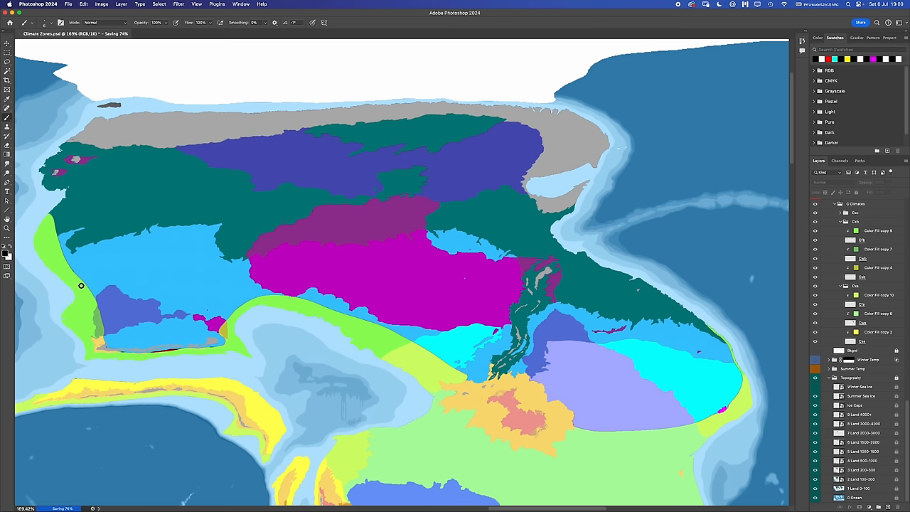
Zoom onto the lime-green strip along the western shore
drag(81, 286, 115, 343)
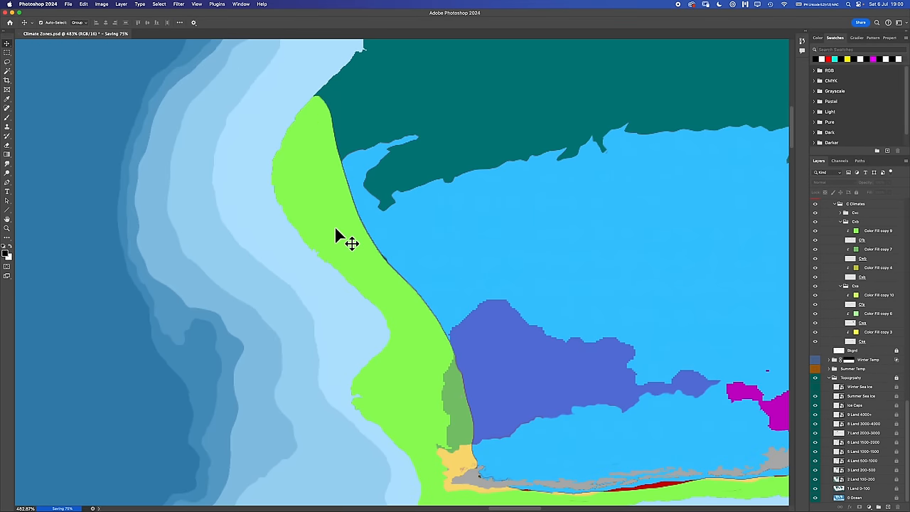
mouse_move(312, 168)
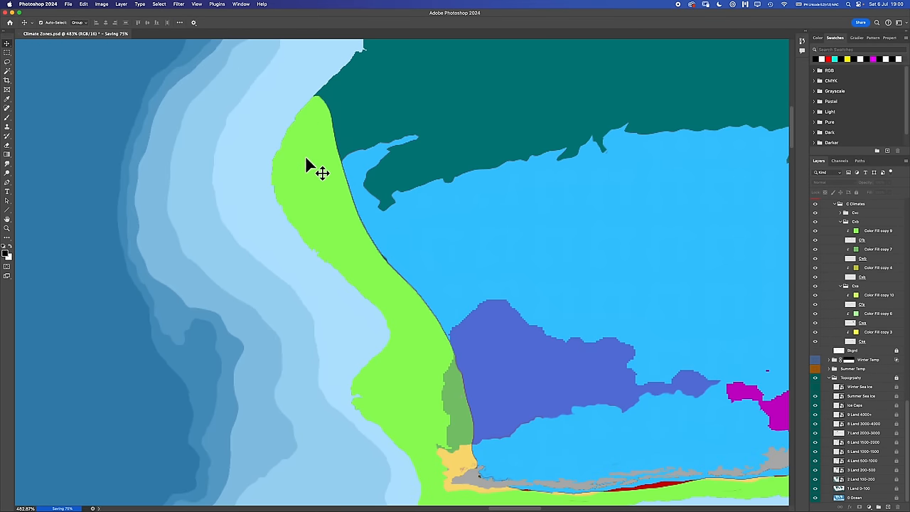
mouse_move(486, 226)
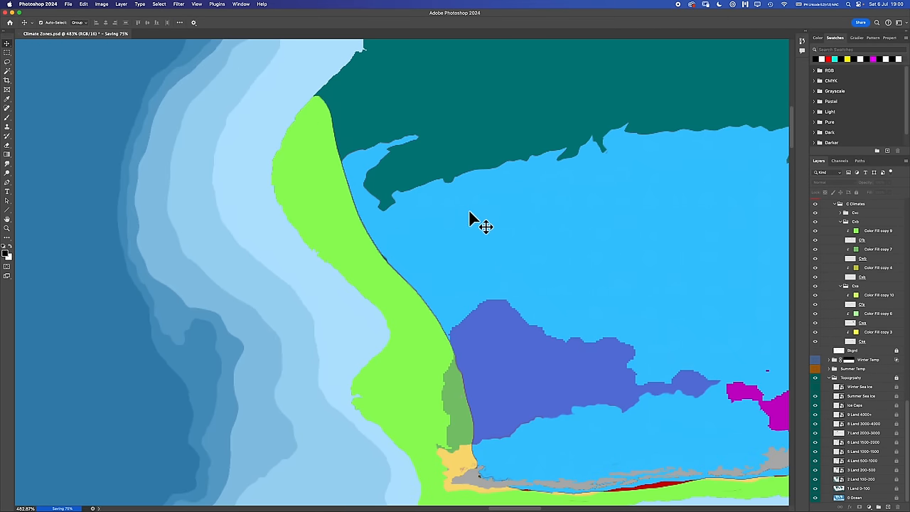
mouse_move(489, 216)
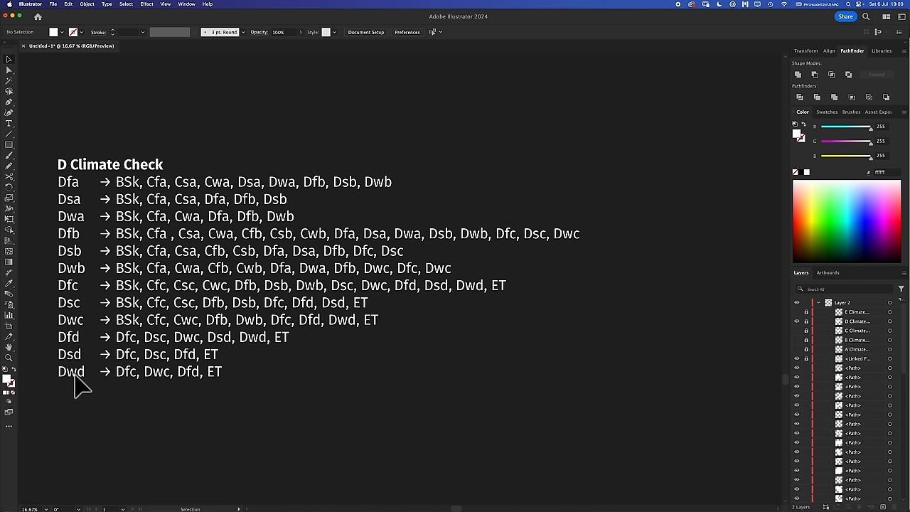
mouse_move(243, 224)
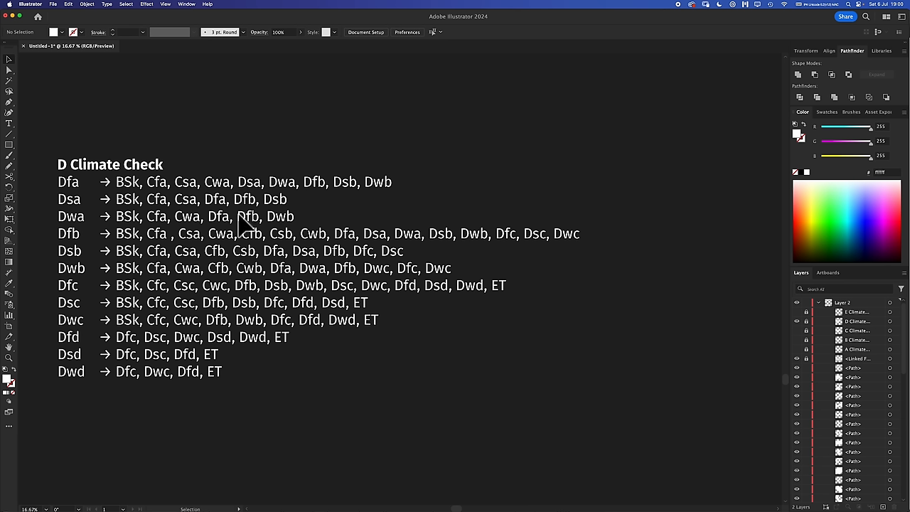
mouse_move(60, 196)
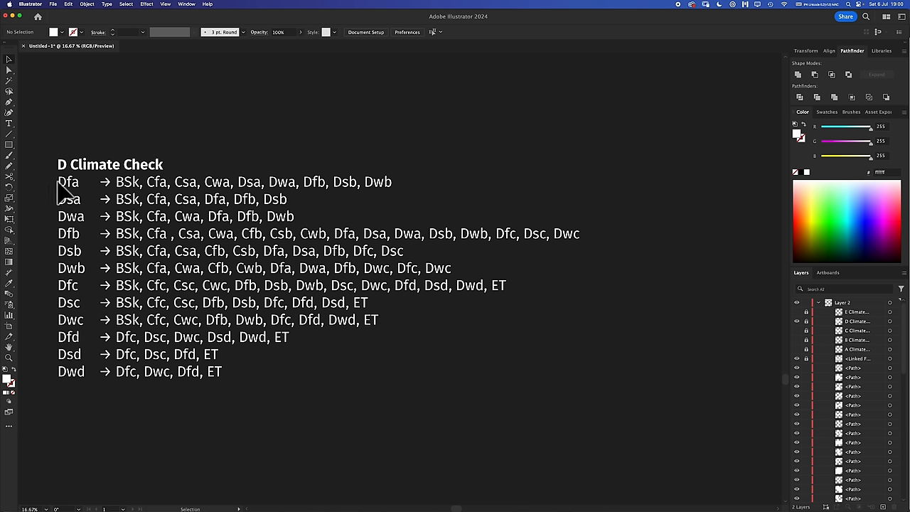
mouse_move(78, 235)
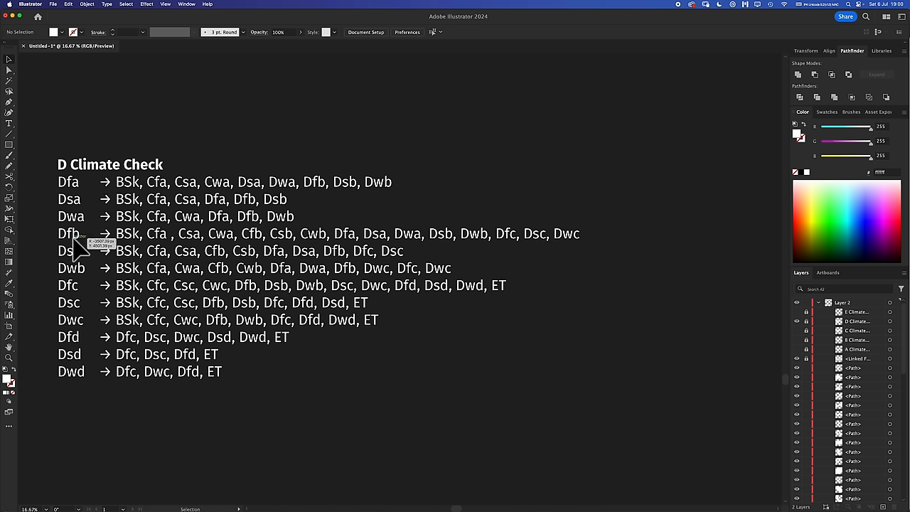
mouse_move(199, 248)
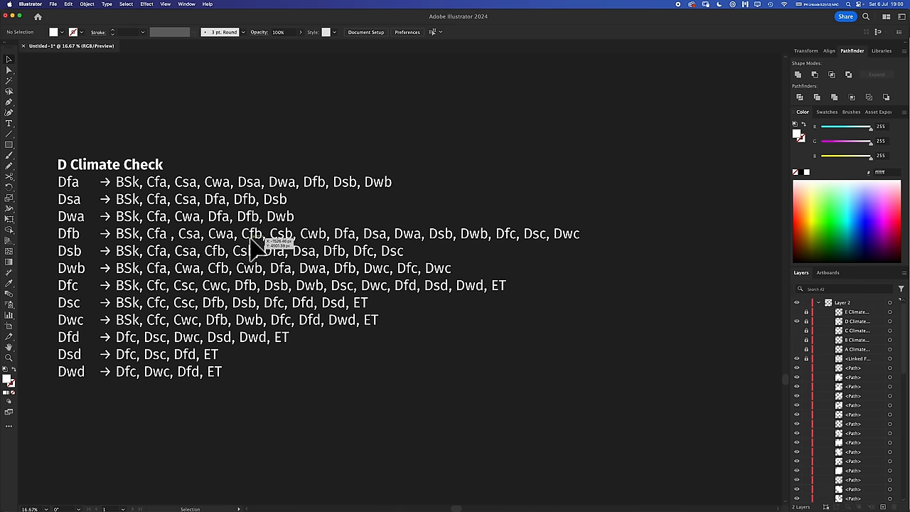
mouse_move(419, 370)
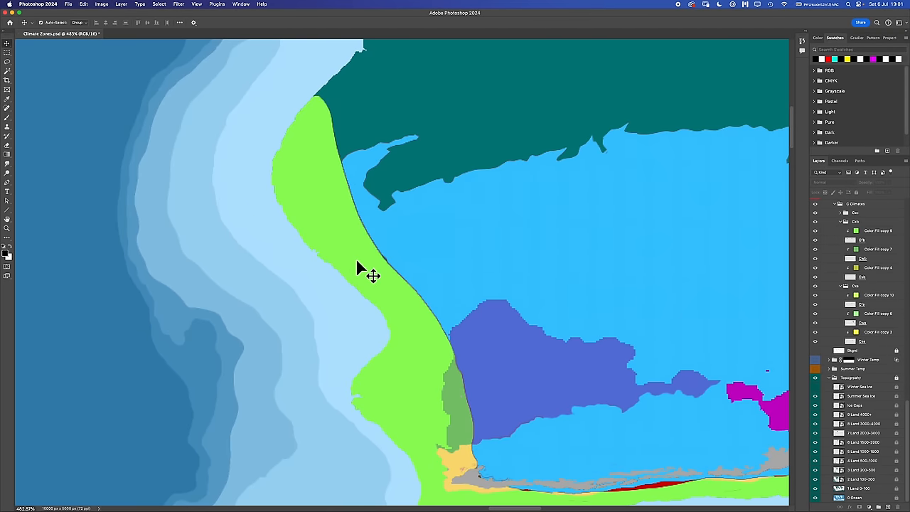
mouse_move(277, 325)
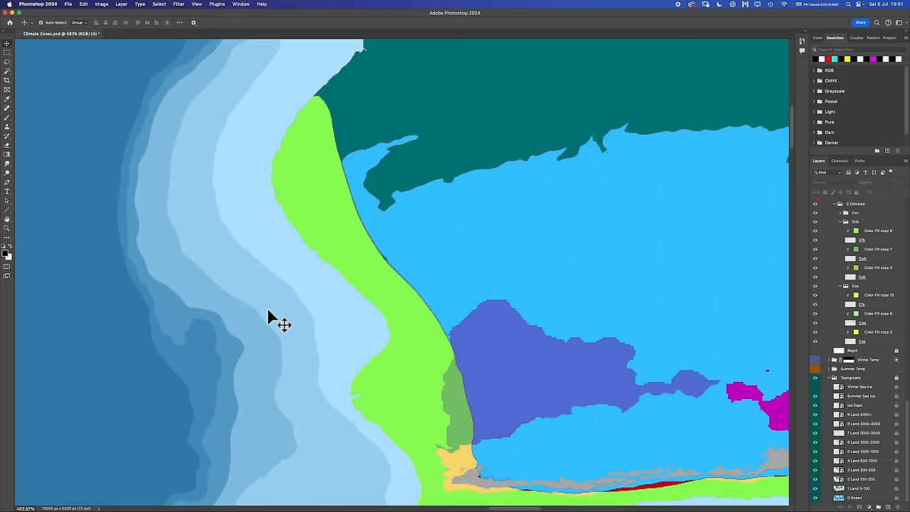
mouse_move(387, 295)
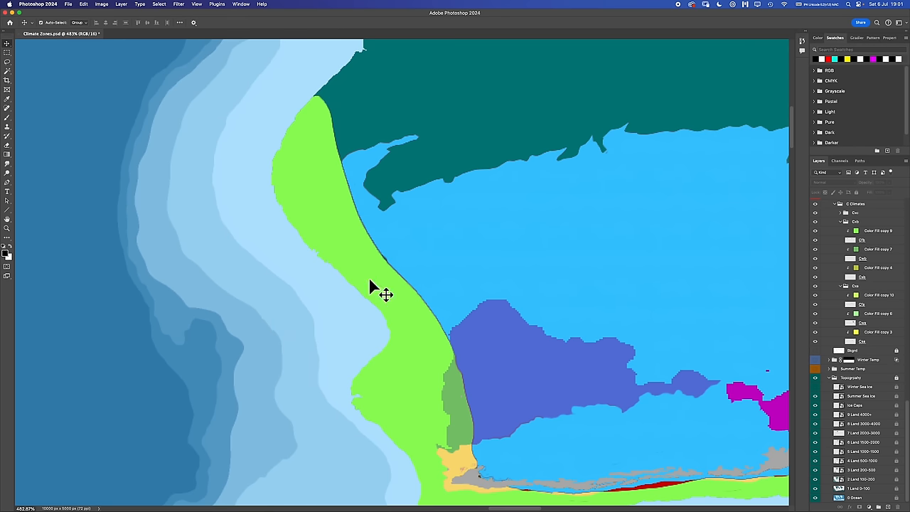
mouse_move(455, 342)
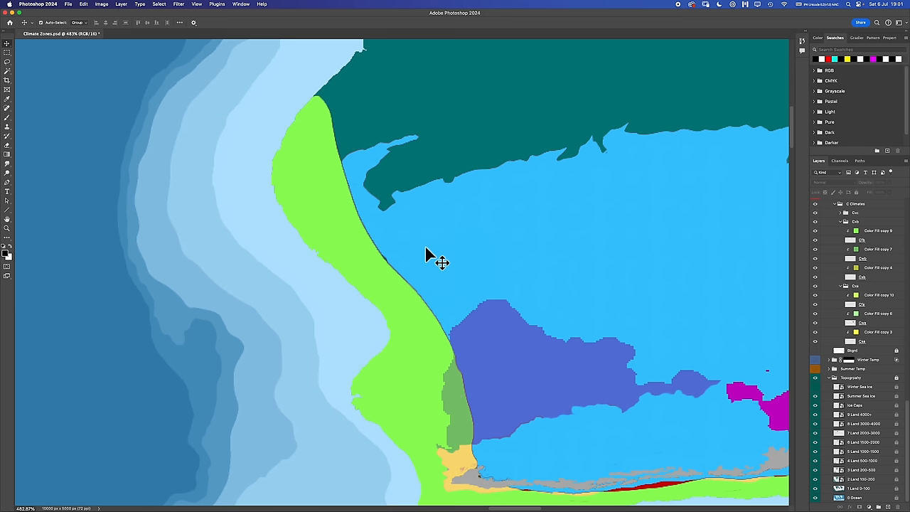
mouse_move(381, 93)
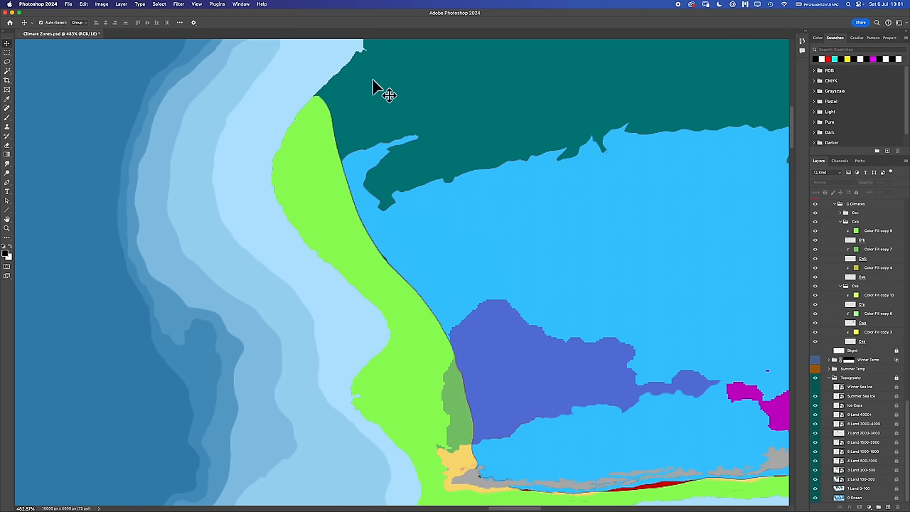
mouse_move(405, 99)
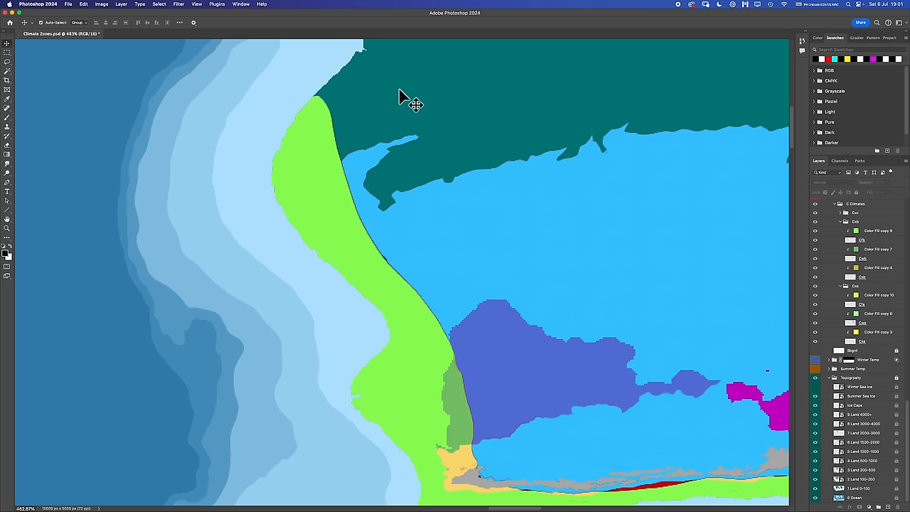
mouse_move(397, 94)
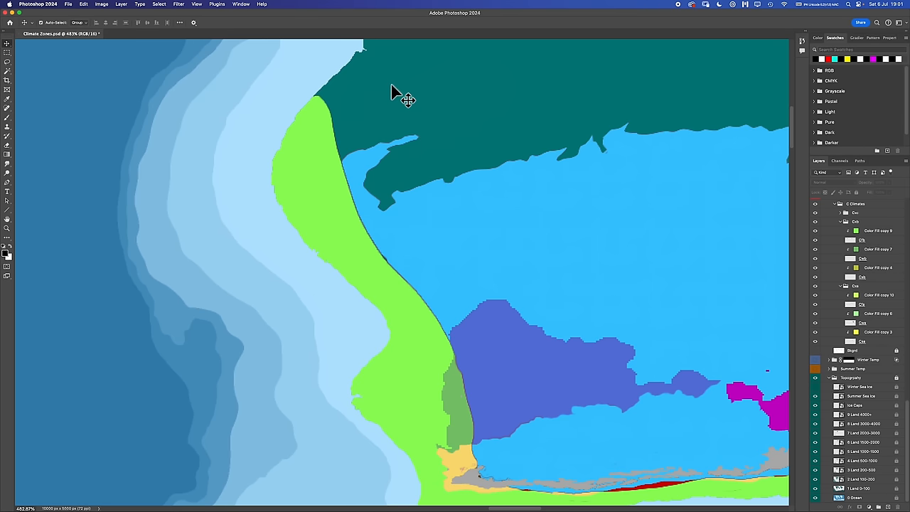
mouse_move(296, 206)
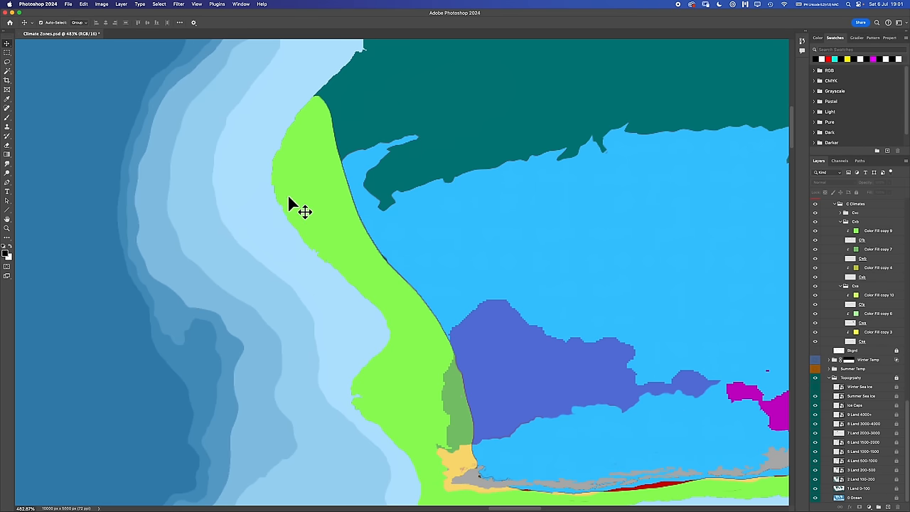
mouse_move(463, 116)
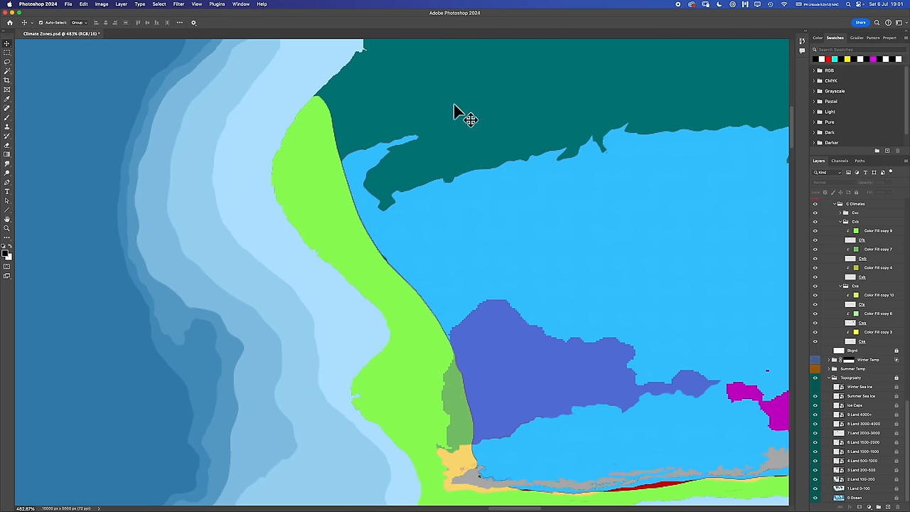
mouse_move(430, 100)
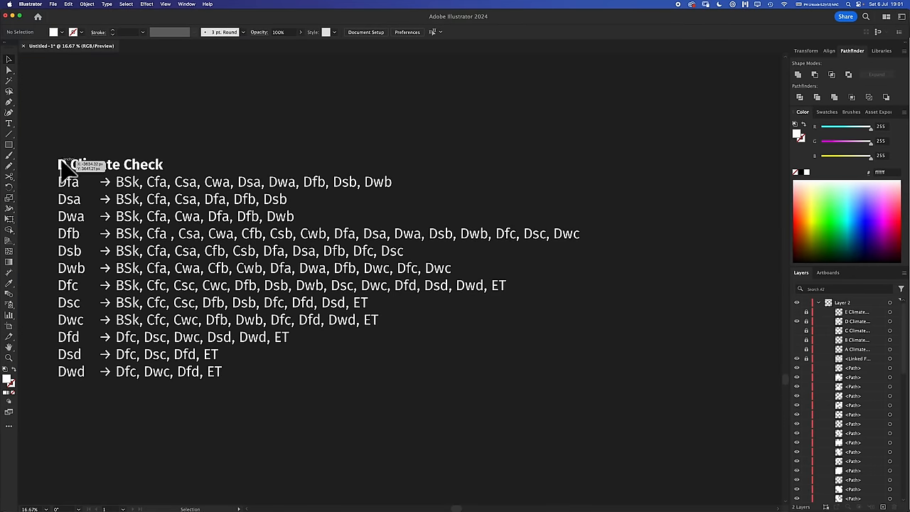
mouse_move(71, 294)
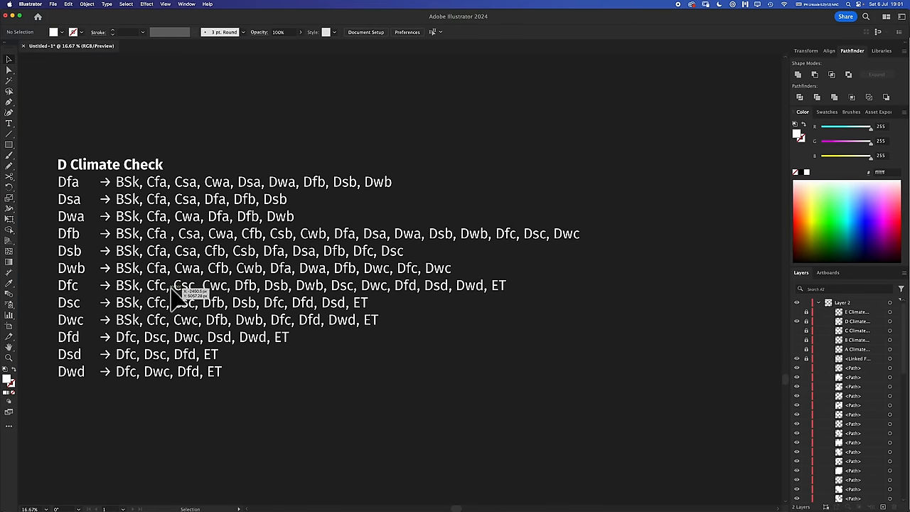
mouse_move(173, 302)
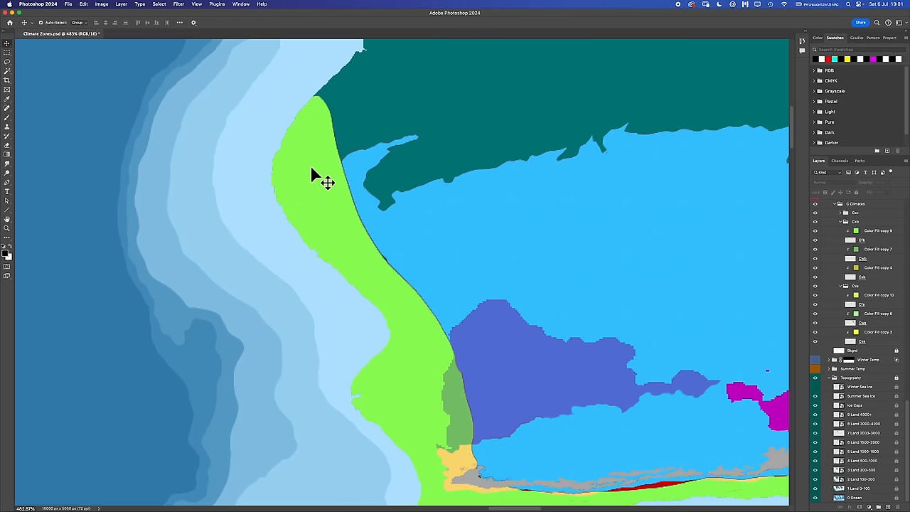
mouse_move(419, 96)
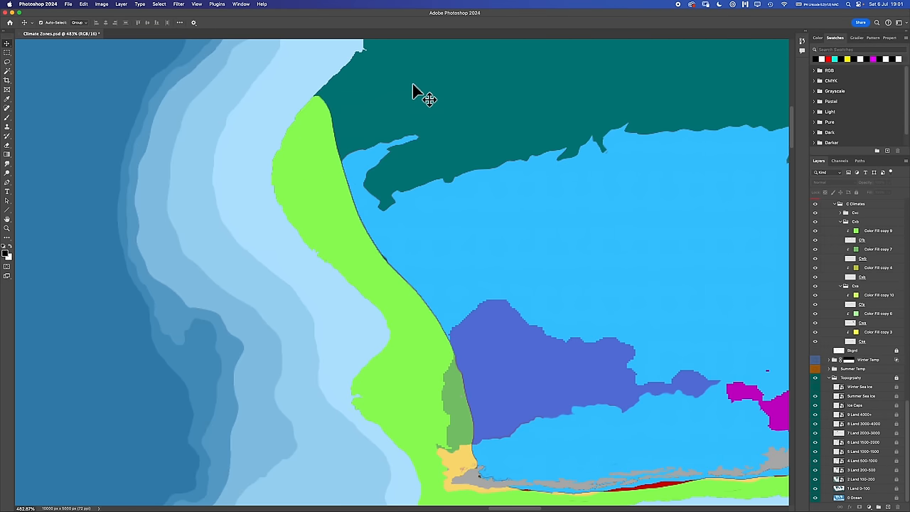
mouse_move(406, 155)
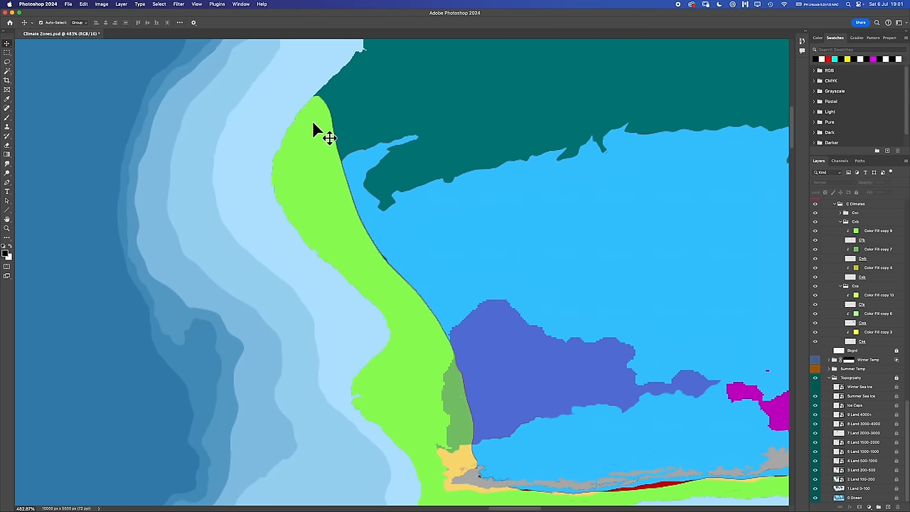
mouse_move(438, 151)
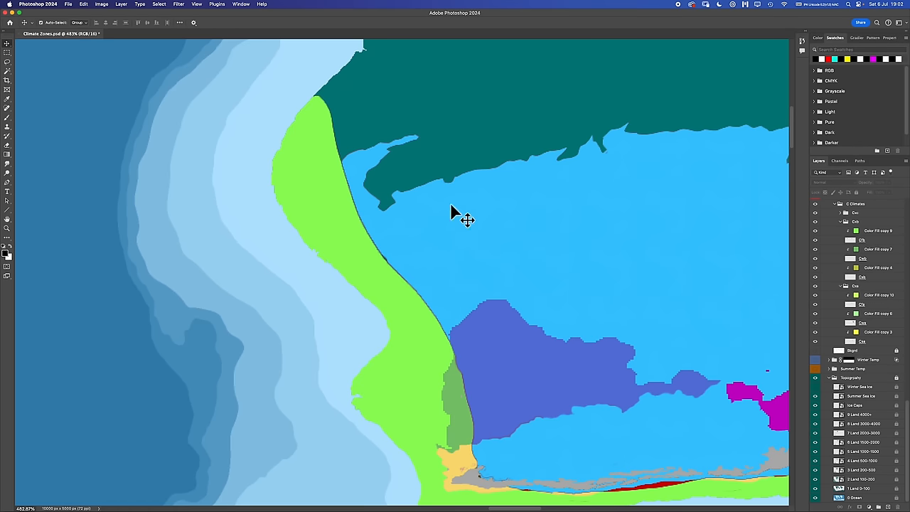
mouse_move(380, 169)
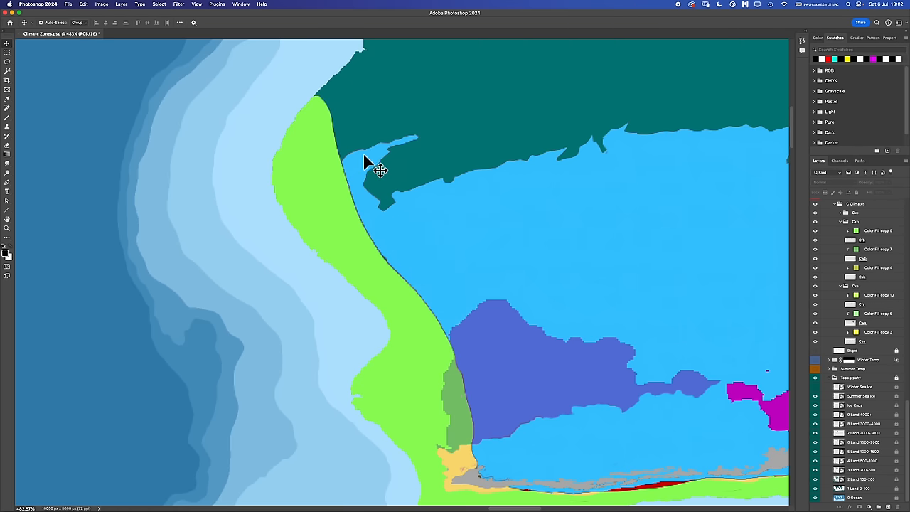
mouse_move(387, 169)
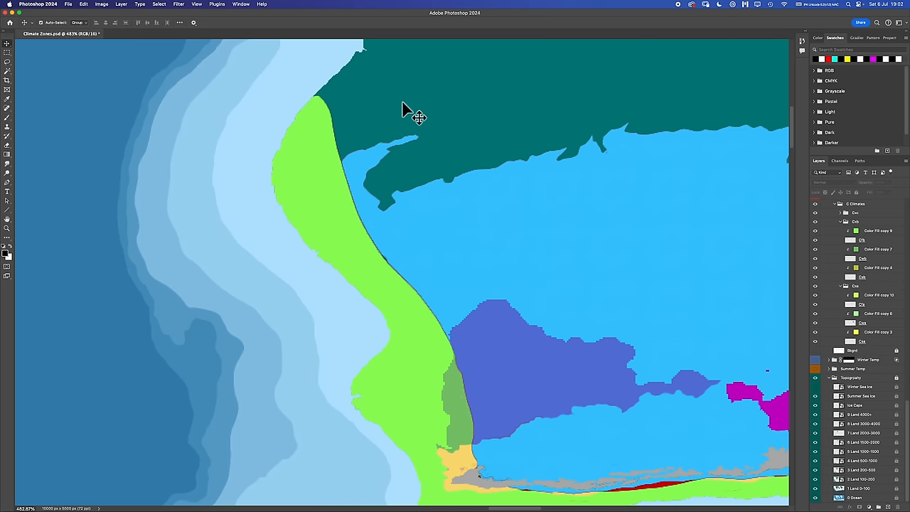
mouse_move(396, 293)
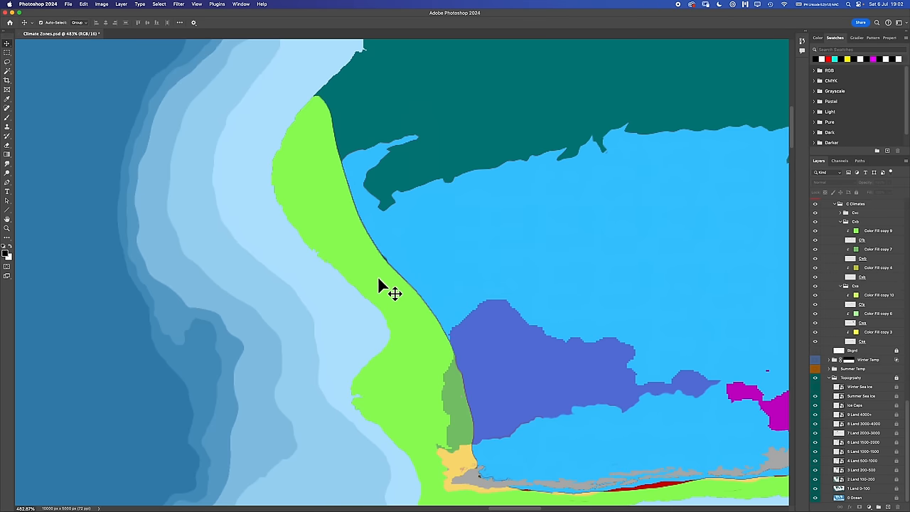
mouse_move(472, 249)
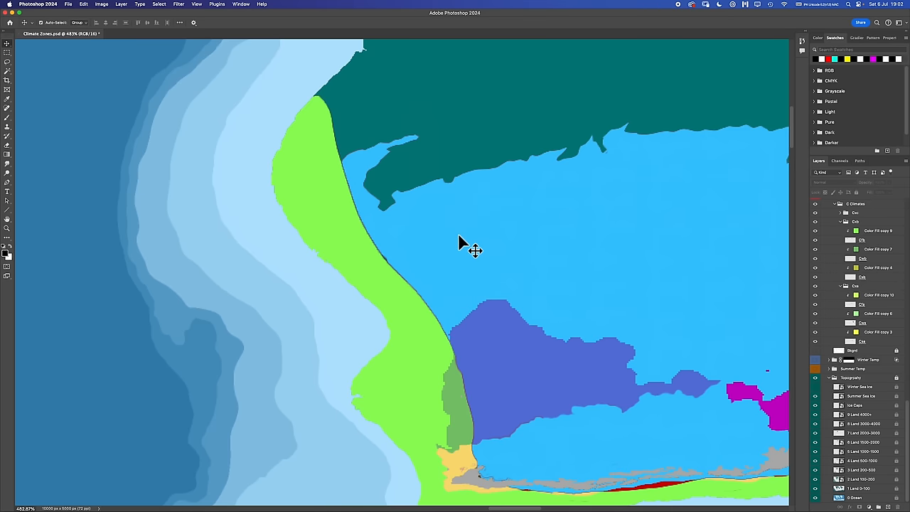
mouse_move(466, 105)
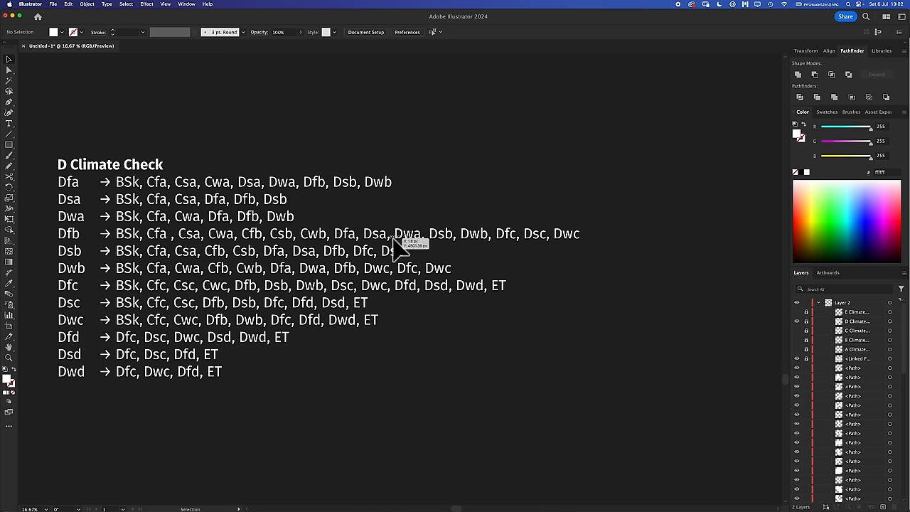
mouse_move(512, 249)
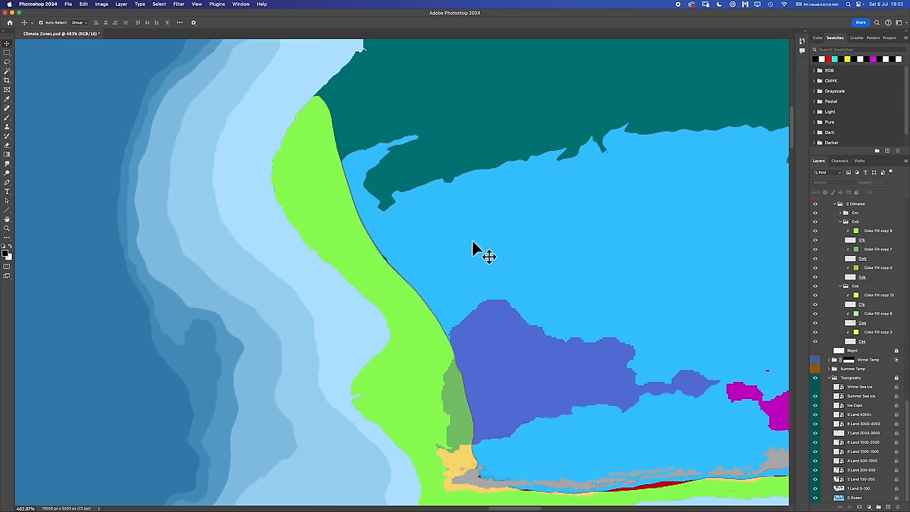
mouse_move(381, 169)
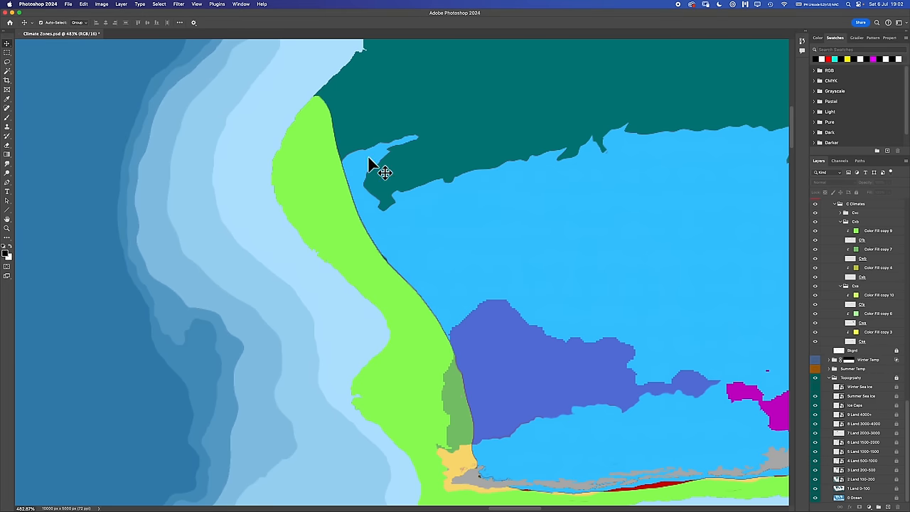
mouse_move(363, 170)
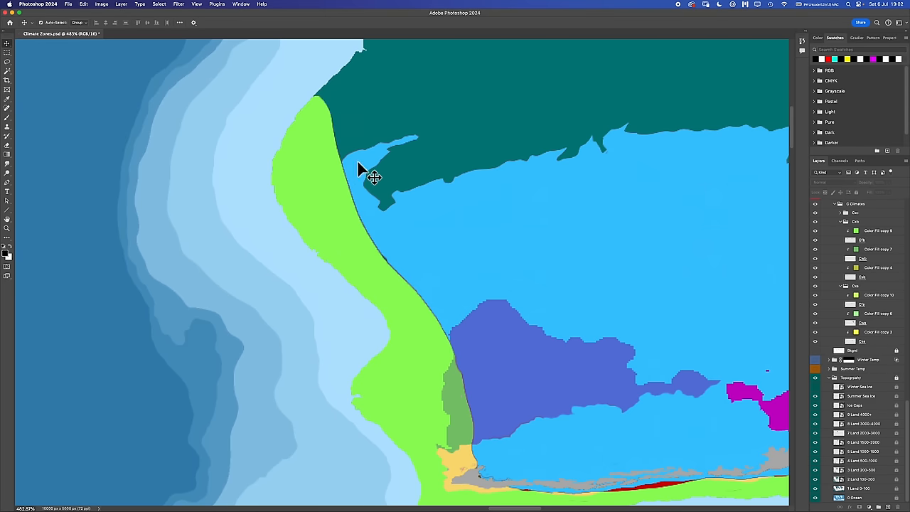
mouse_move(356, 162)
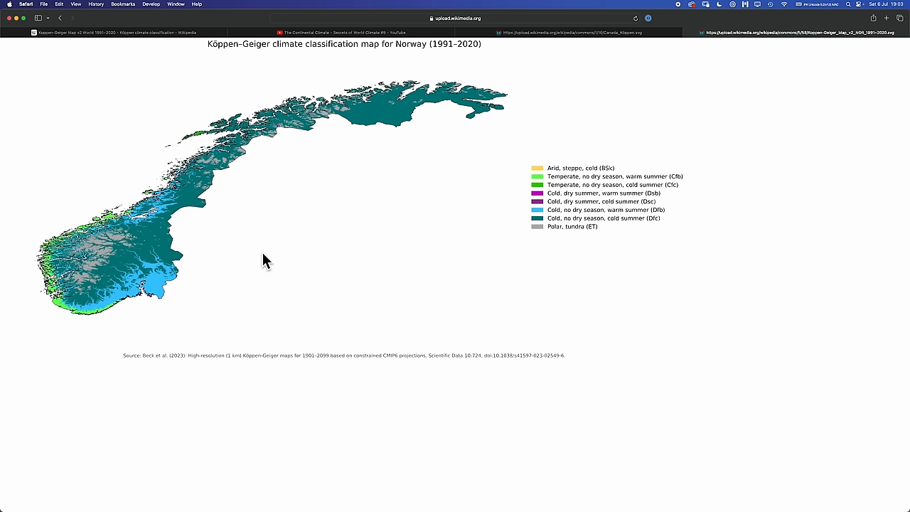
mouse_move(199, 235)
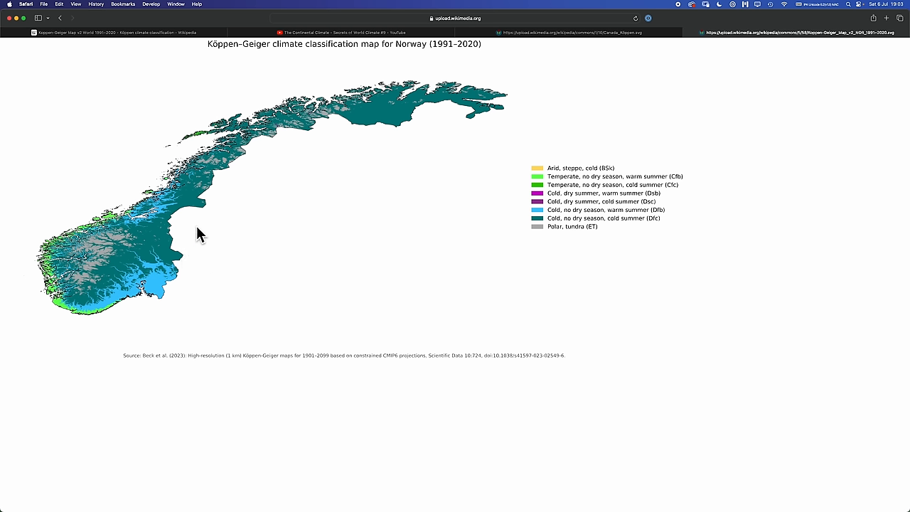
mouse_move(317, 165)
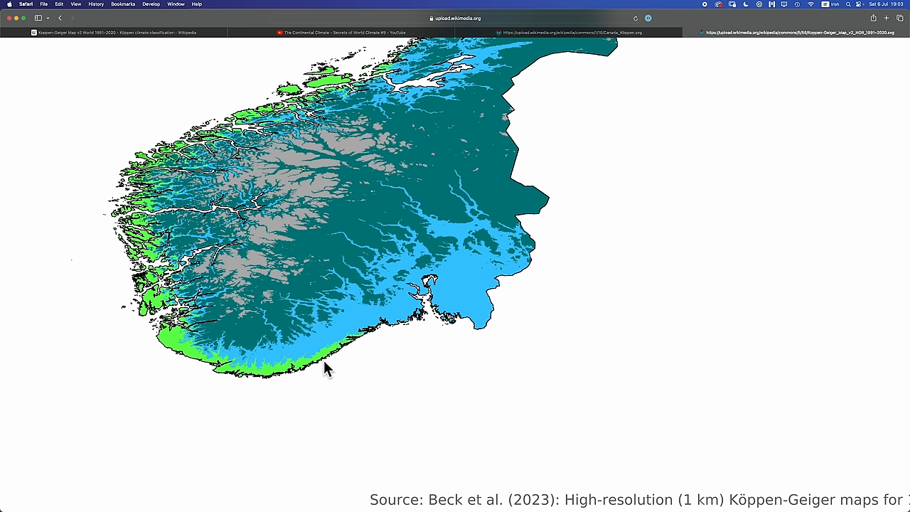
mouse_move(290, 376)
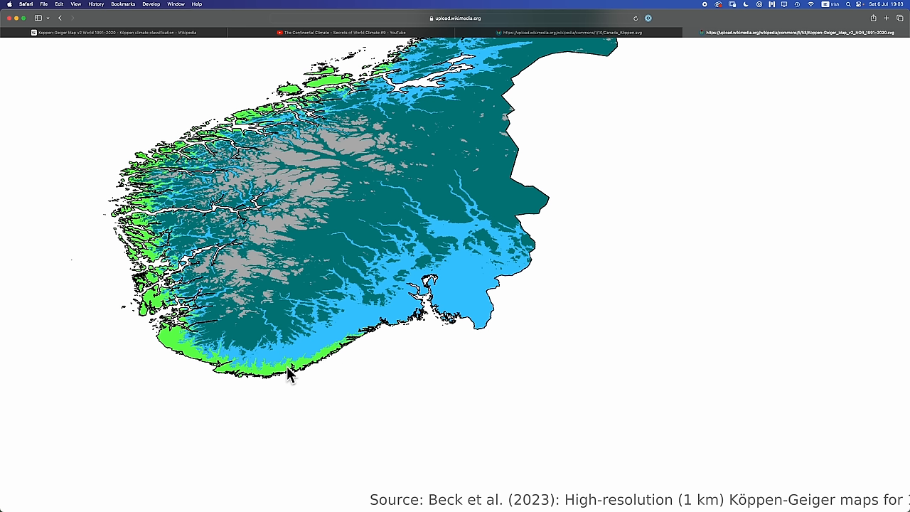
mouse_move(326, 357)
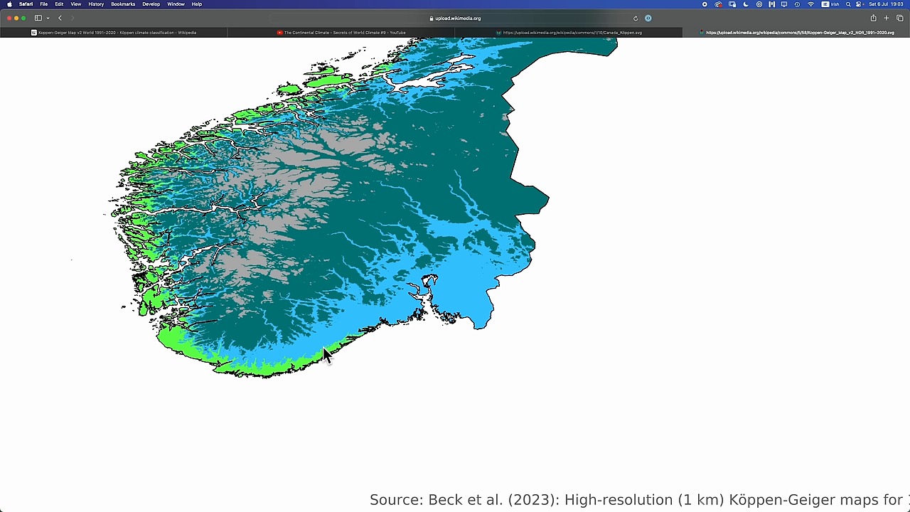
mouse_move(327, 277)
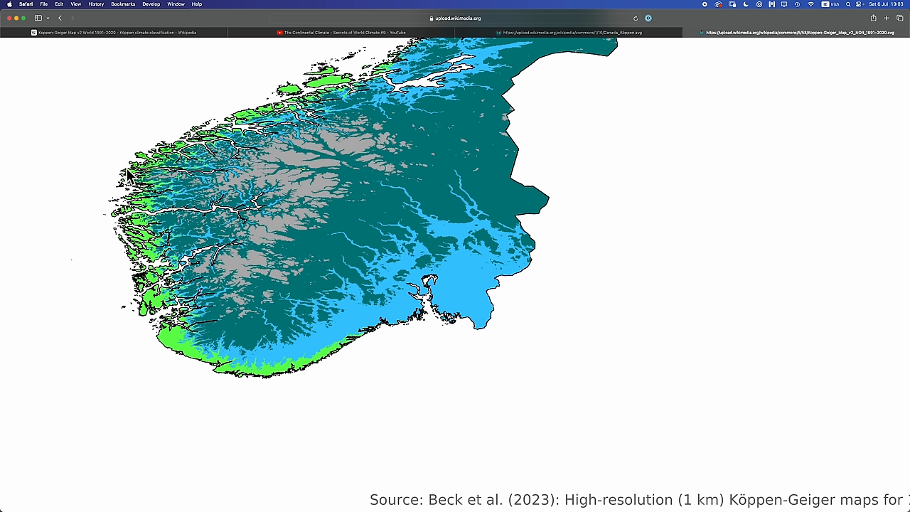
mouse_move(245, 279)
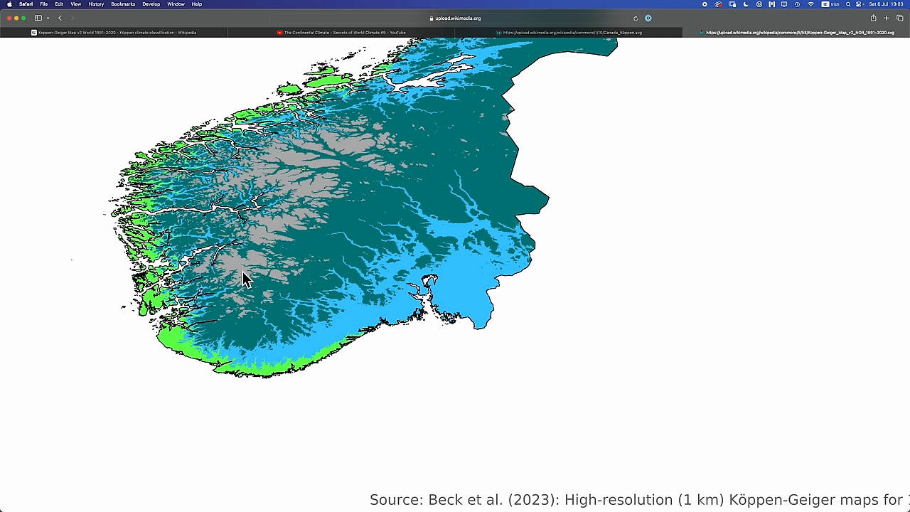
mouse_move(297, 365)
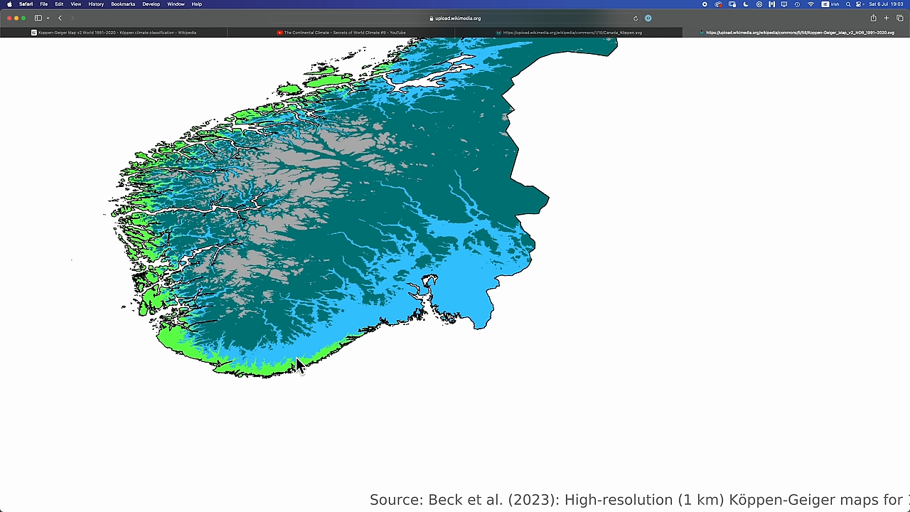
mouse_move(312, 307)
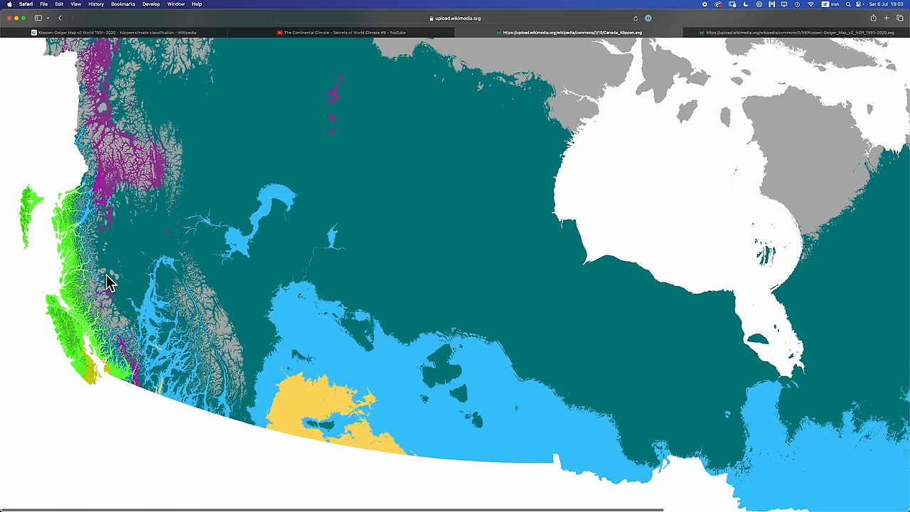
mouse_move(111, 297)
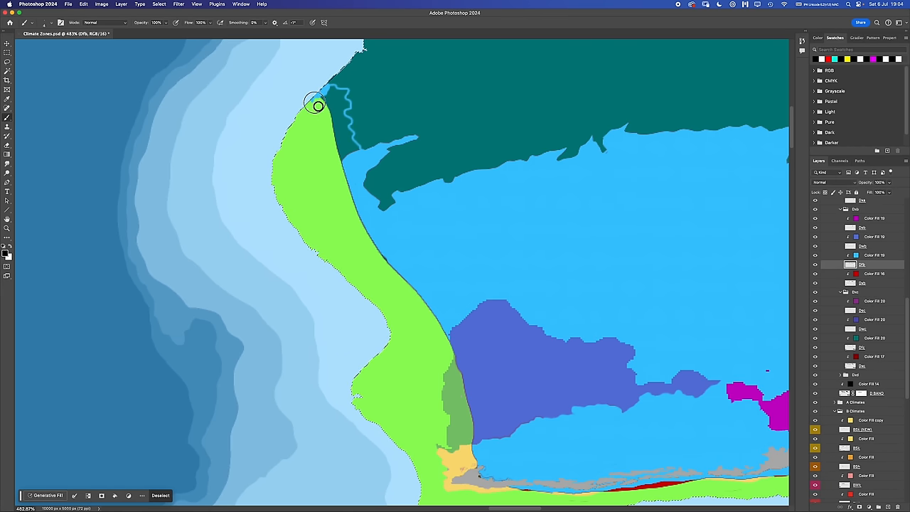
Lasso the teal patch beside the green coastal strip for recolouring to light blue
drag(316, 105, 344, 120)
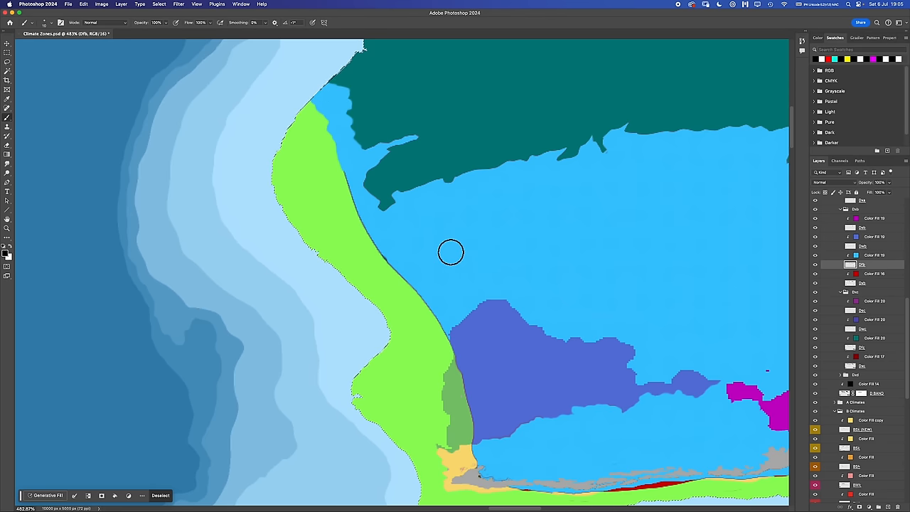
mouse_move(433, 222)
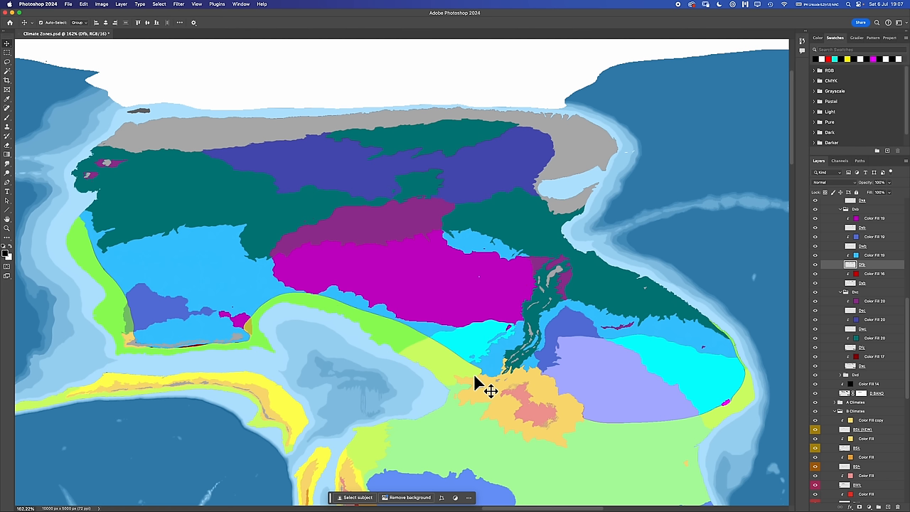
mouse_move(125, 198)
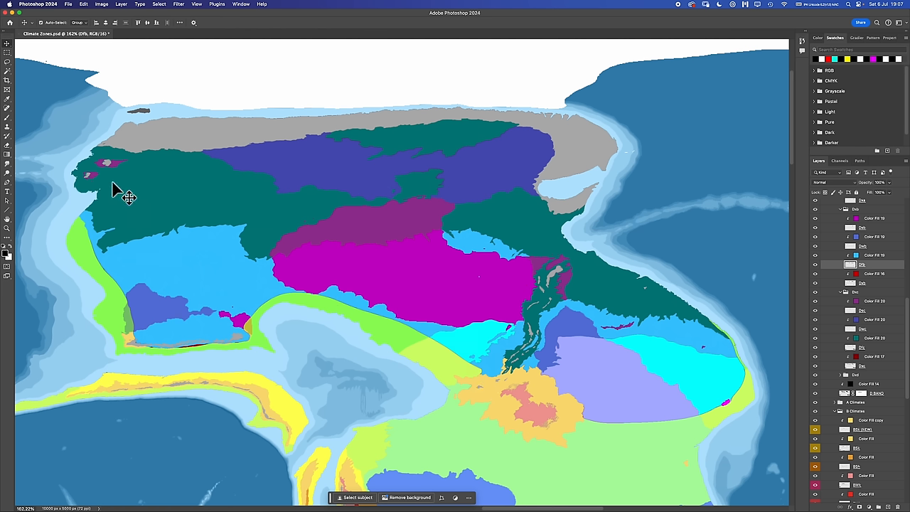
mouse_move(279, 339)
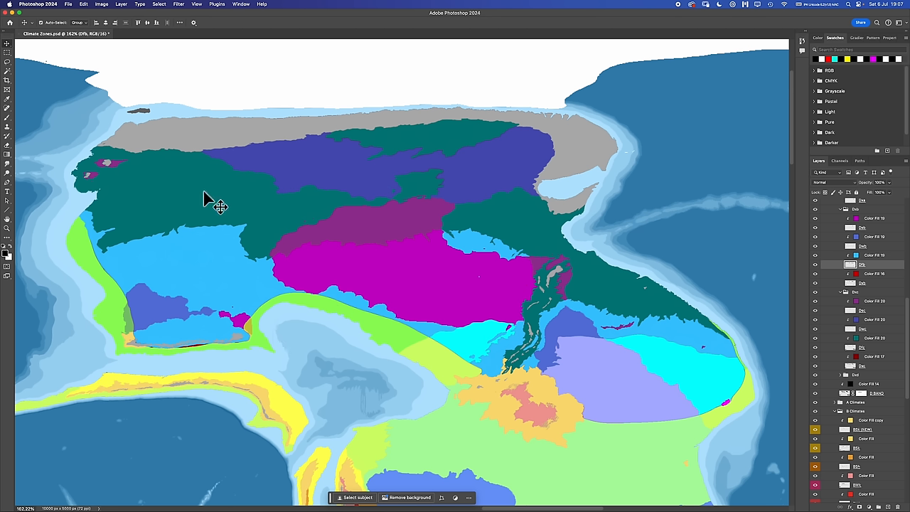
mouse_move(113, 242)
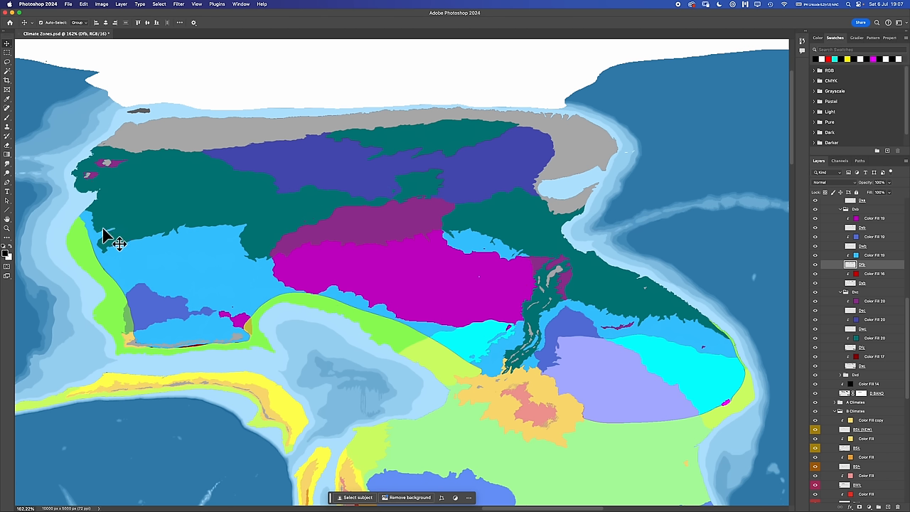
mouse_move(441, 370)
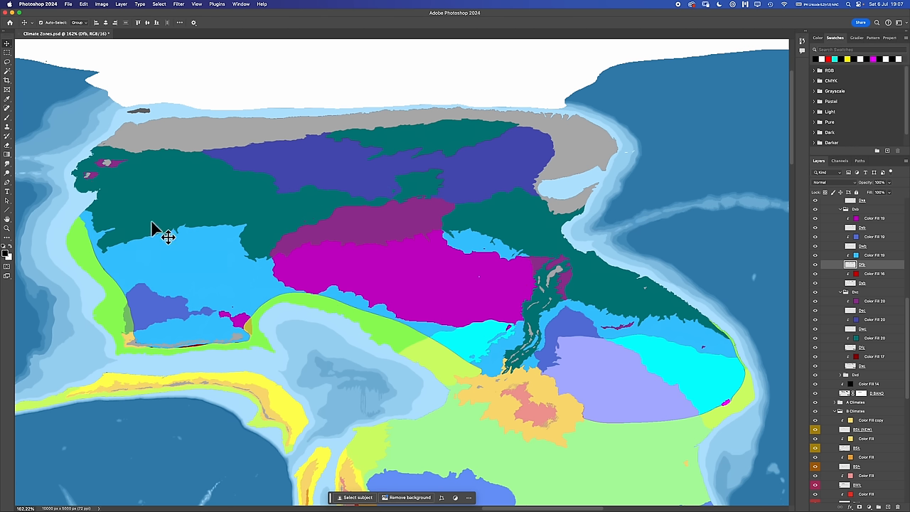
mouse_move(367, 305)
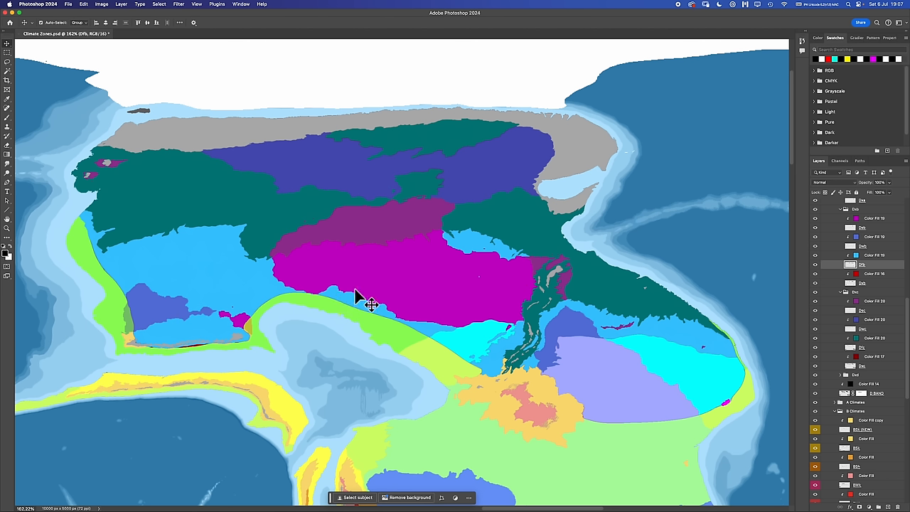
mouse_move(355, 353)
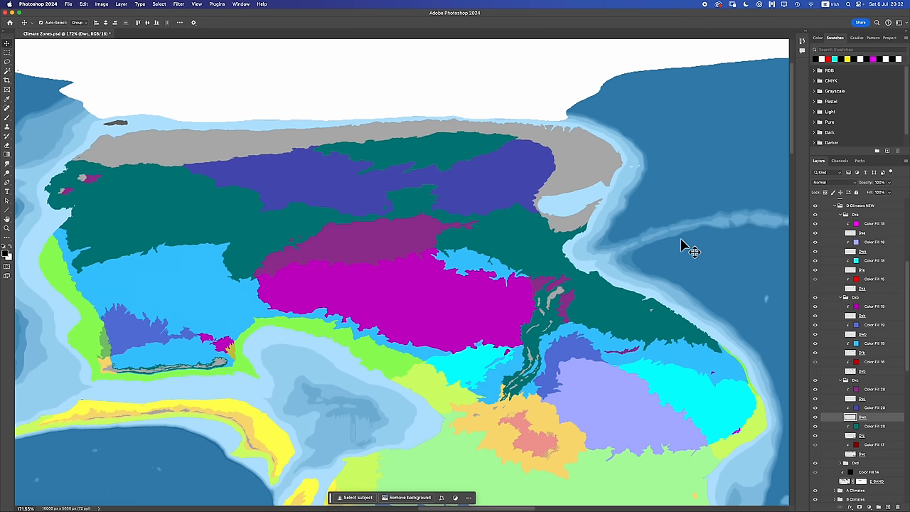
mouse_move(694, 192)
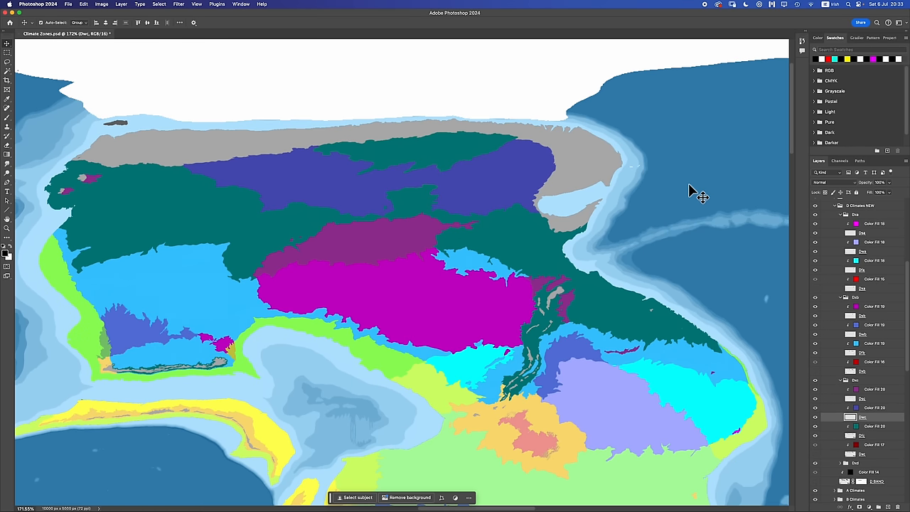
mouse_move(182, 306)
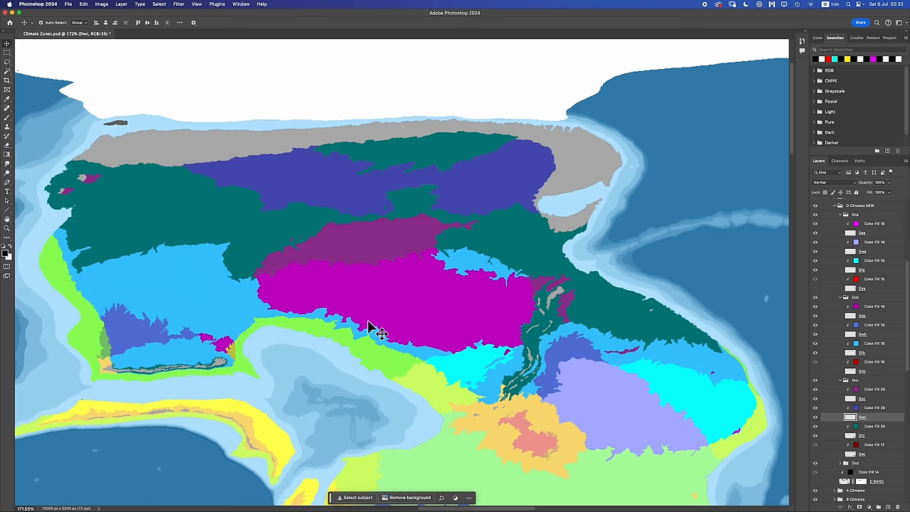
mouse_move(683, 236)
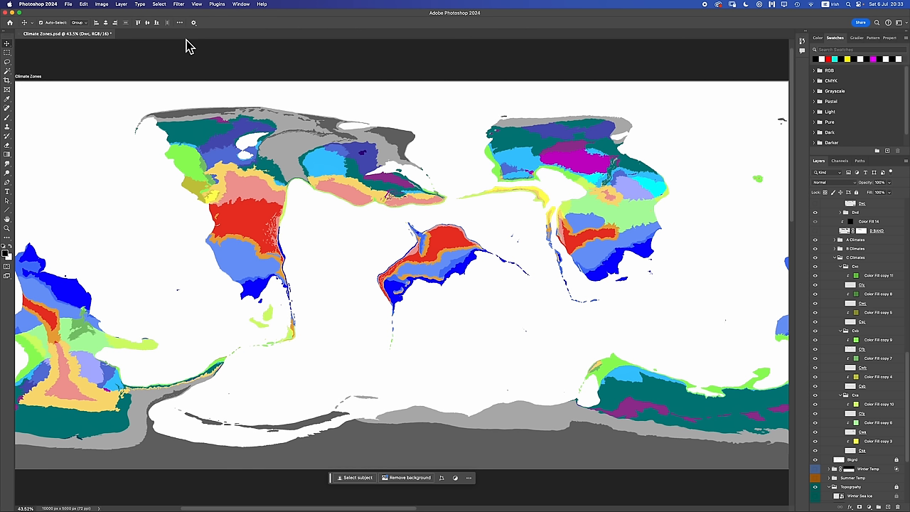
mouse_move(188, 44)
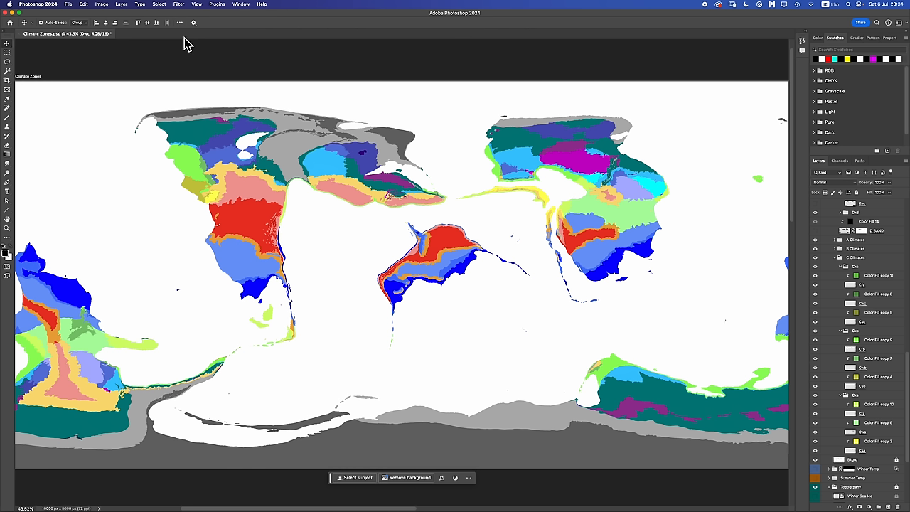